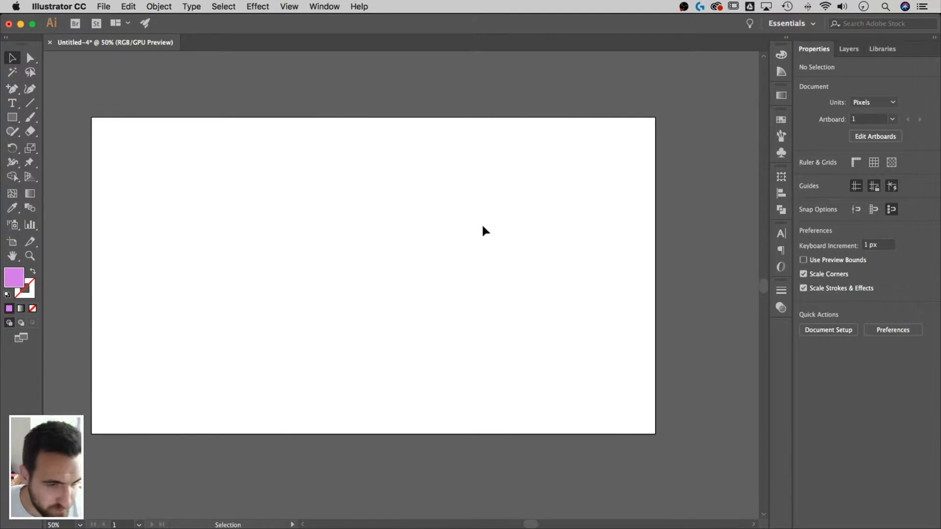
mouse_move(471, 233)
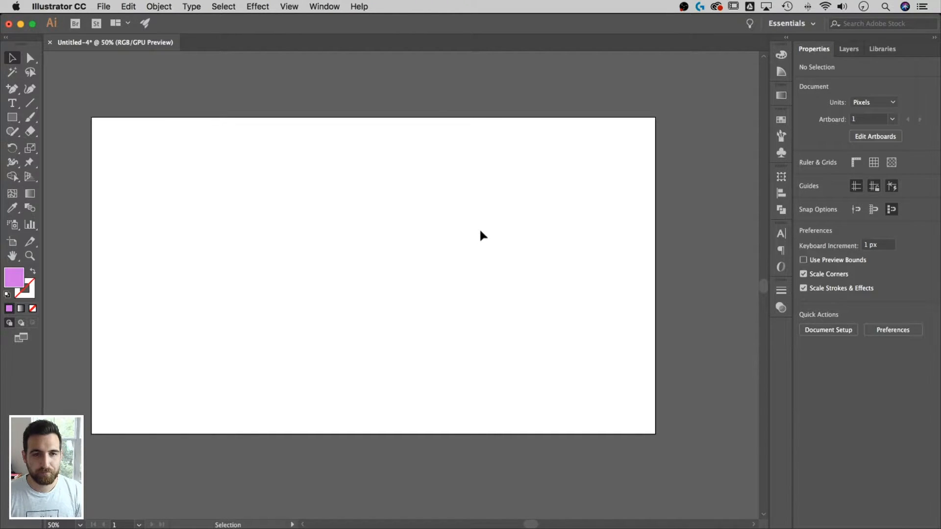
mouse_move(171, 191)
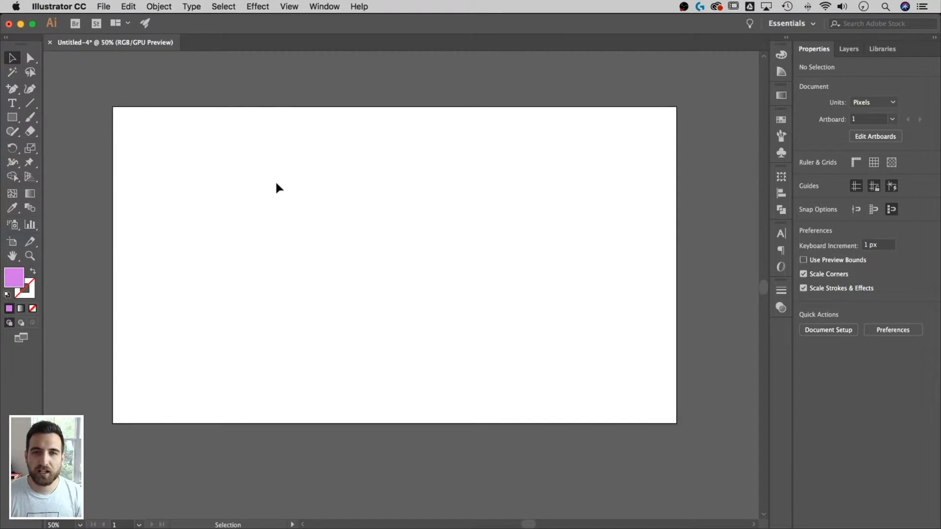
mouse_move(11, 117)
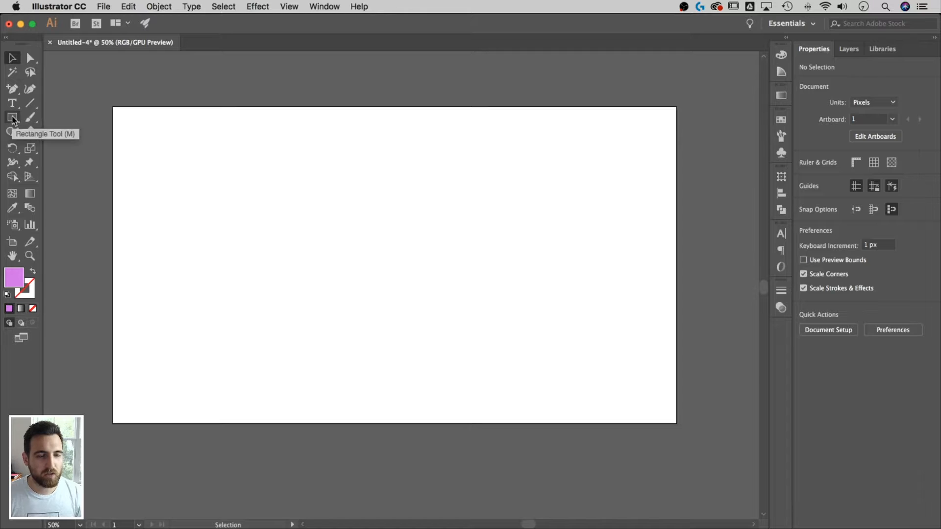
Create a 3-sided polygon with a 50 px radius on the artboard using the Polygon Tool
click(13, 118)
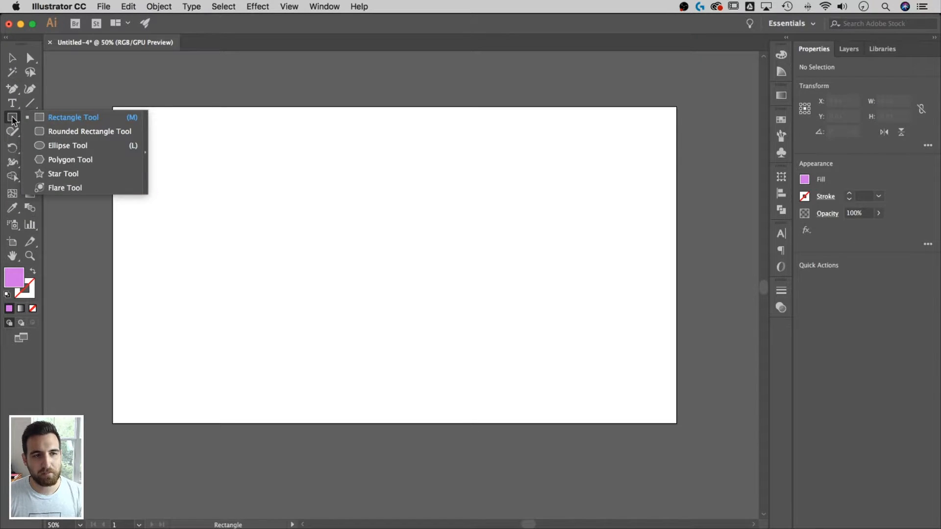
mouse_move(16, 120)
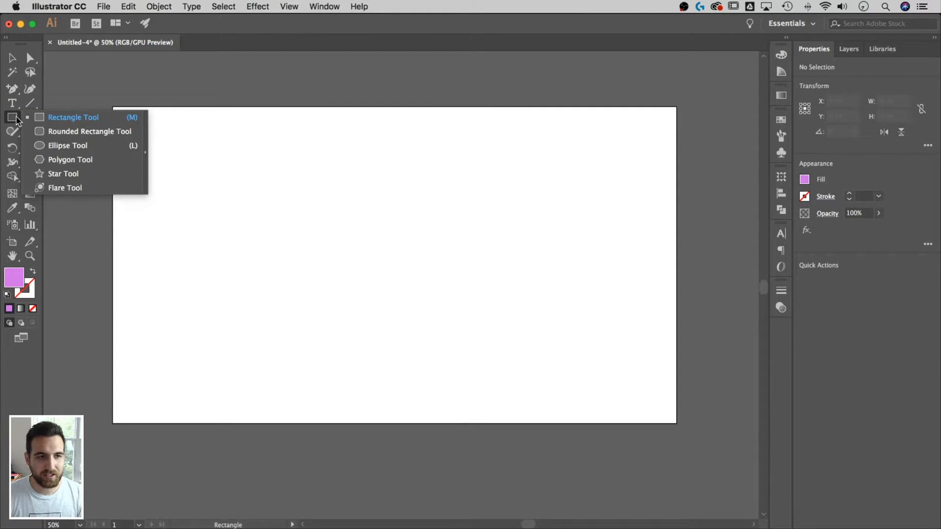
mouse_move(72, 163)
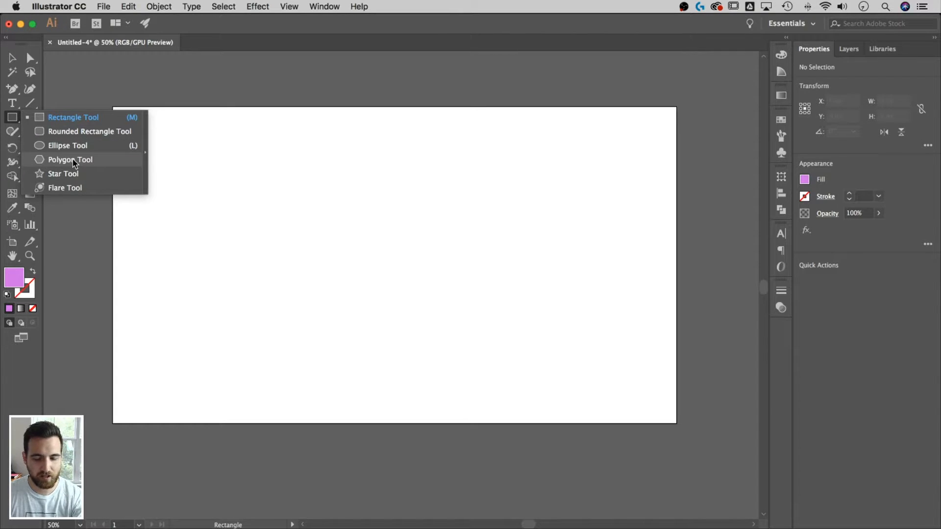
click(70, 160)
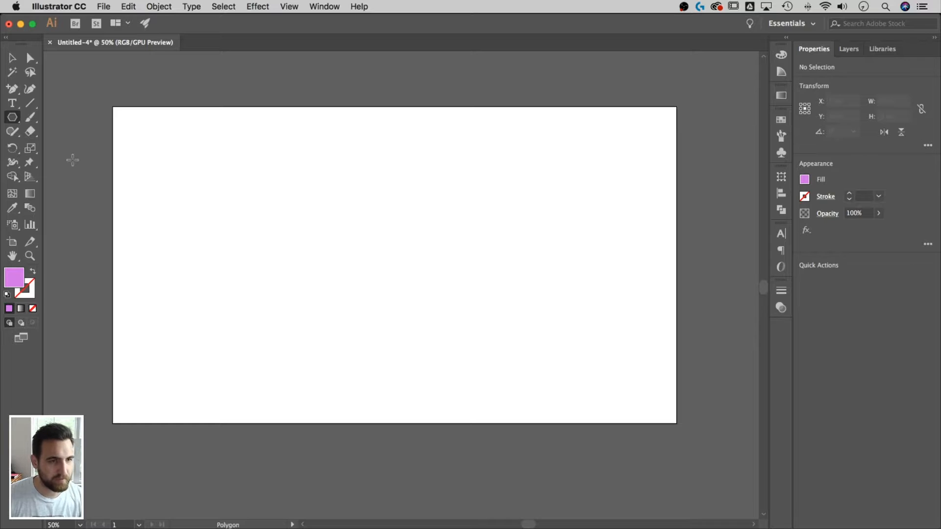
click(12, 117)
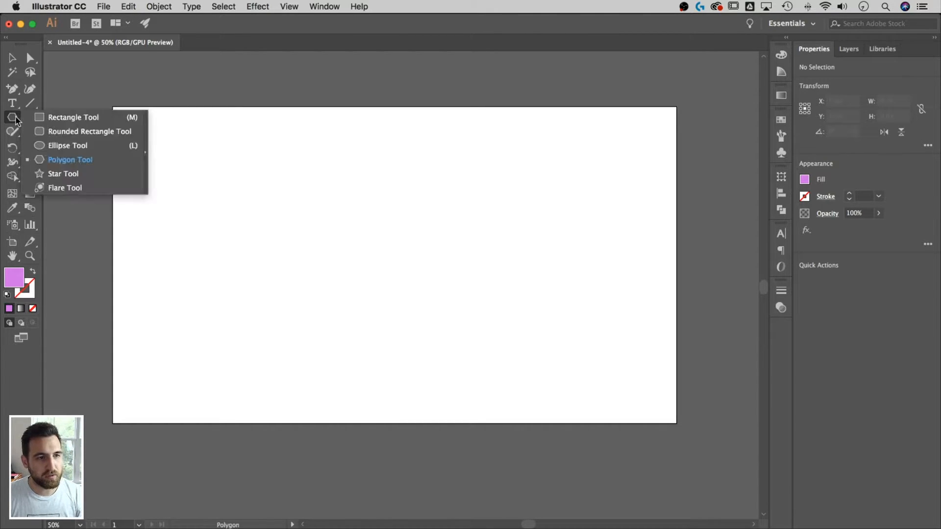
click(67, 145)
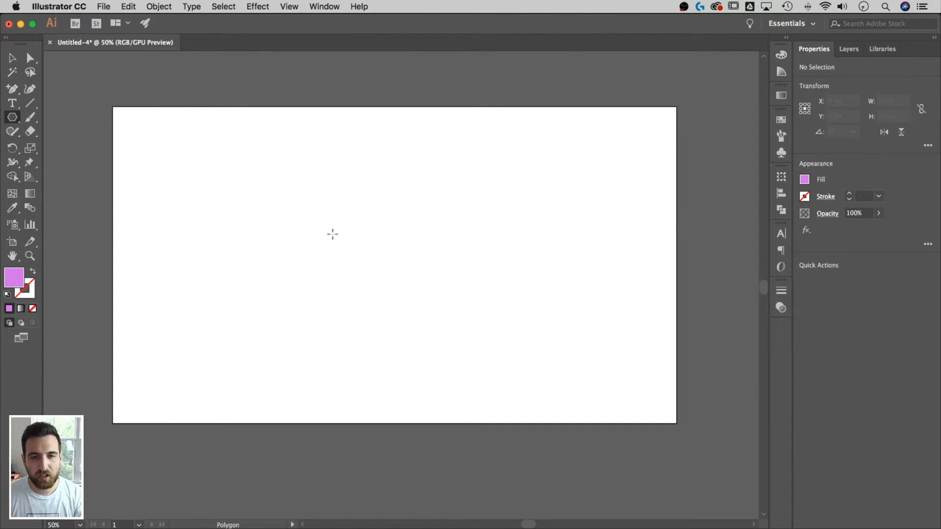
click(333, 235)
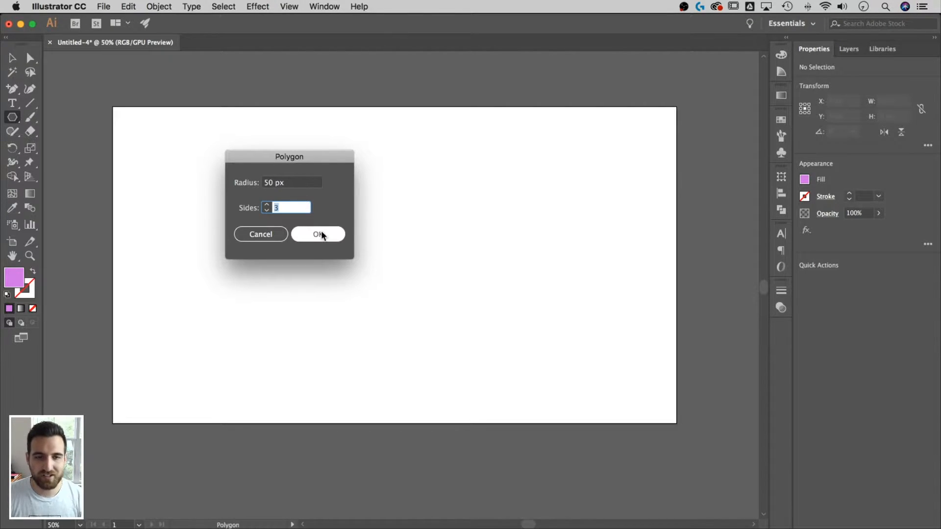
click(318, 234)
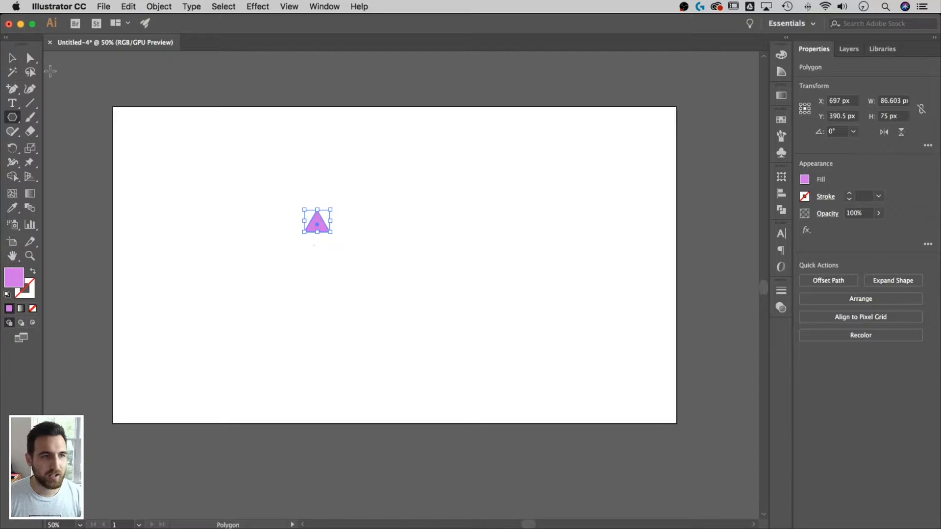
Scale the triangle up to roughly 410 × 355 px and set a 1 pt outline
click(11, 58)
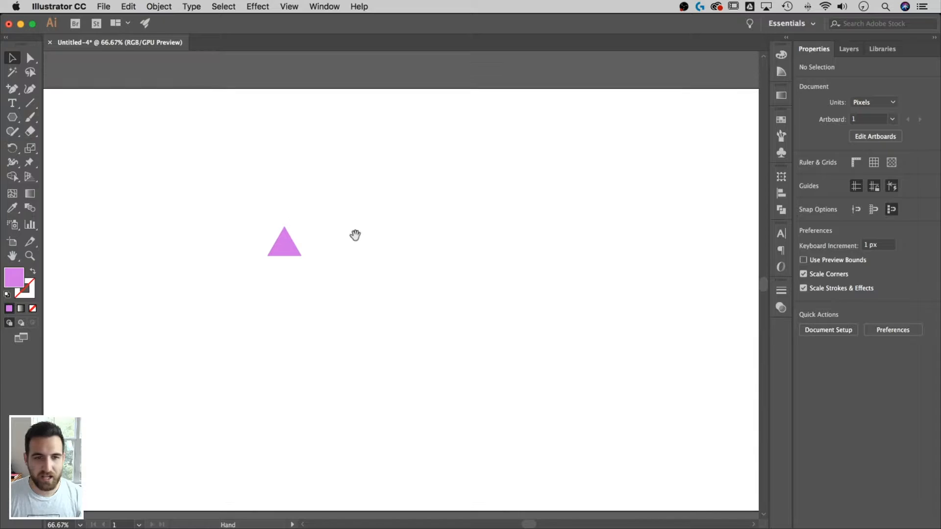
click(284, 242)
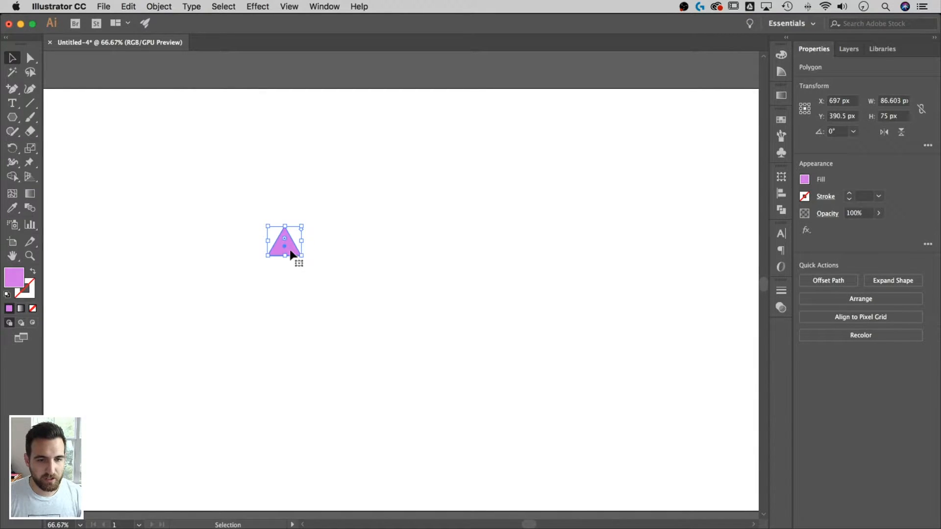
mouse_move(190, 120)
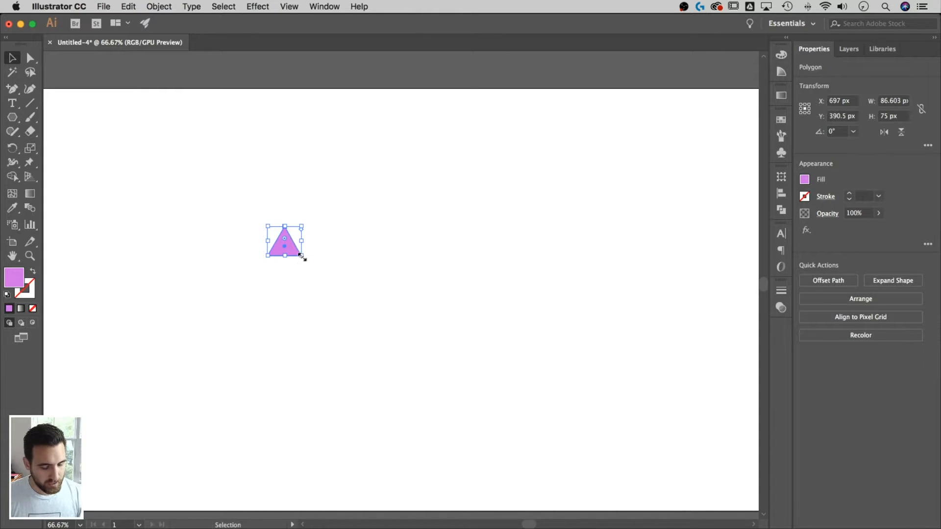
mouse_move(300, 255)
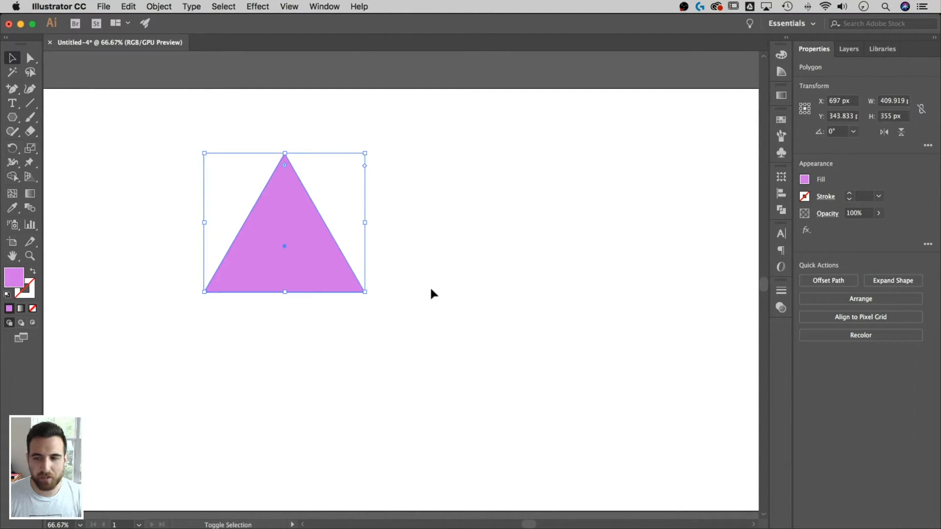
mouse_move(567, 238)
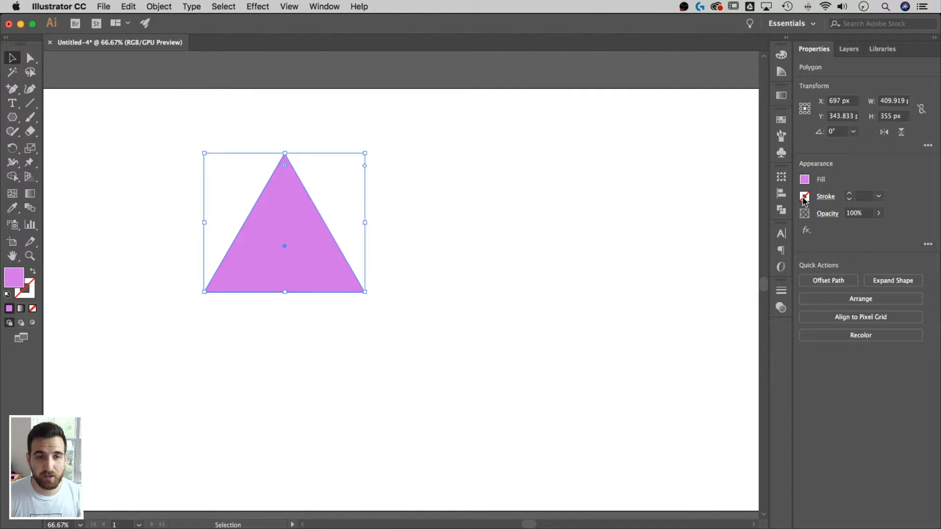
click(805, 196)
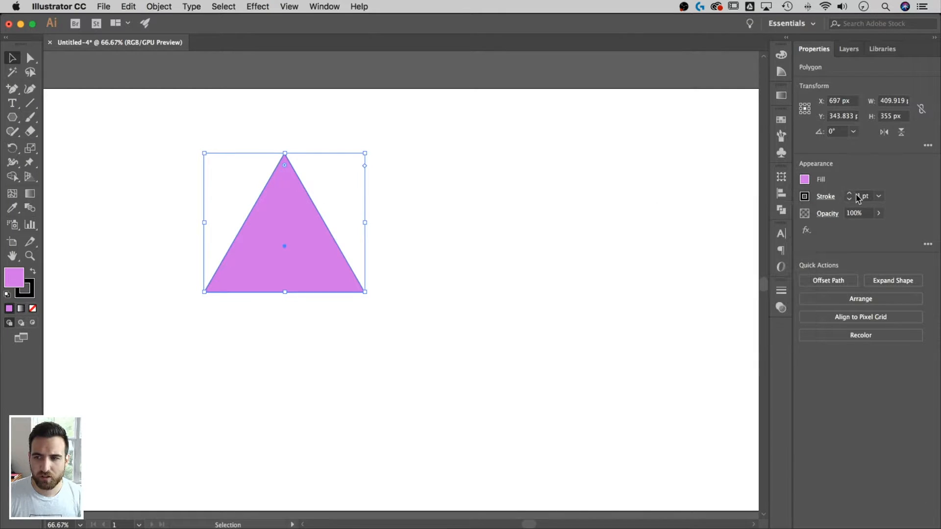
click(577, 222)
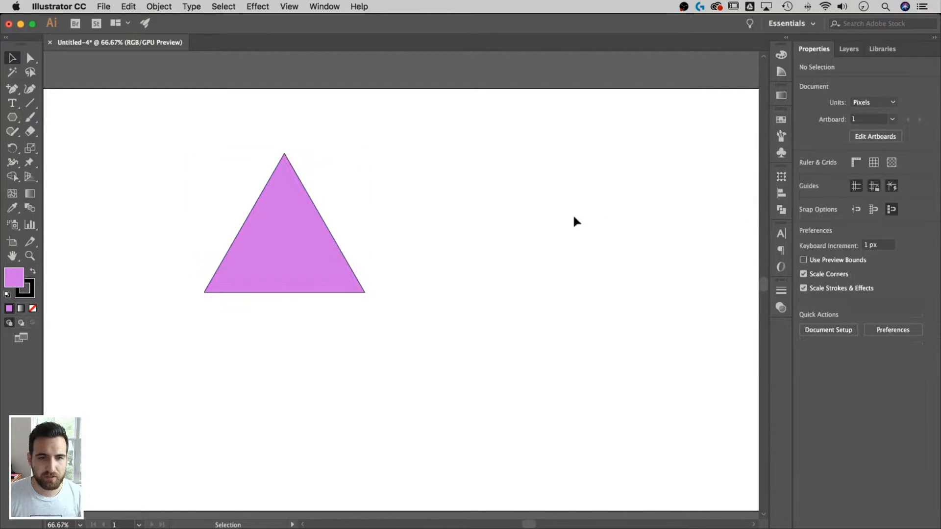
mouse_move(200, 304)
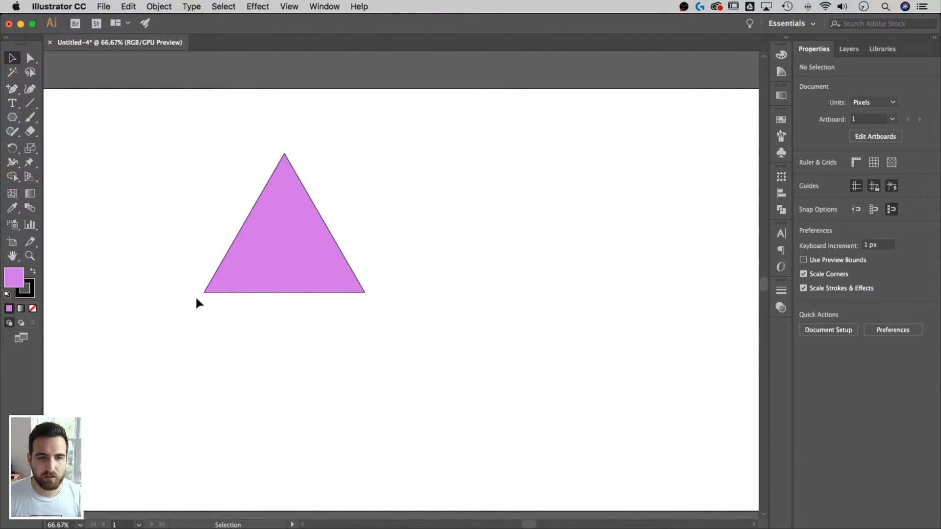
mouse_move(387, 177)
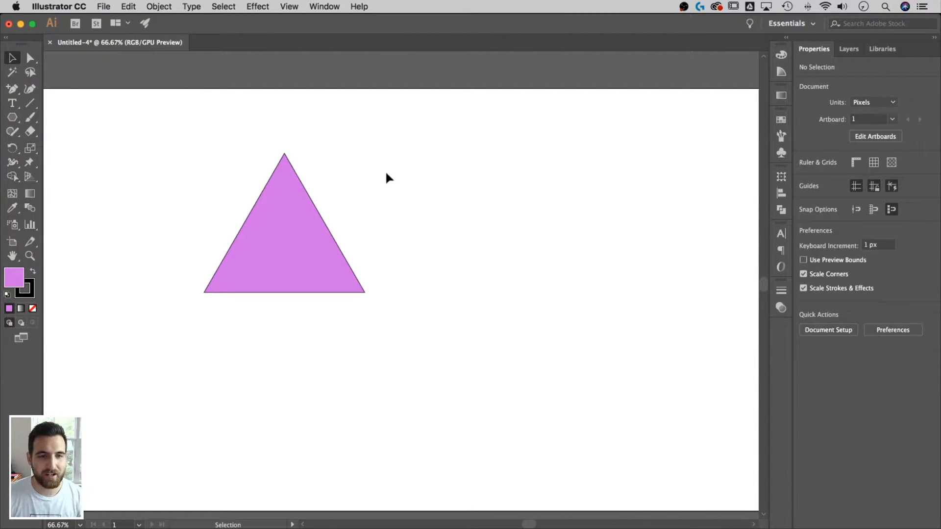
mouse_move(354, 155)
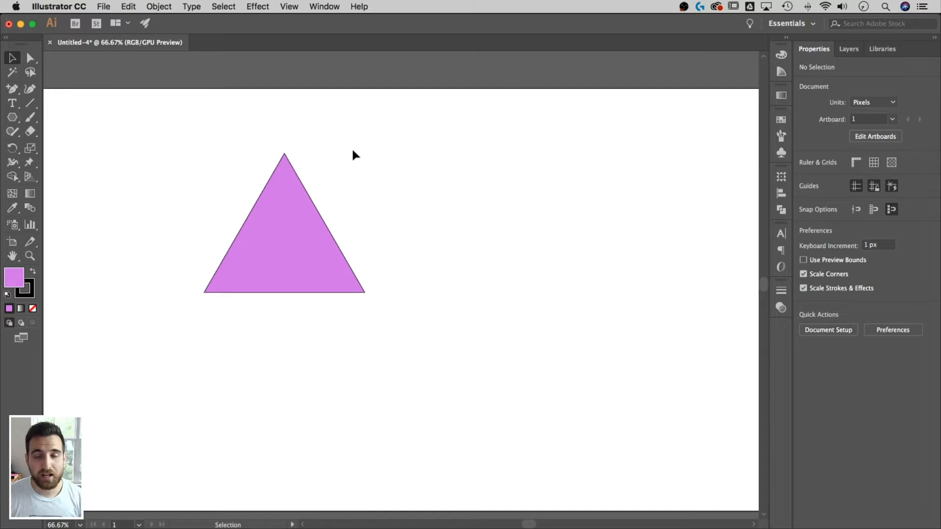
click(284, 241)
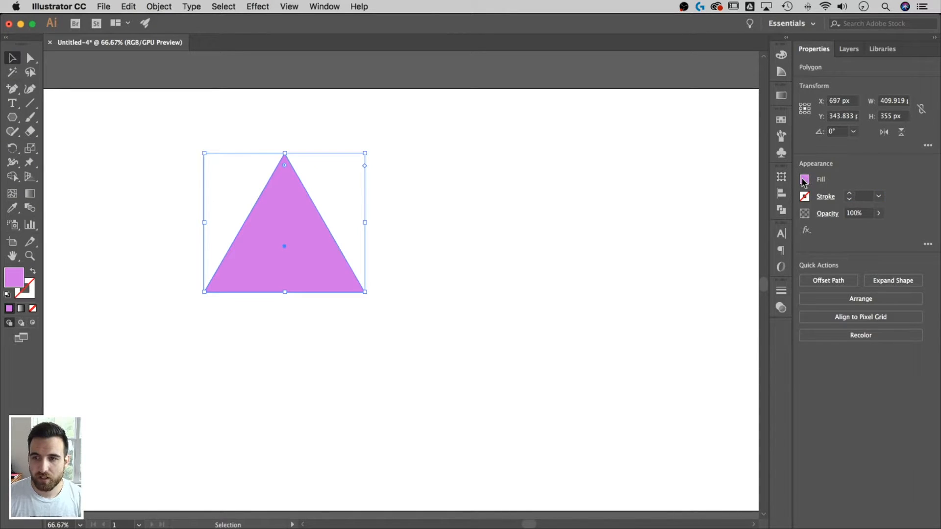
Set the triangle's fill to vivid blue #2E56ED through the Color panel's picker
click(804, 179)
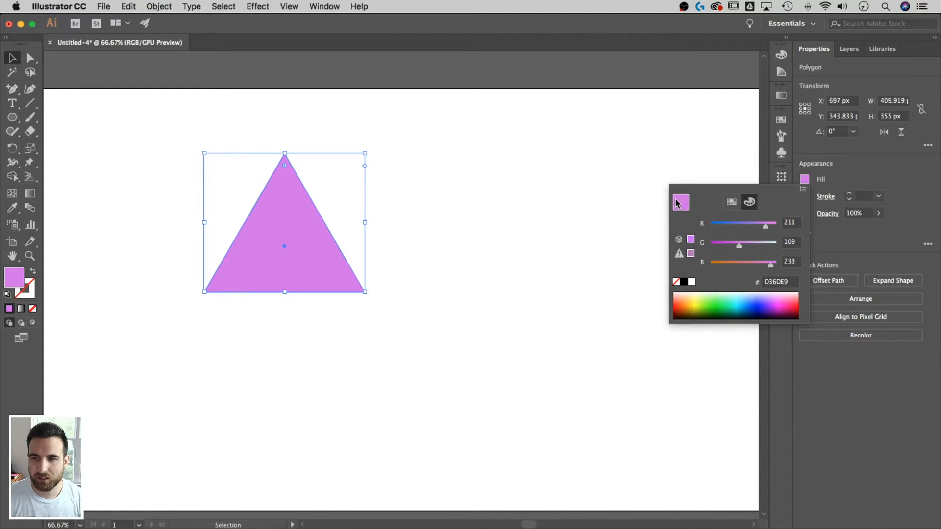
mouse_move(731, 201)
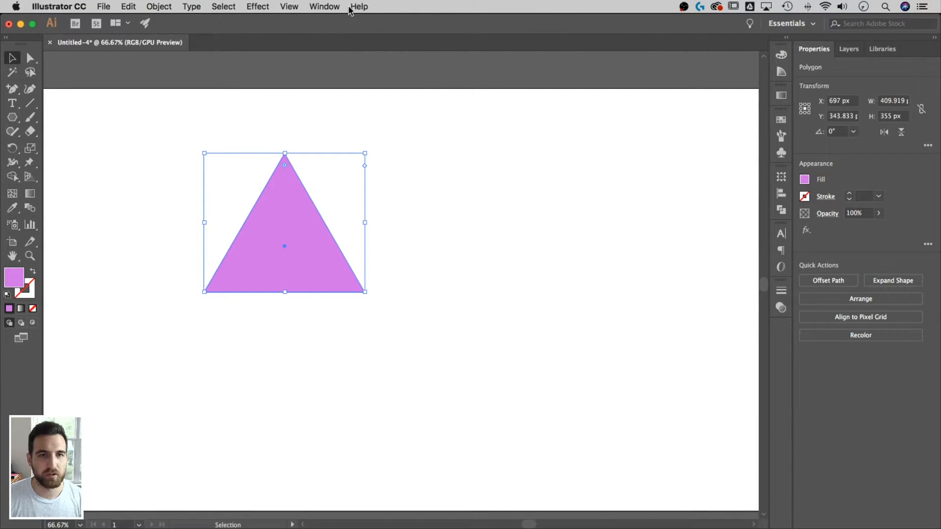
click(324, 7)
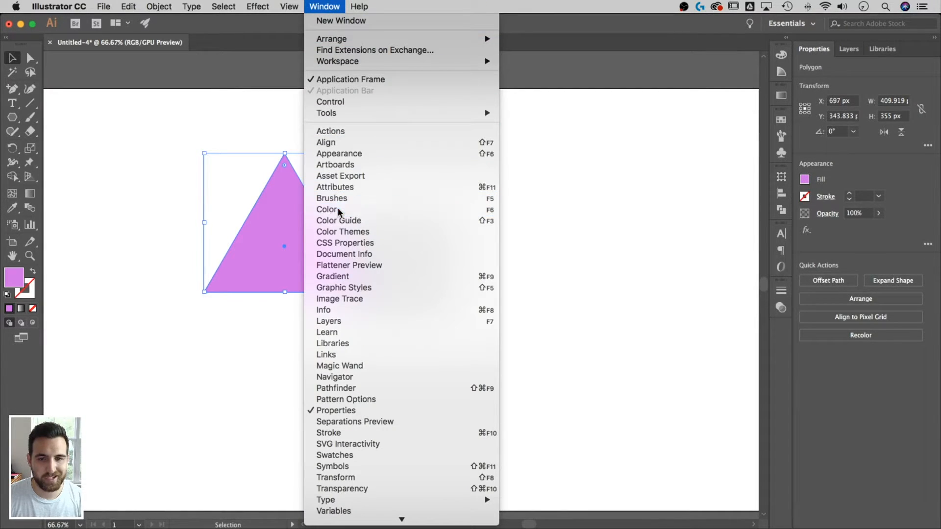
click(328, 210)
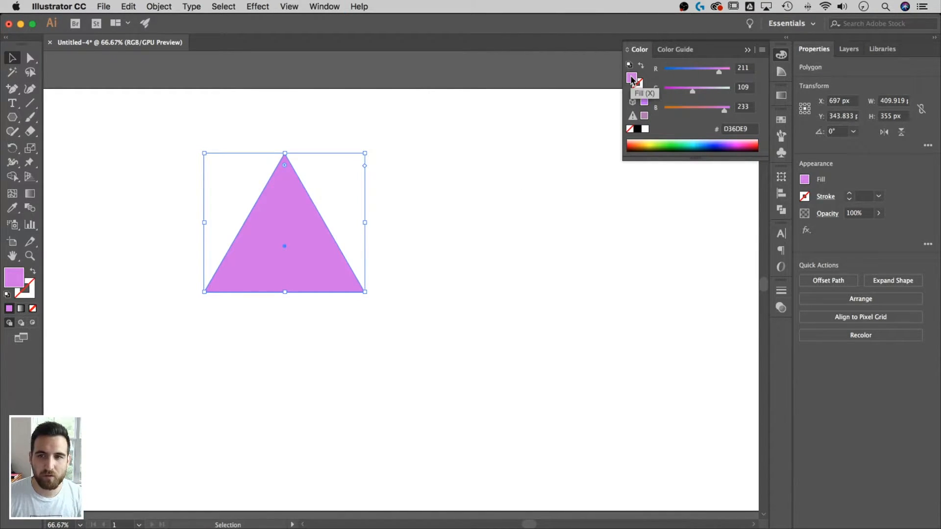
double_click(632, 78)
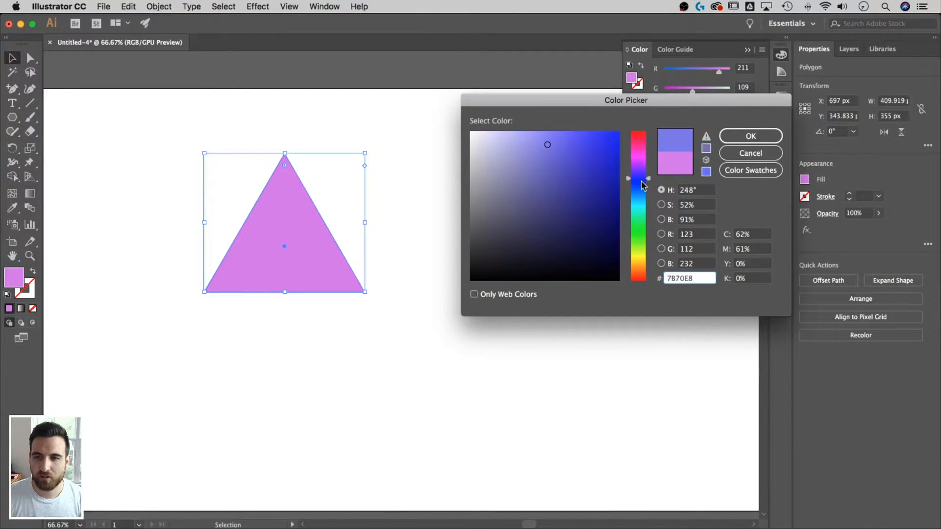
click(585, 142)
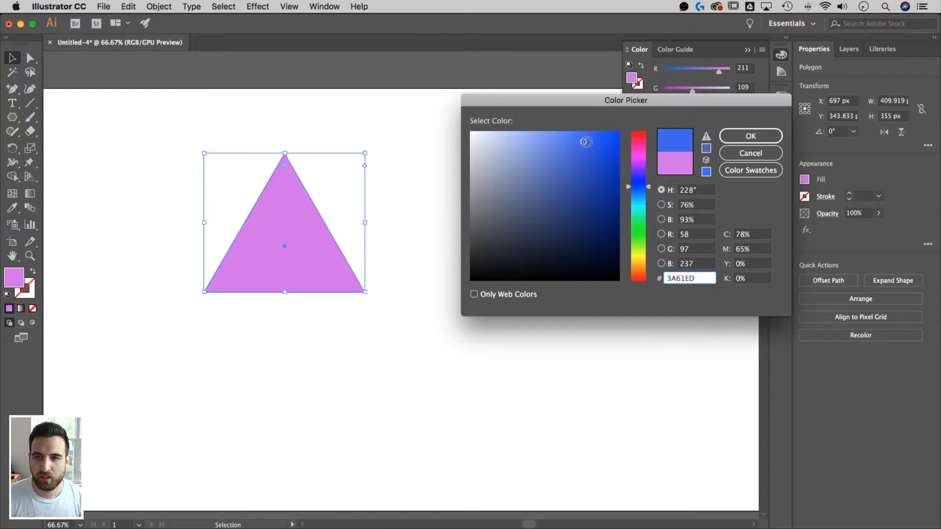
click(591, 142)
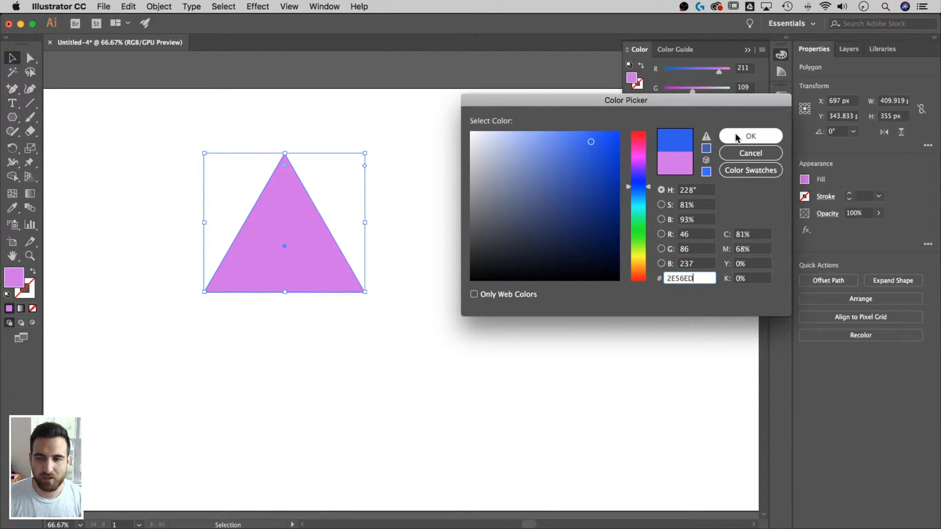
click(751, 136)
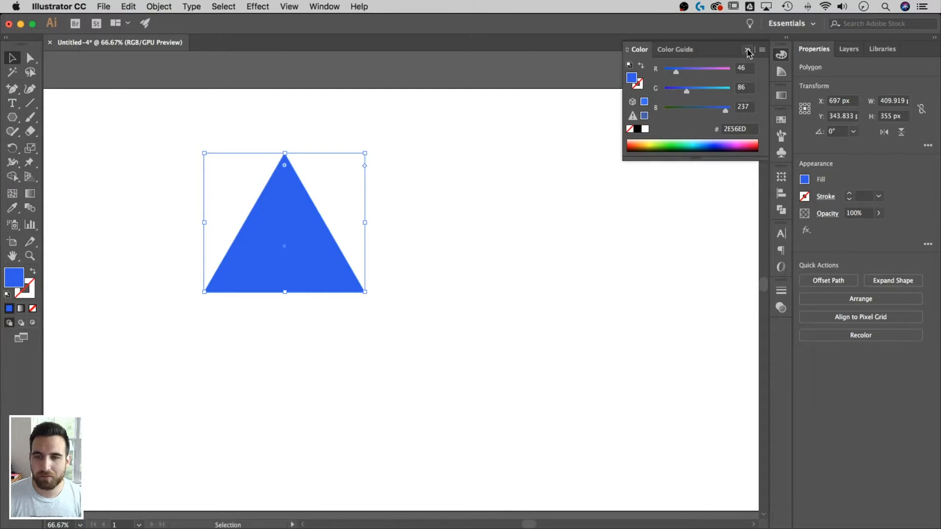
click(436, 228)
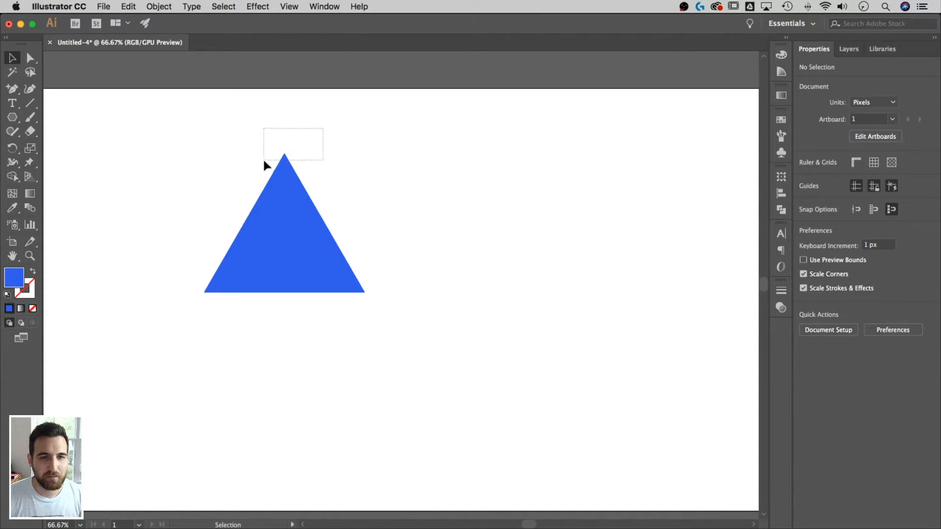
Drag the triangle's top anchor upward with Direct Selection for a taller, pointier peak
click(284, 228)
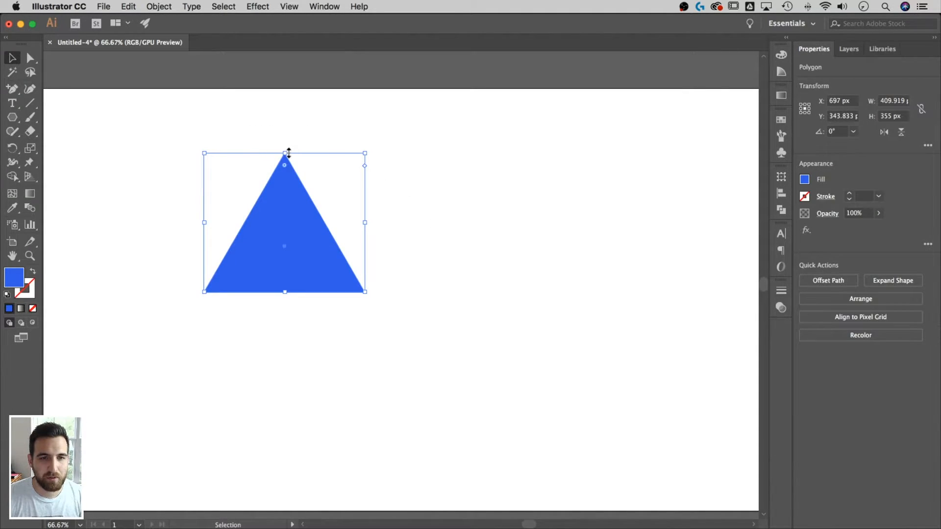
mouse_move(30, 58)
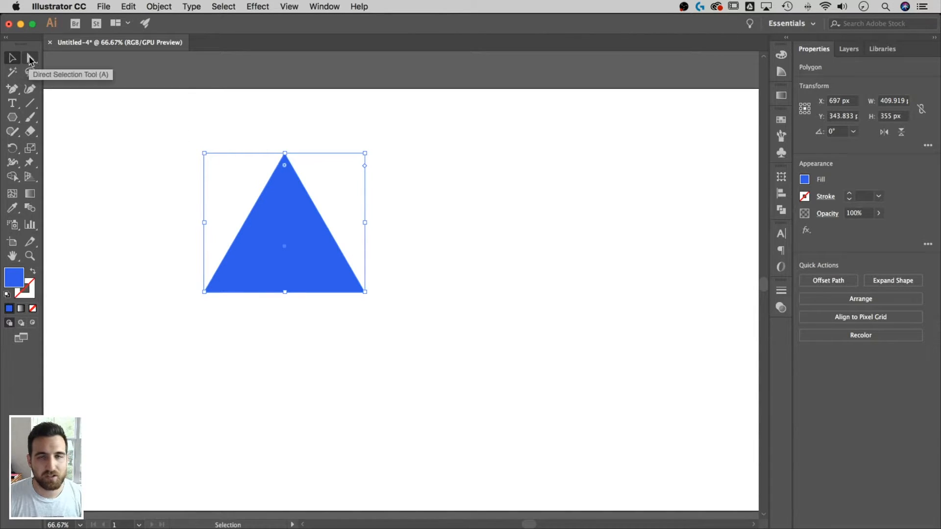
click(30, 58)
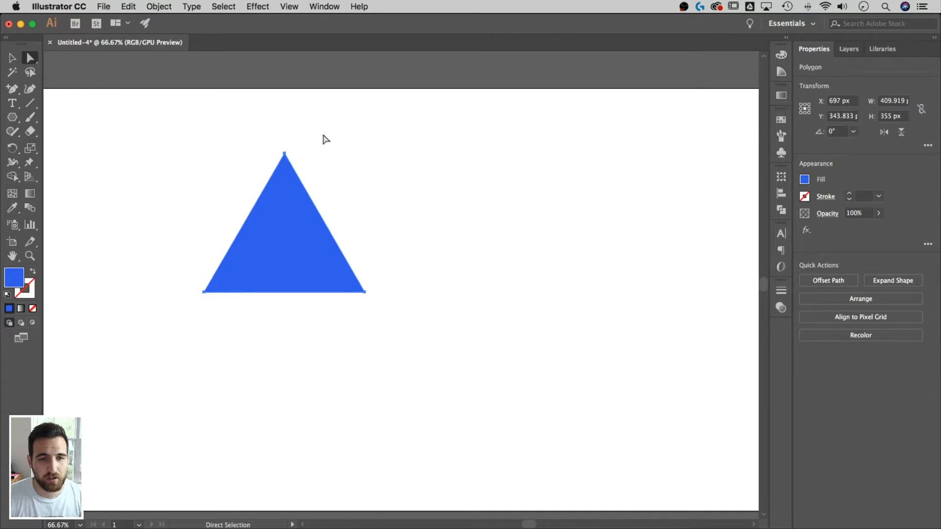
click(284, 155)
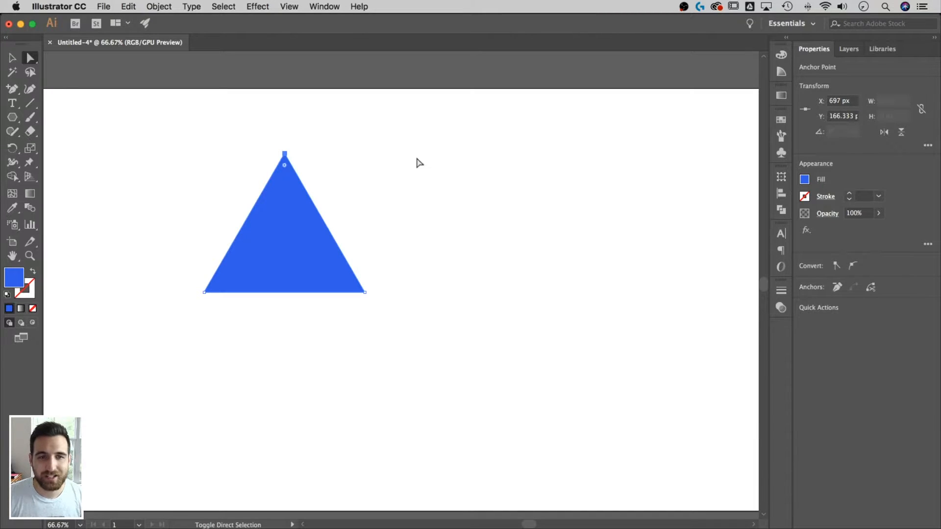
drag(284, 152, 284, 132)
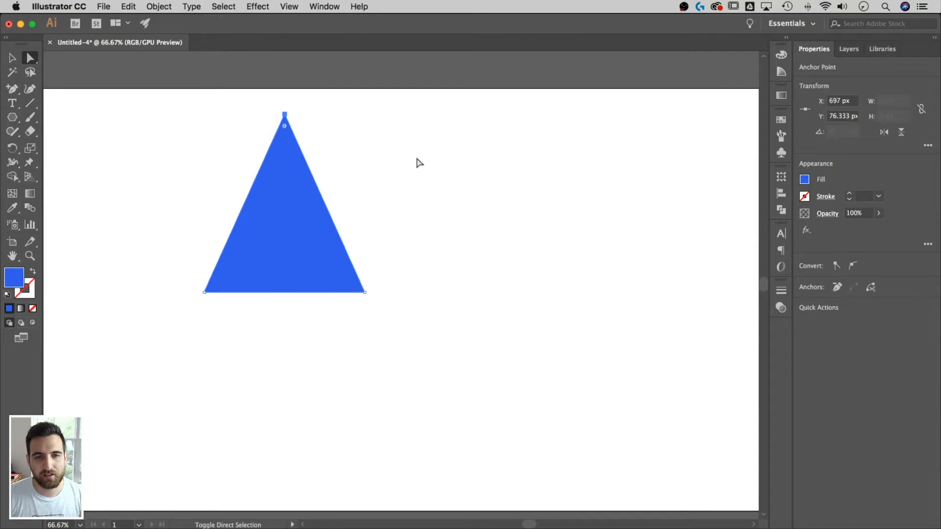
click(419, 227)
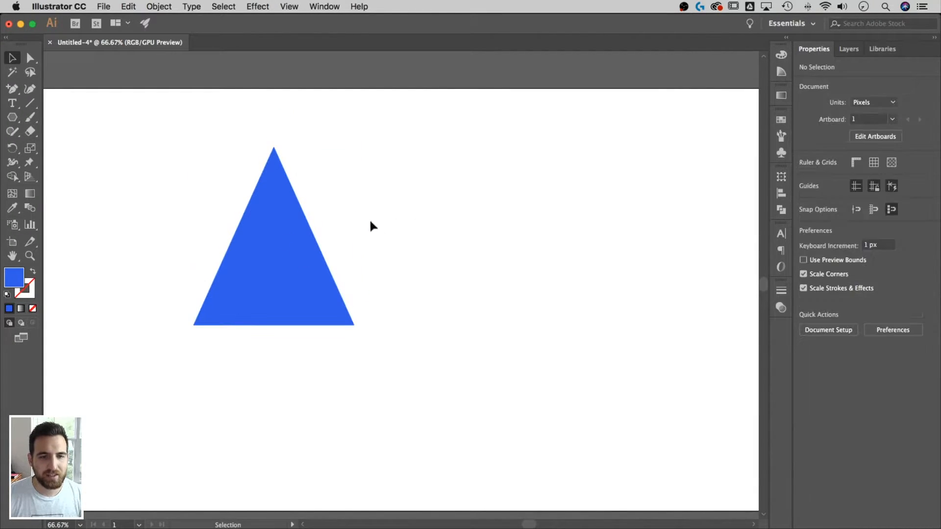
mouse_move(360, 343)
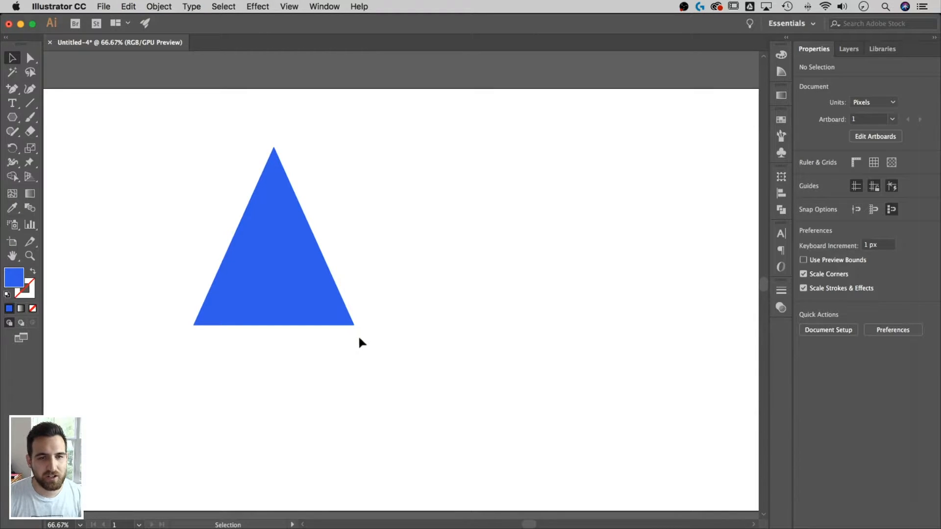
mouse_move(370, 343)
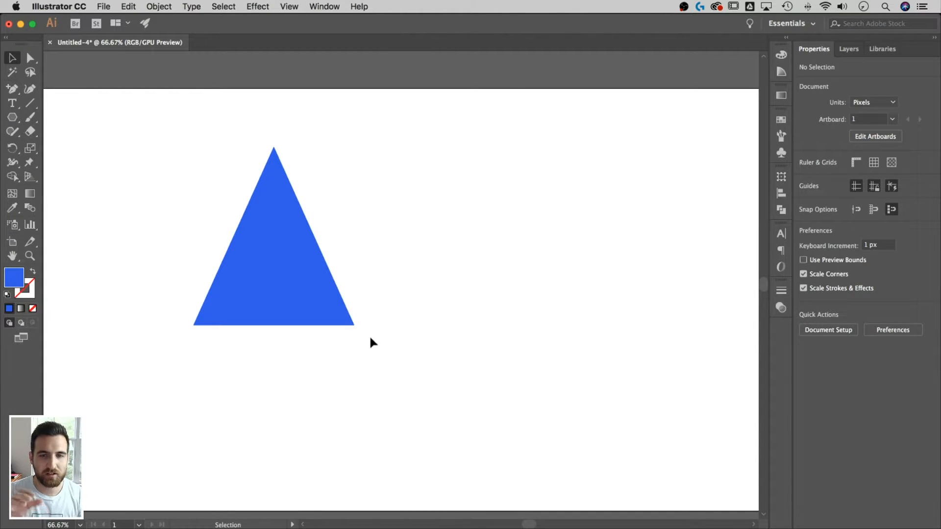
mouse_move(313, 236)
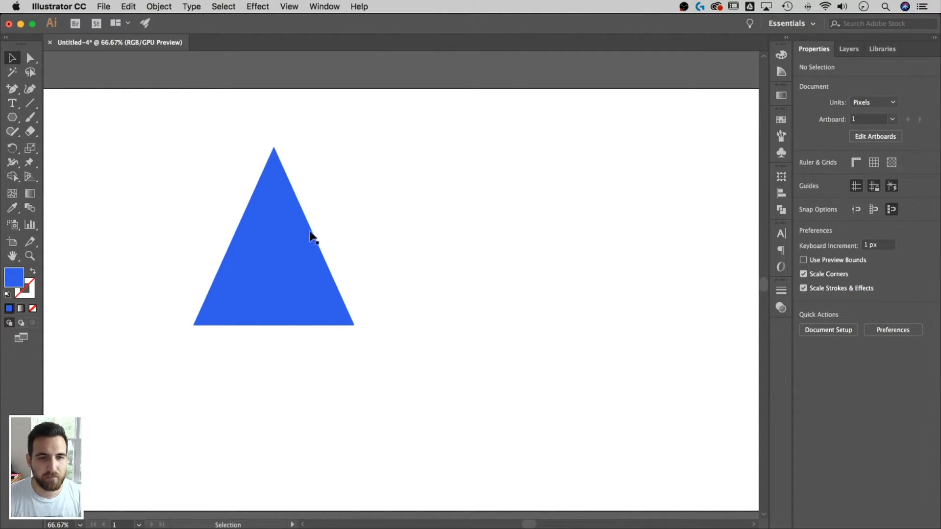
Drop a horizontally aligned copy of the blue triangle to its right and disable Smart Guides
click(273, 240)
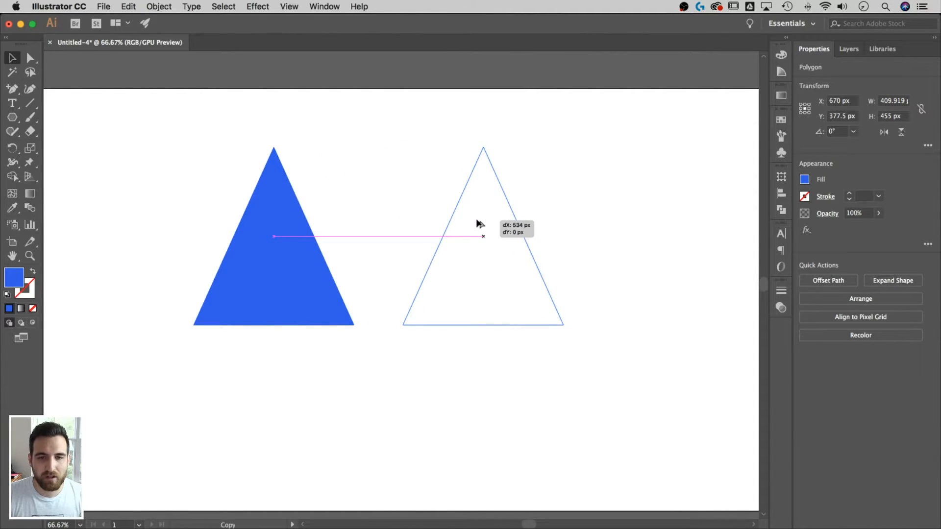
click(288, 7)
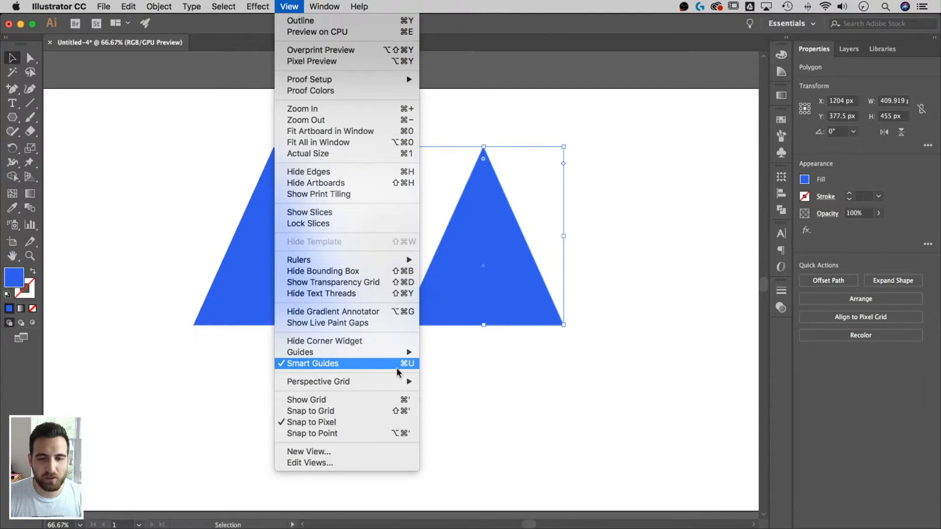
click(312, 363)
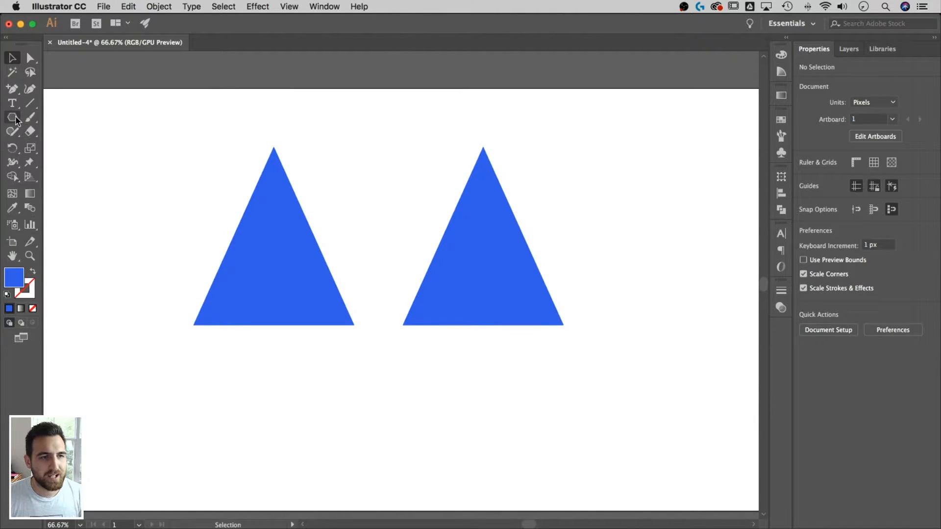
mouse_move(14, 118)
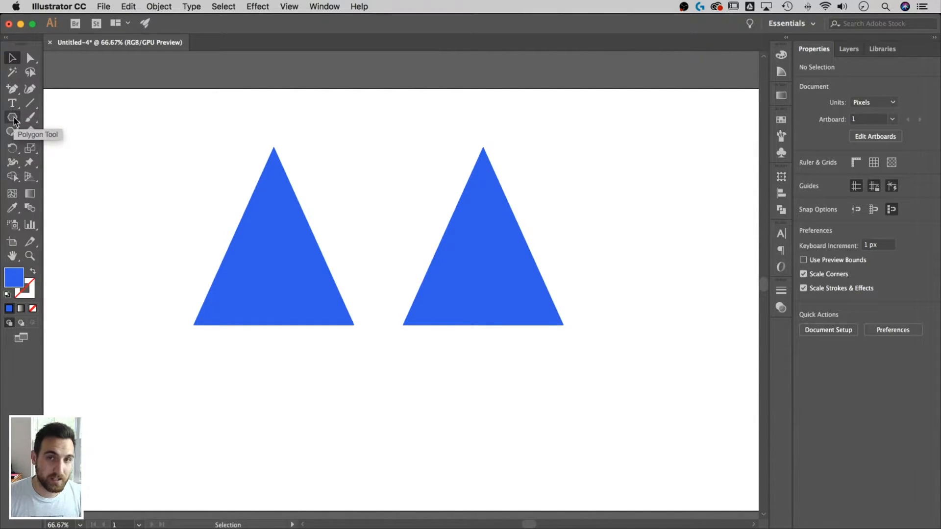
Draw a flat ellipse on the left triangle's base and reselect it
click(13, 117)
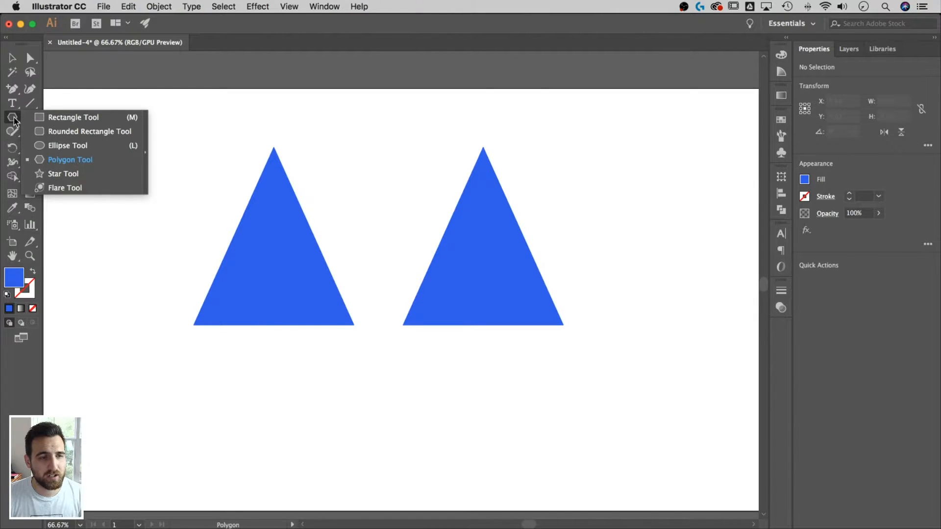
mouse_move(69, 152)
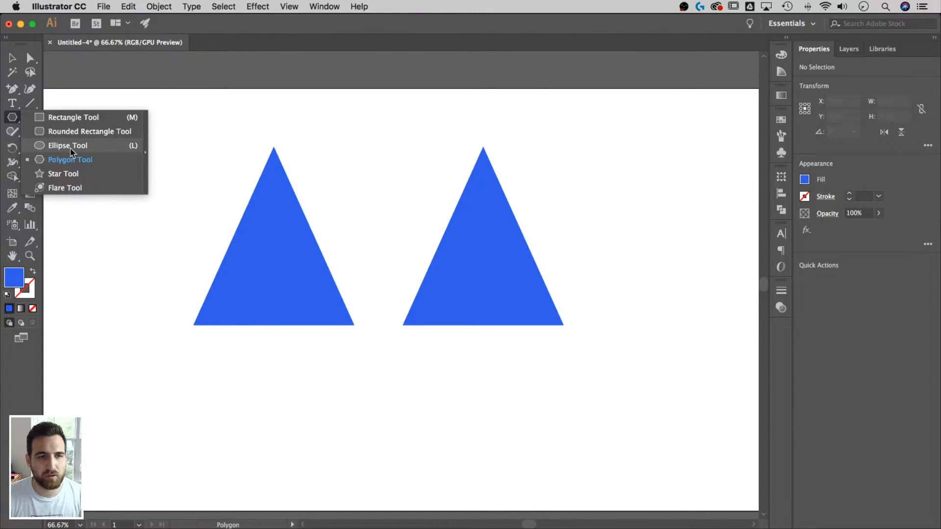
click(67, 145)
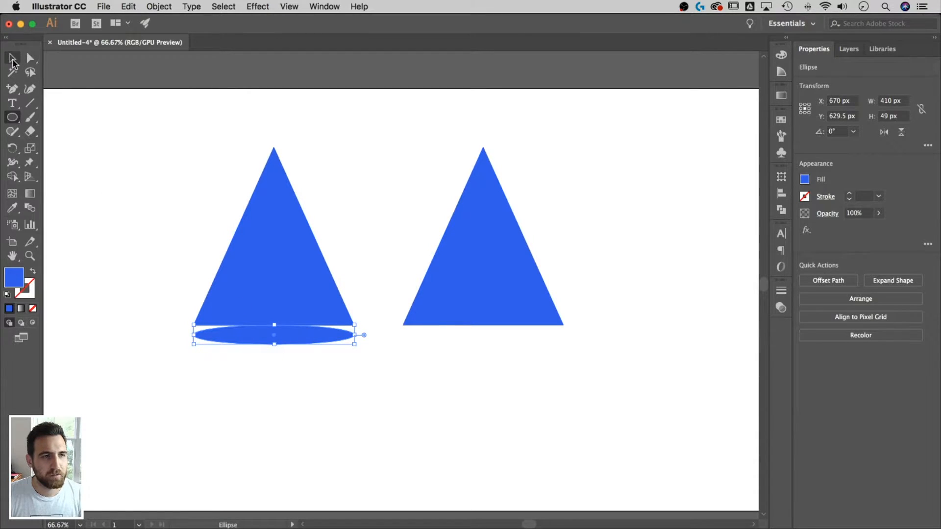
click(12, 59)
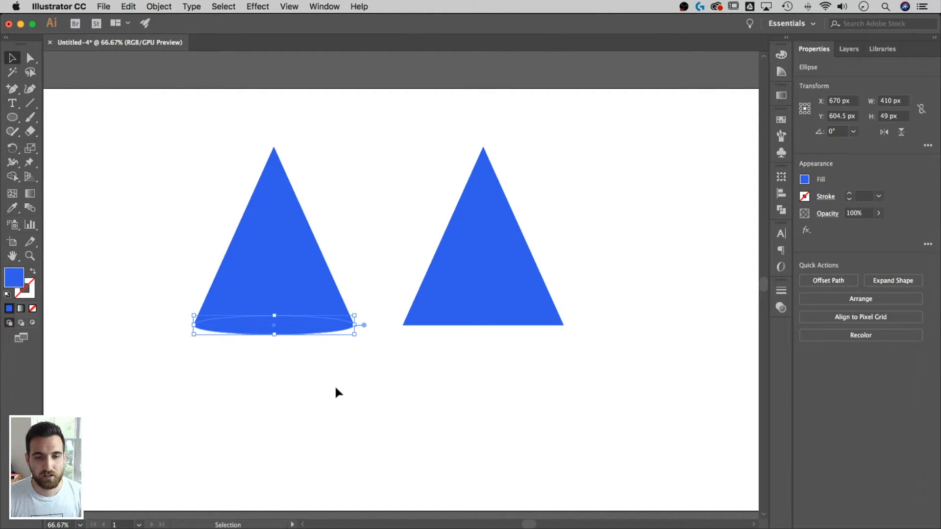
click(337, 393)
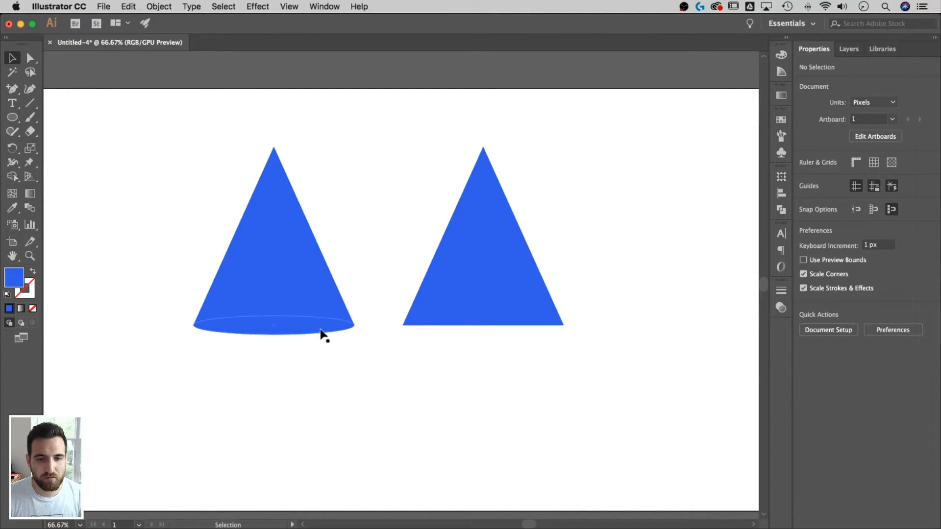
click(274, 324)
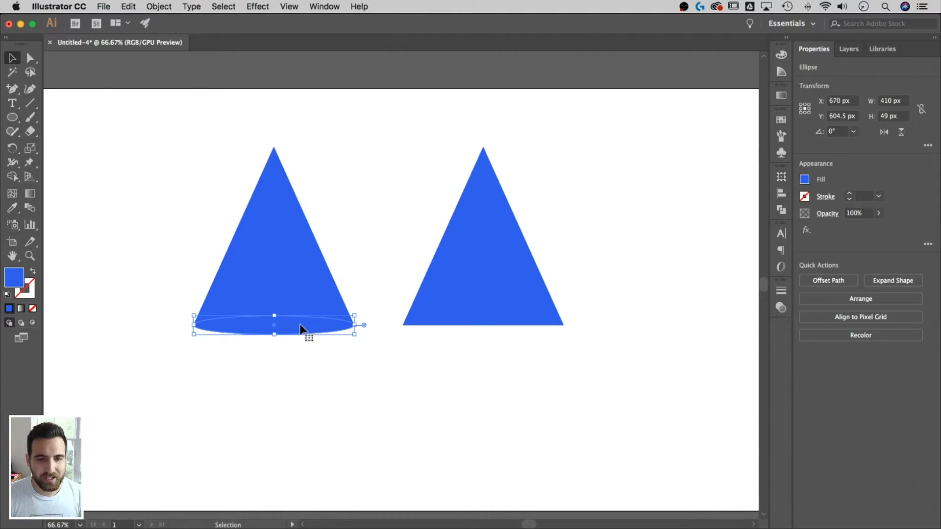
mouse_move(295, 329)
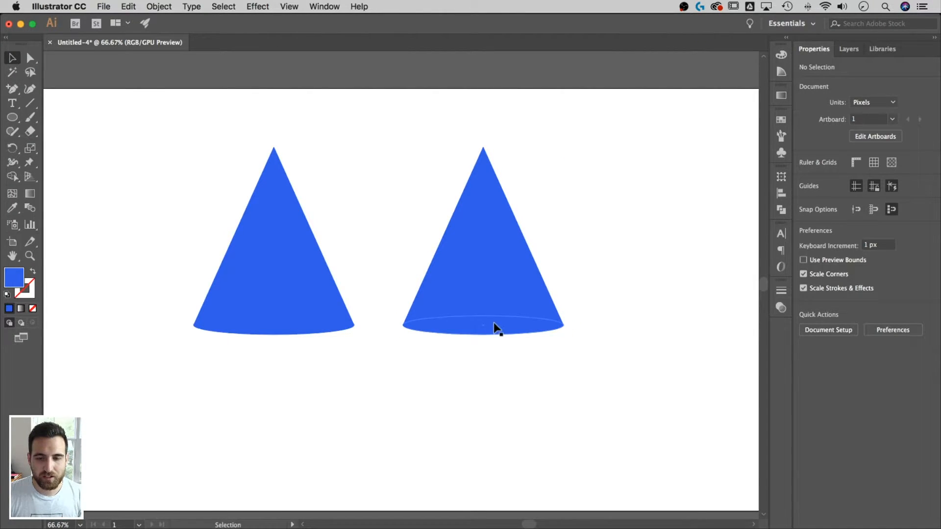
mouse_move(512, 332)
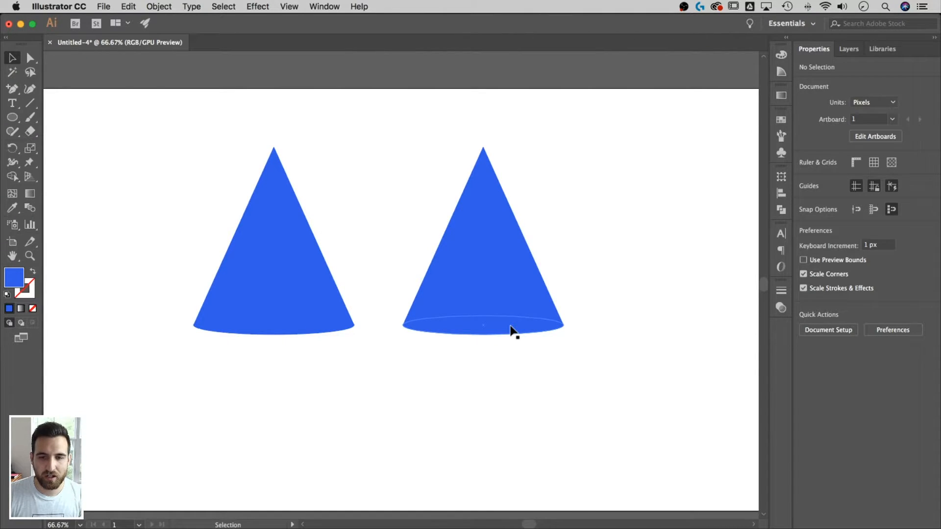
click(484, 327)
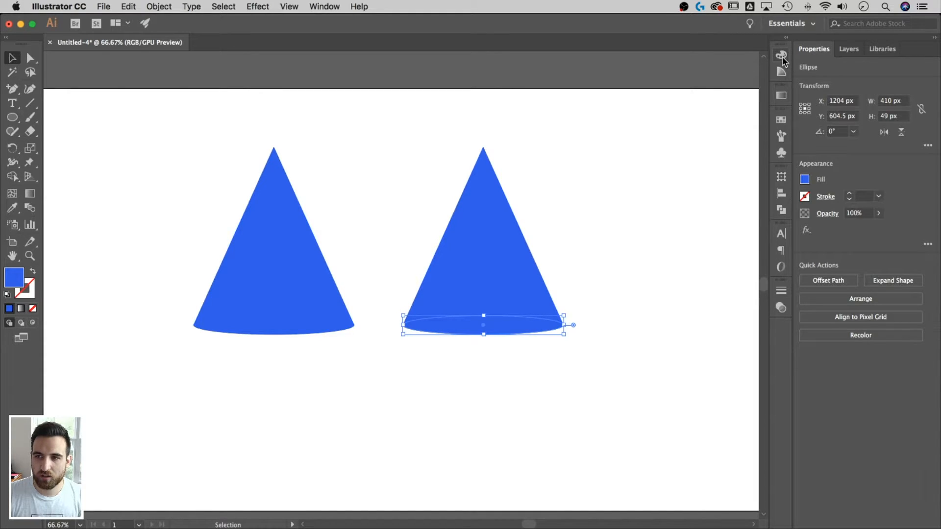
click(782, 55)
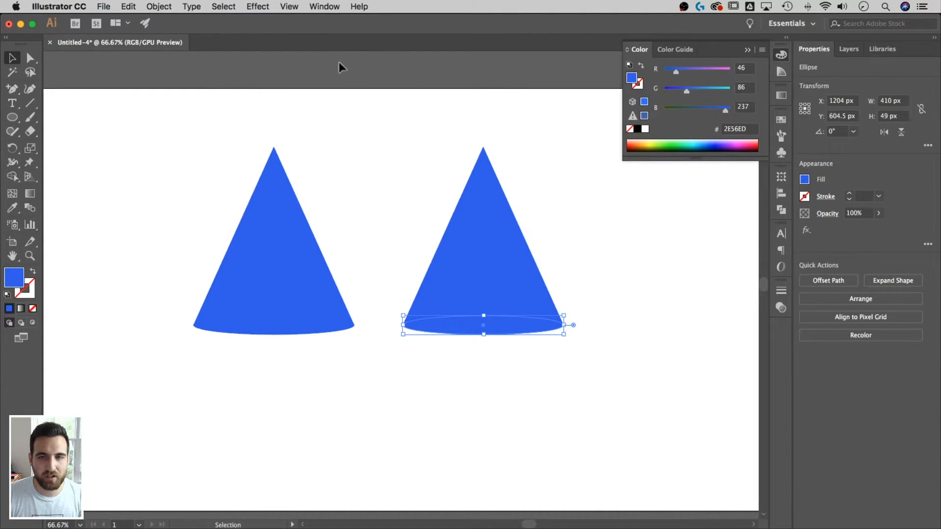
mouse_move(631, 80)
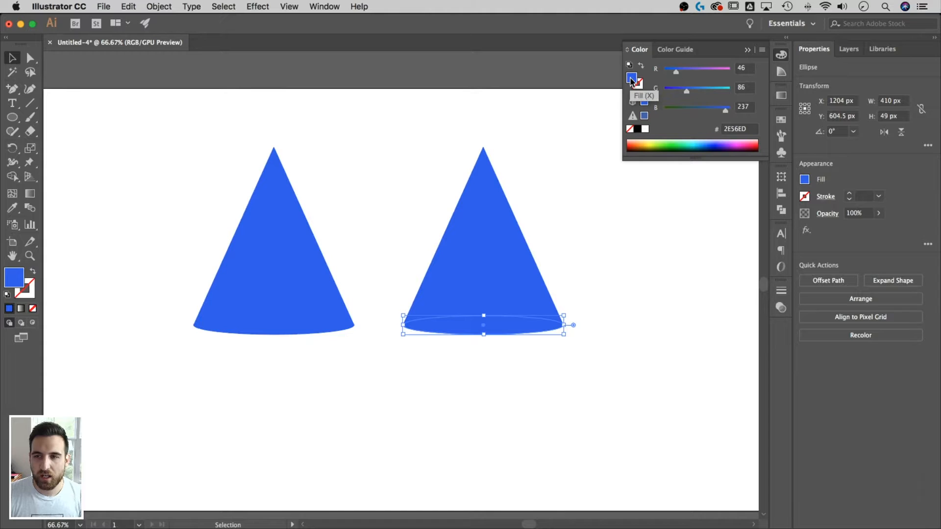
double_click(631, 77)
text(254AC1)
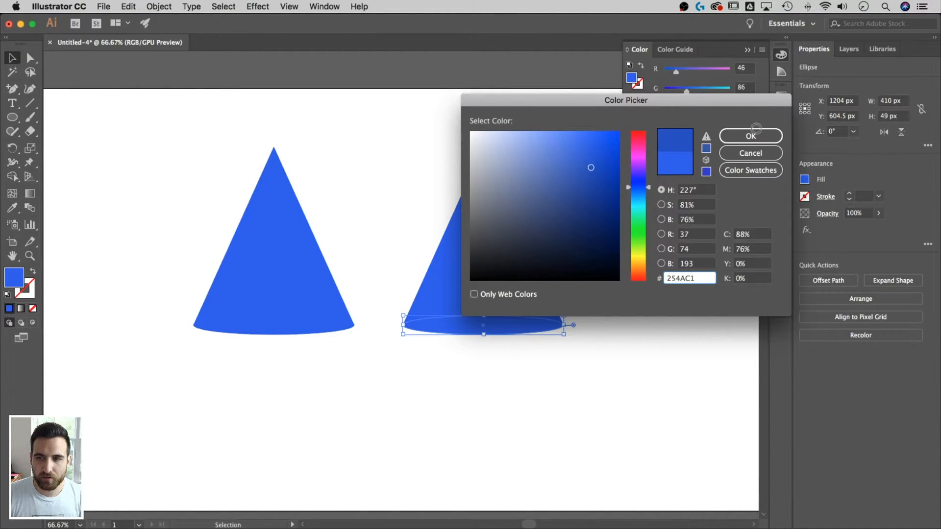
click(751, 135)
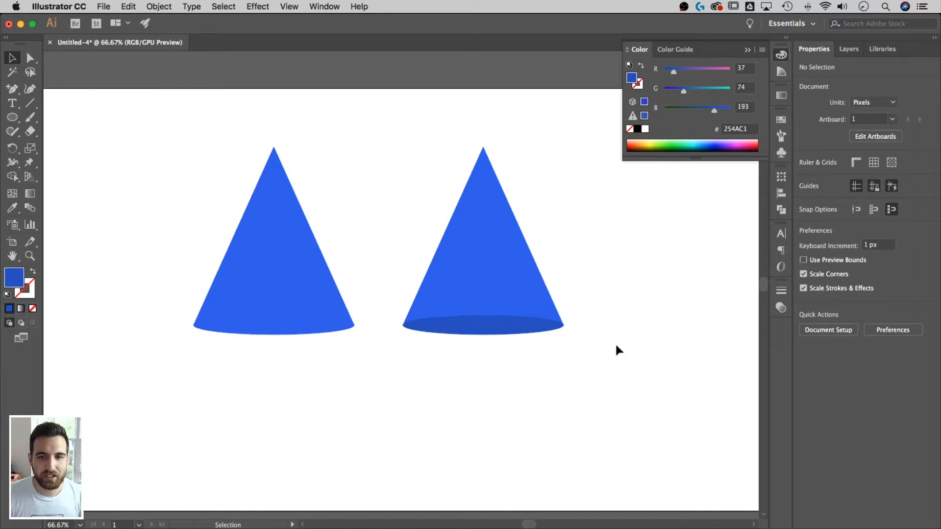
mouse_move(622, 345)
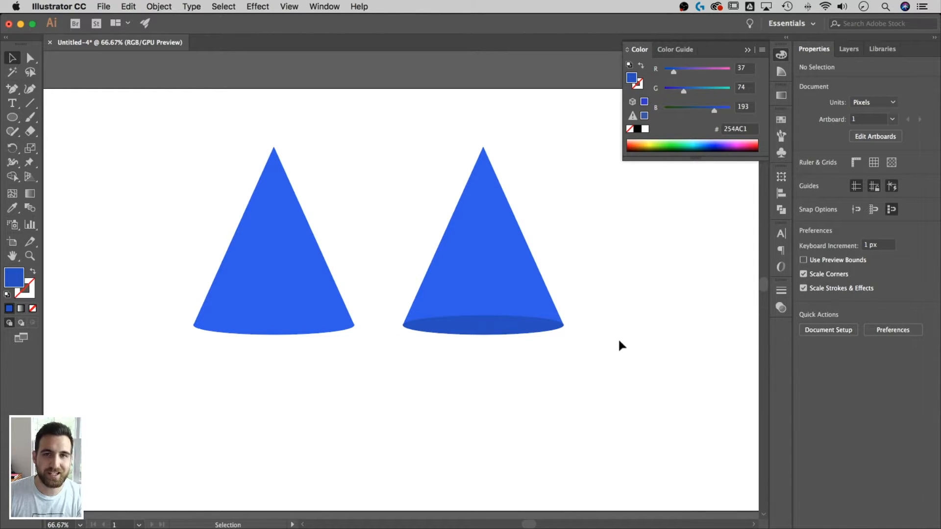
mouse_move(318, 272)
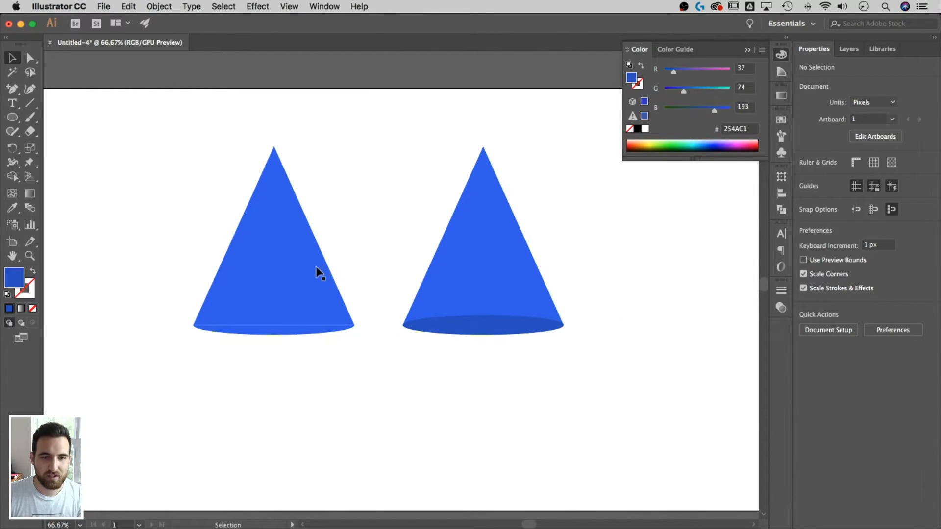
mouse_move(374, 238)
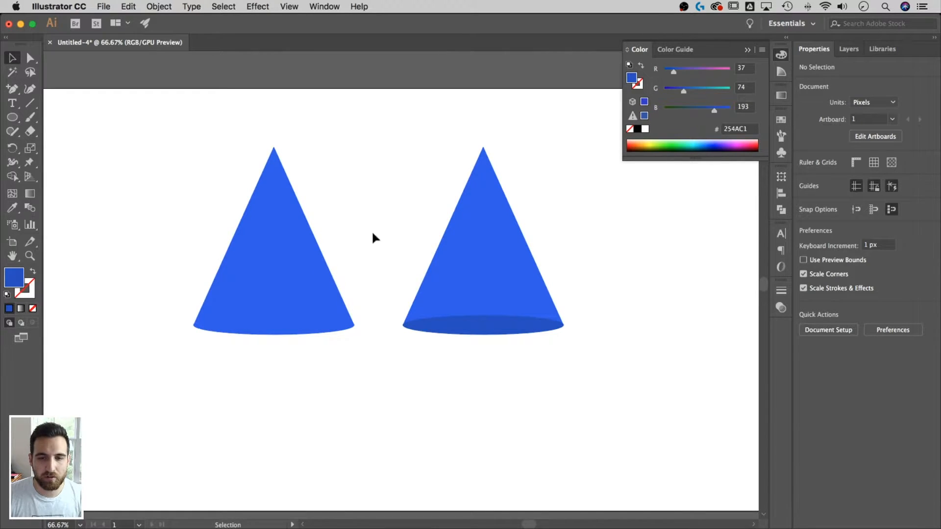
mouse_move(501, 353)
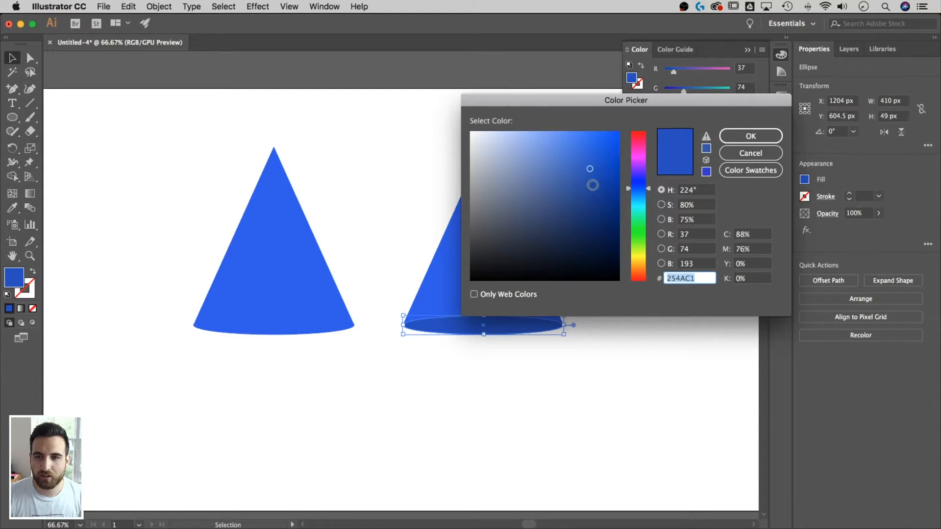
click(749, 136)
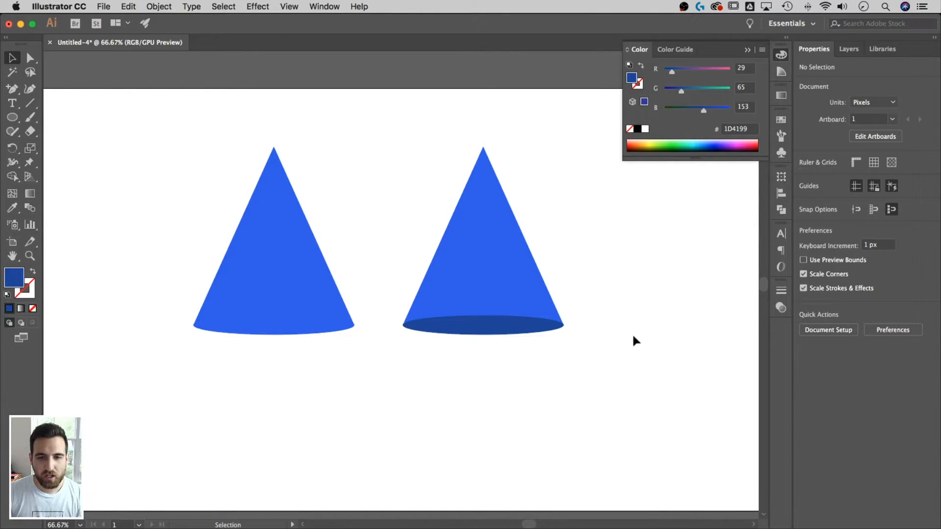
mouse_move(676, 340)
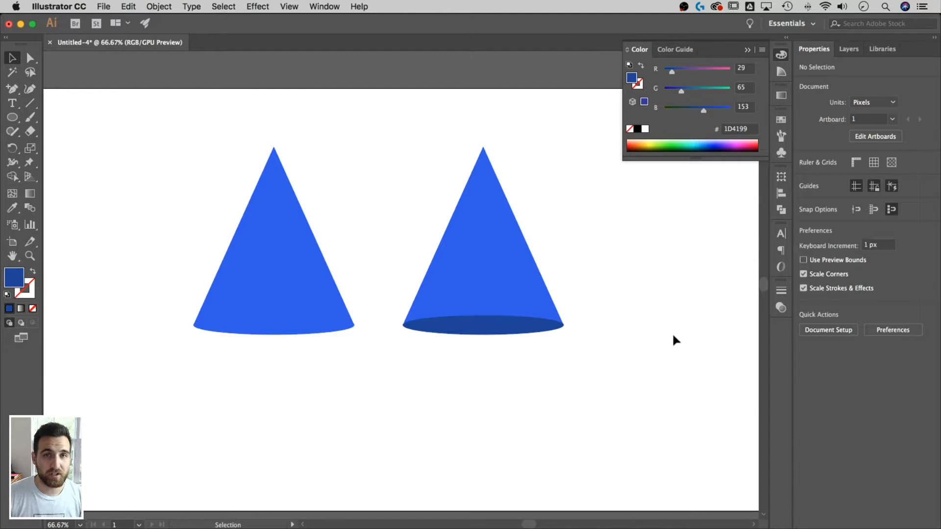
mouse_move(618, 372)
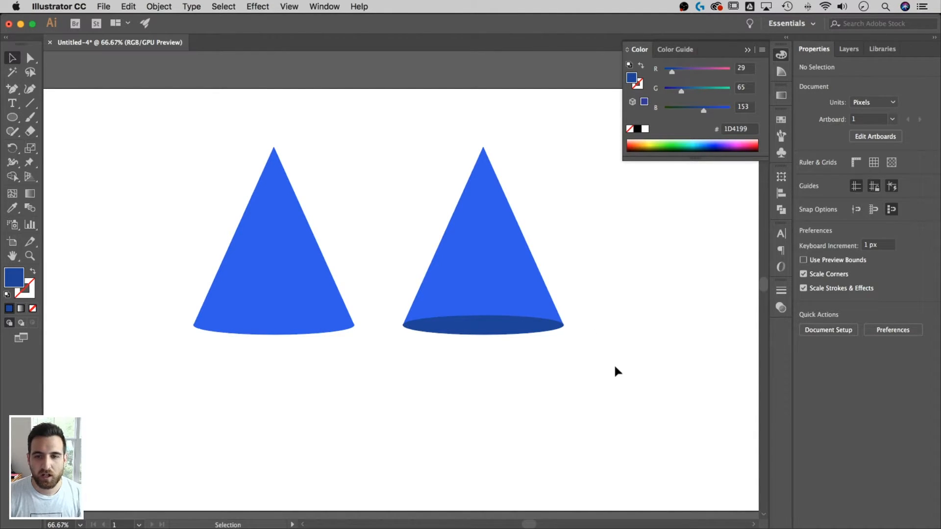
mouse_move(350, 369)
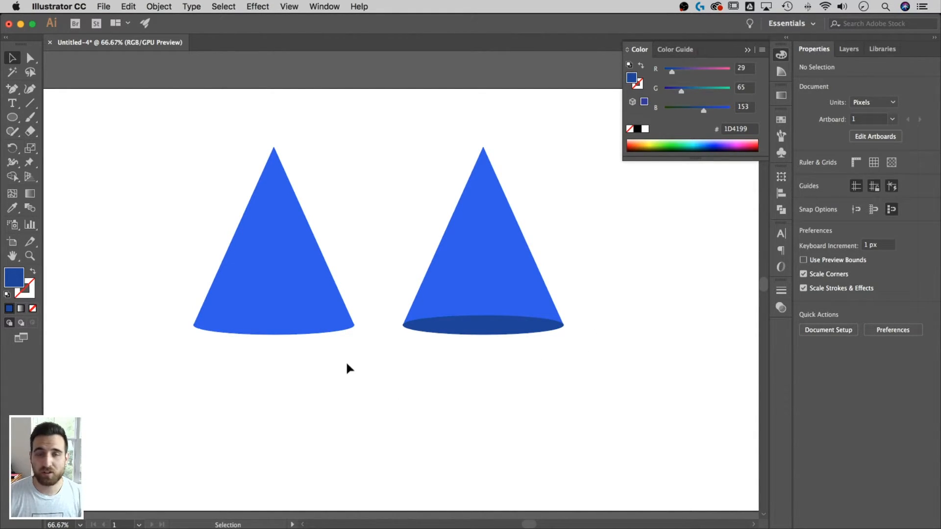
mouse_move(360, 371)
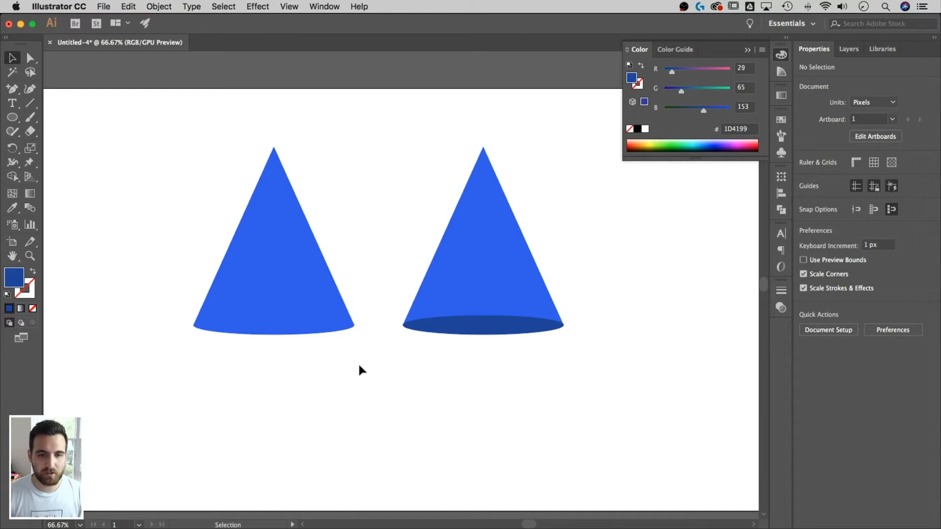
mouse_move(357, 251)
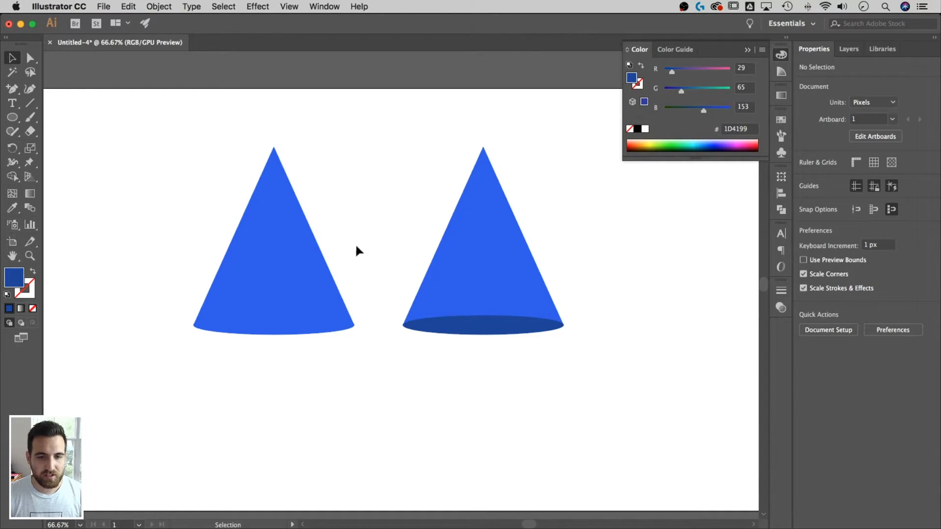
Unite the left cone's triangle and ellipse with Pathfinder's Unite shape mode
click(273, 241)
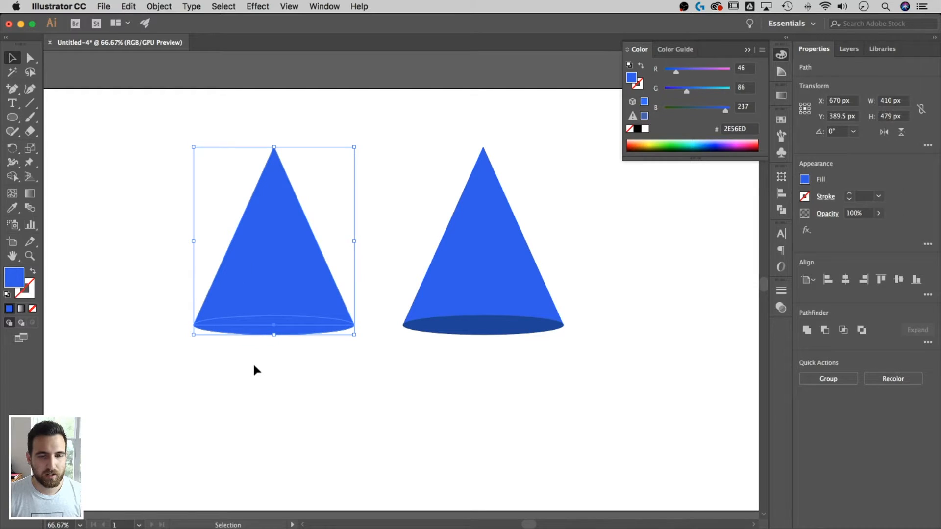
mouse_move(287, 361)
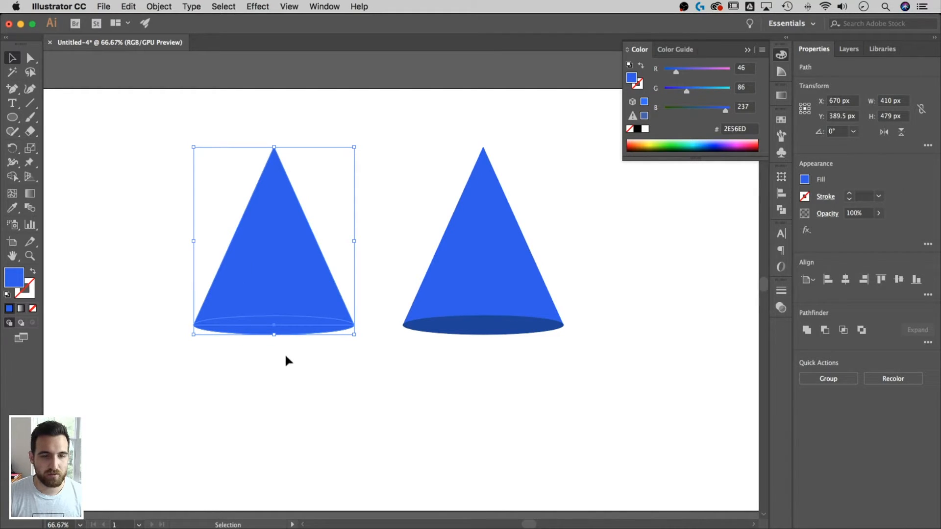
mouse_move(354, 372)
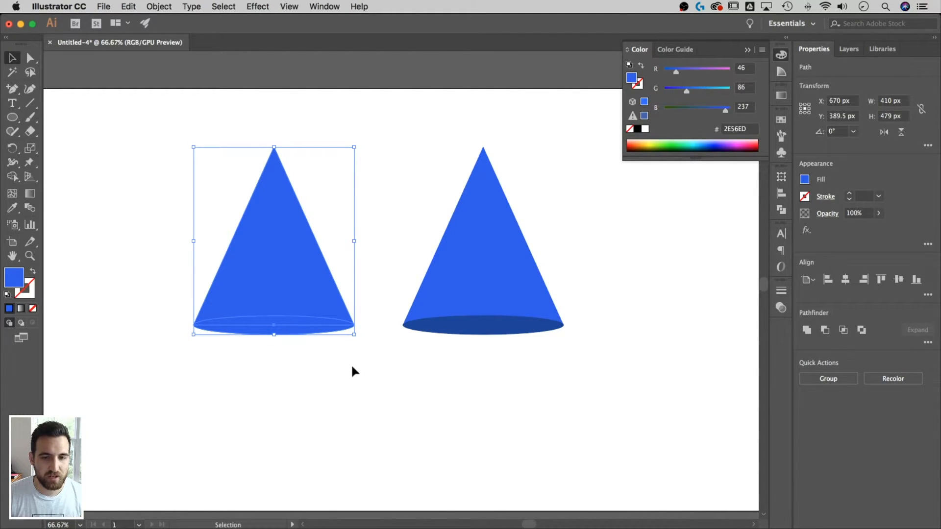
click(484, 240)
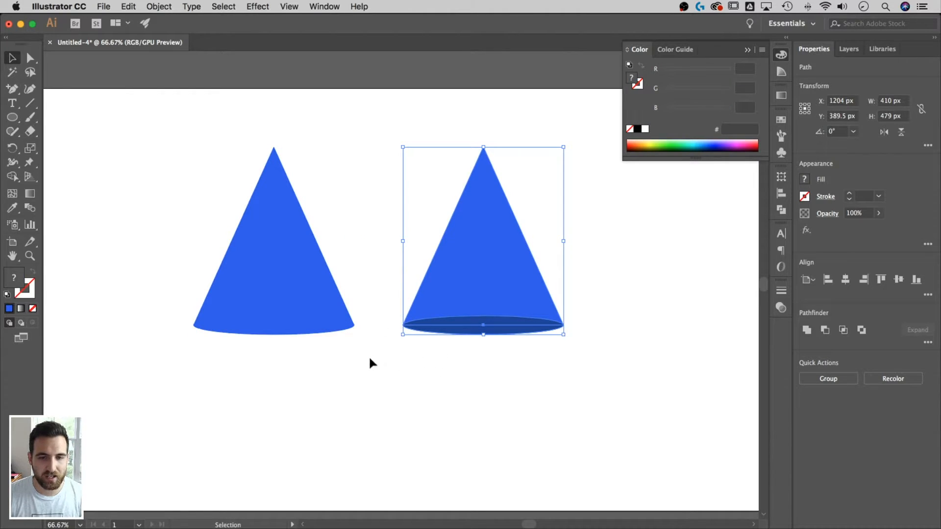
click(274, 240)
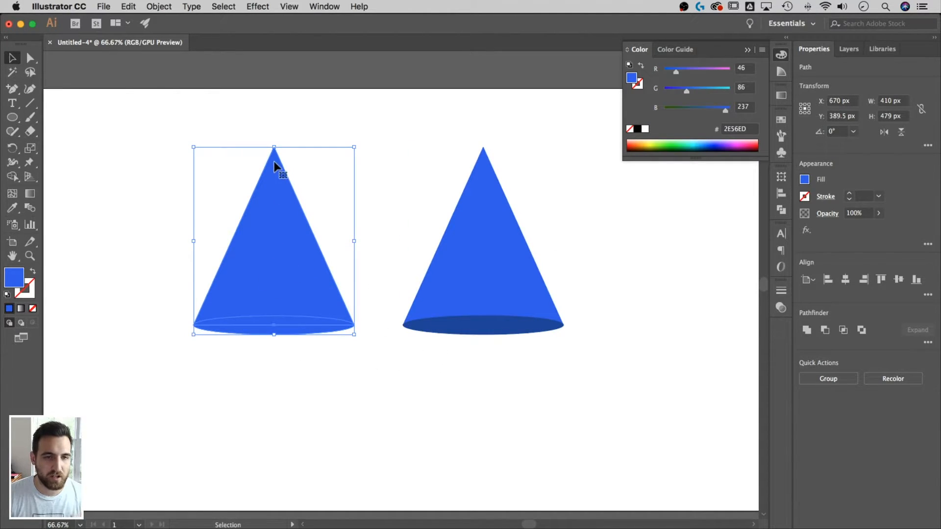
click(324, 6)
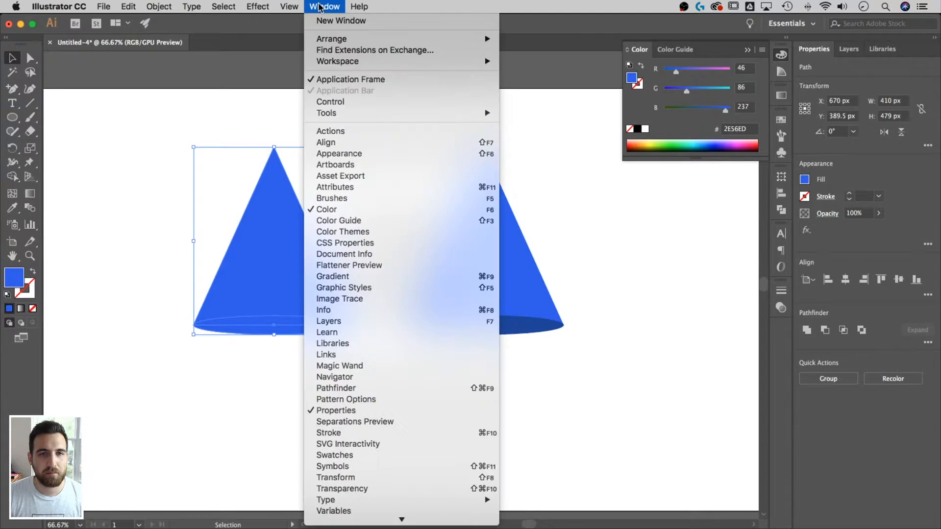
mouse_move(336, 388)
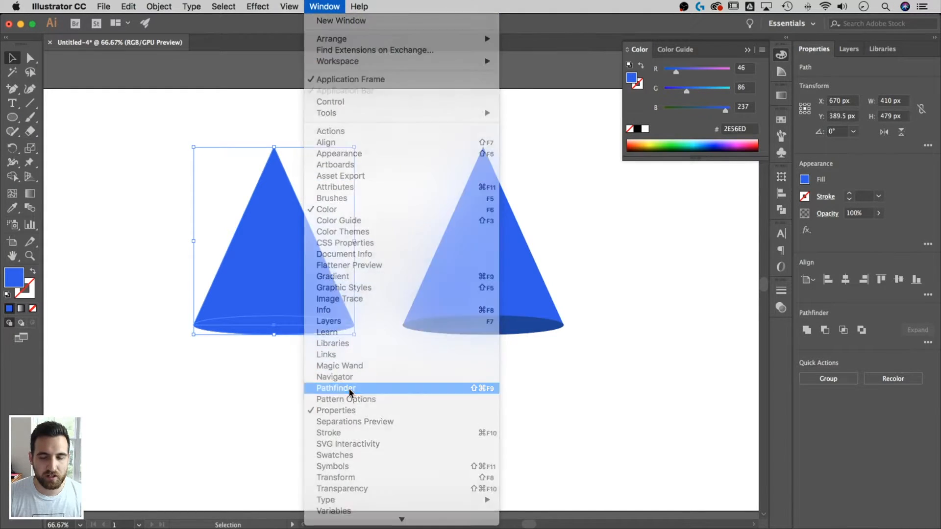
click(337, 388)
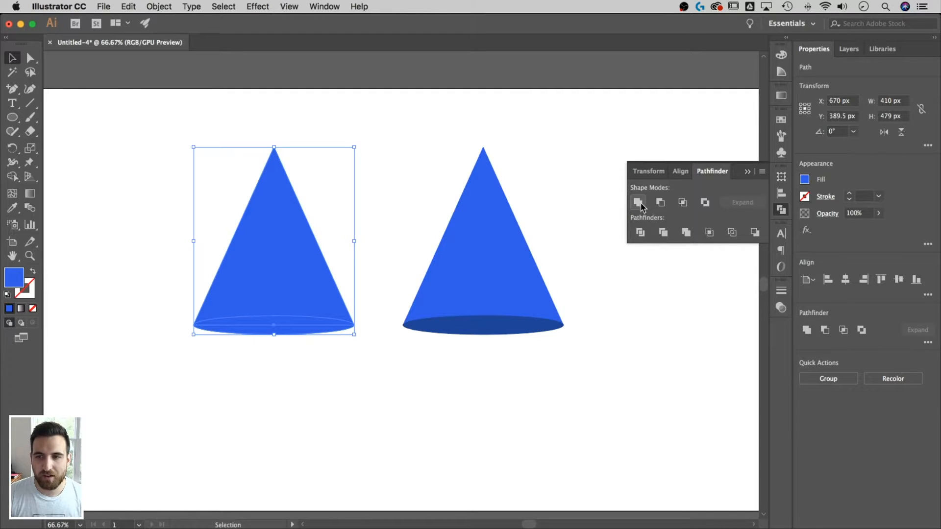
mouse_move(639, 202)
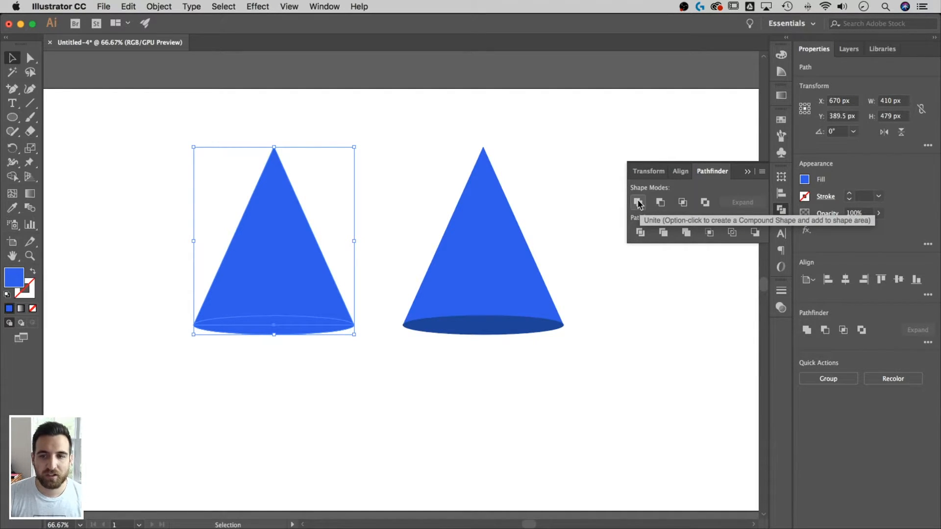
click(639, 202)
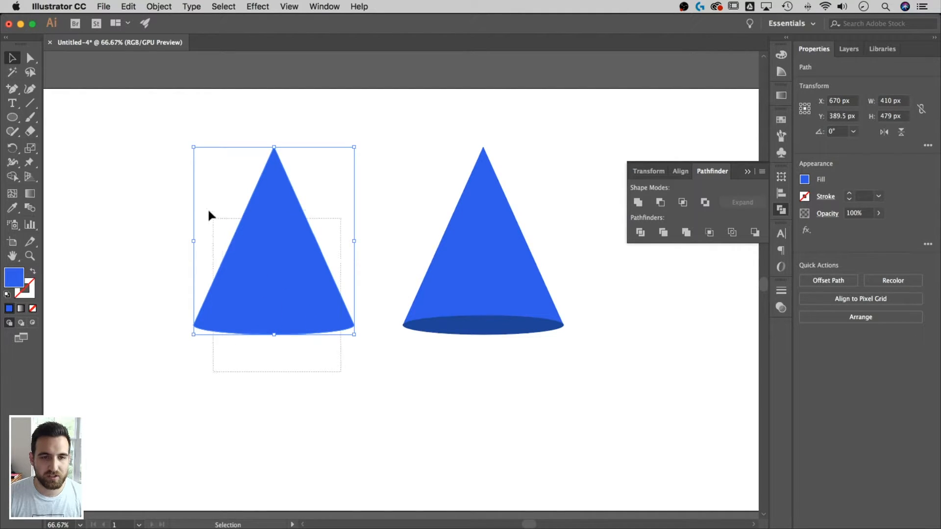
click(193, 166)
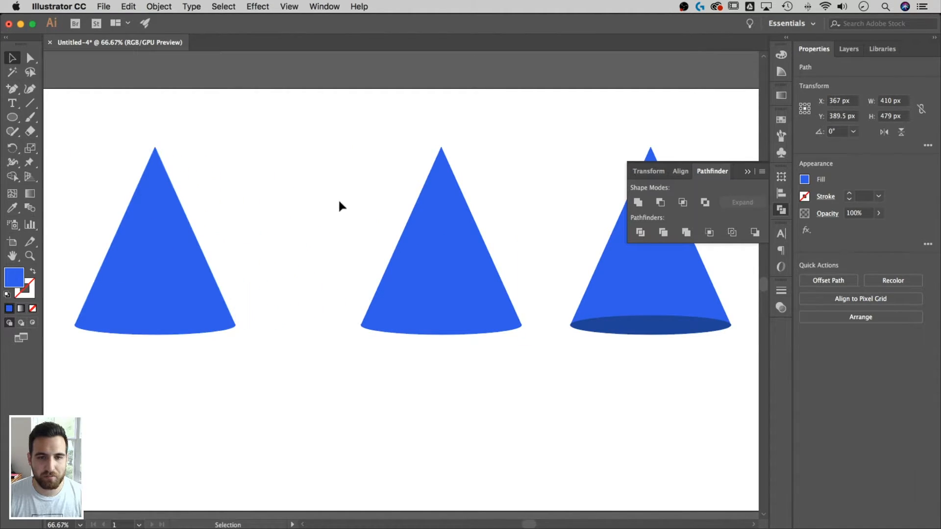
Place a third cone in the middle and set the fill colour to DDE2F2
click(442, 241)
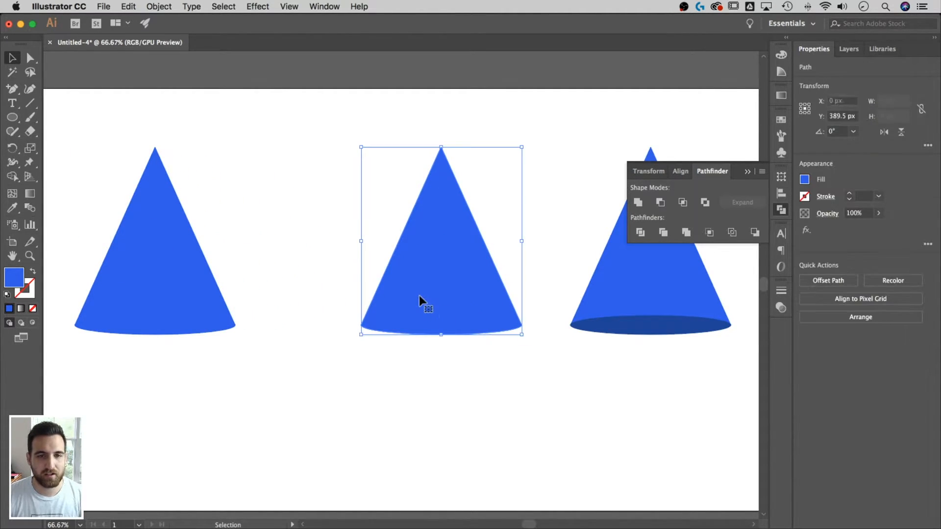
mouse_move(228, 182)
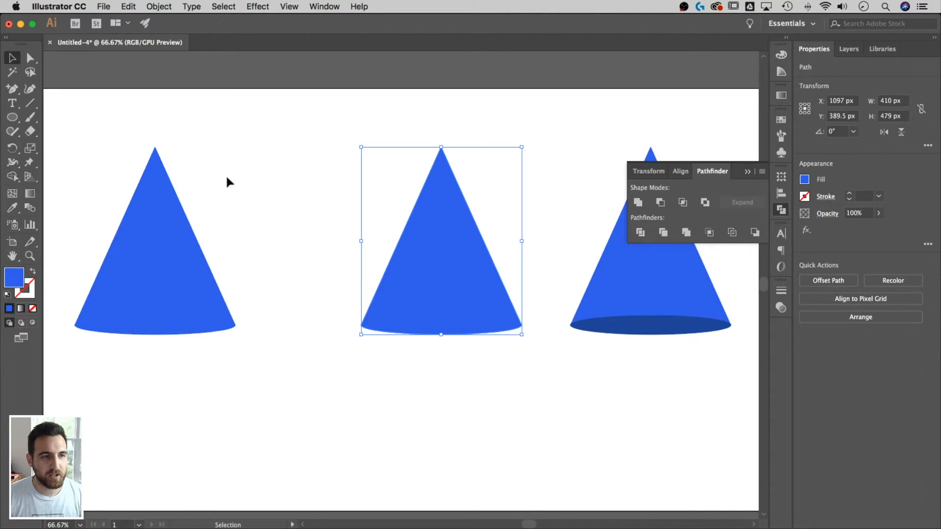
click(12, 117)
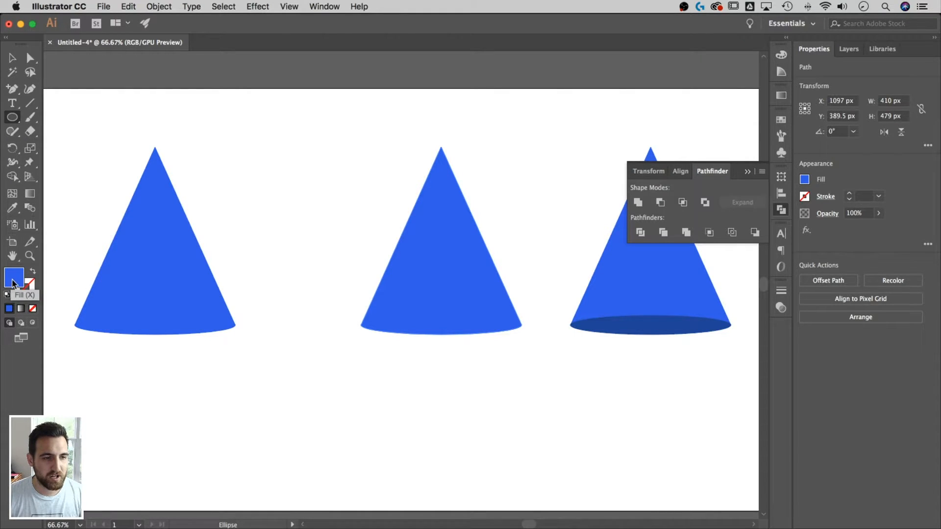
double_click(13, 278)
text(DDE2F2)
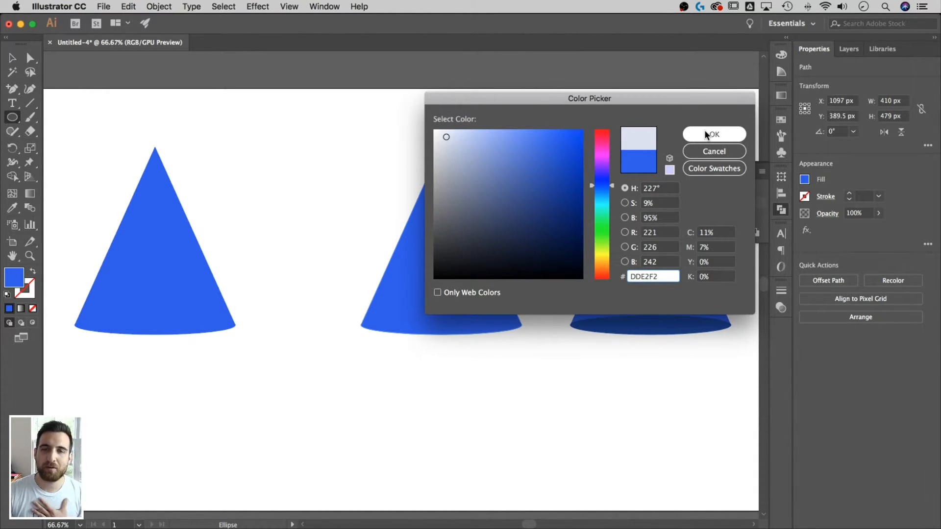
click(714, 134)
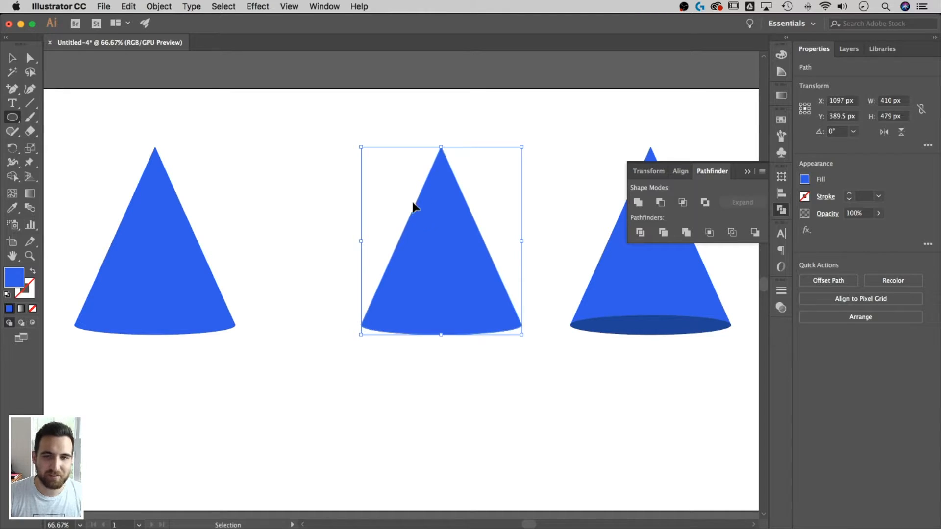
mouse_move(339, 155)
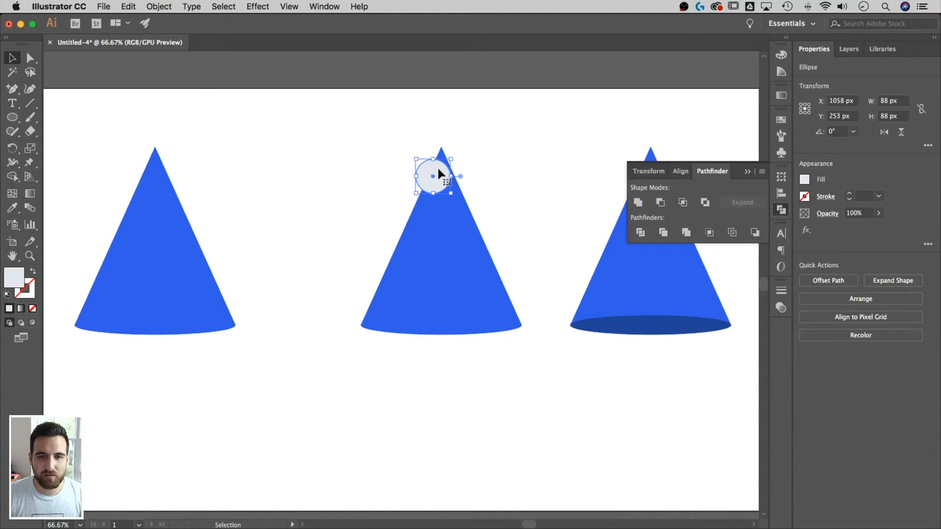
Move a pale lavender circle onto the middle cone's tip
drag(432, 176, 424, 187)
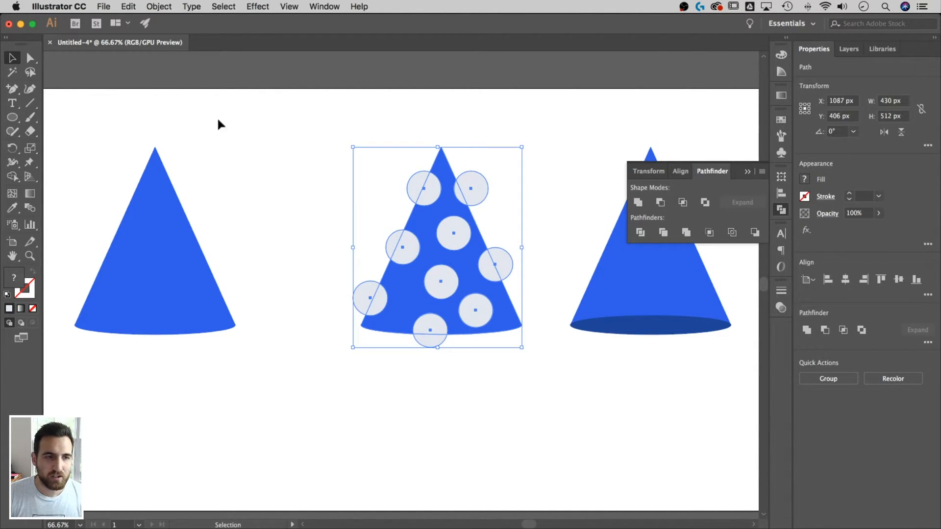
mouse_move(12, 177)
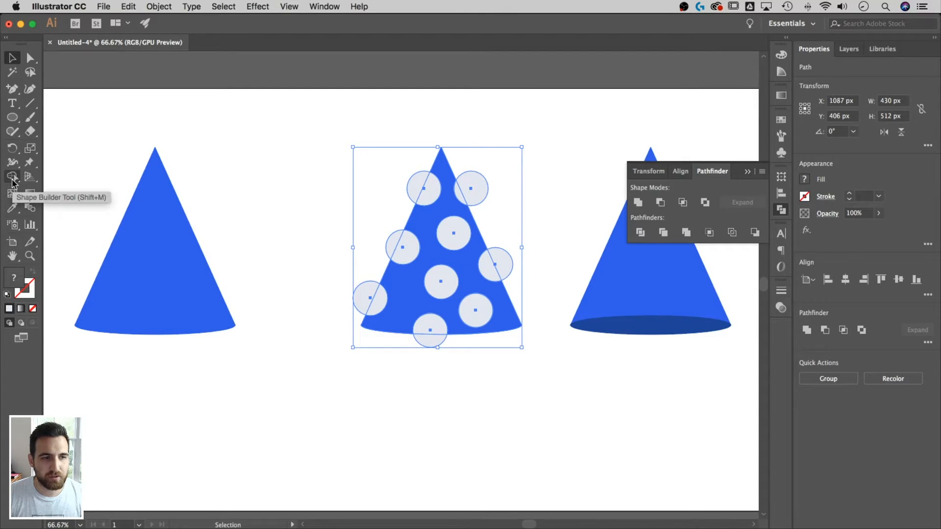
Pick the Shape Builder tool to cut away the circle parts outside the cone
click(12, 177)
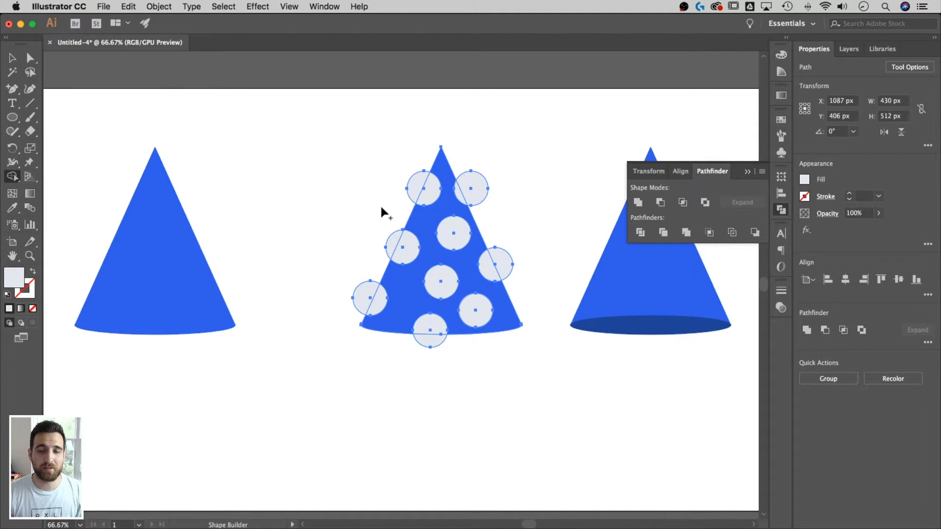
mouse_move(401, 189)
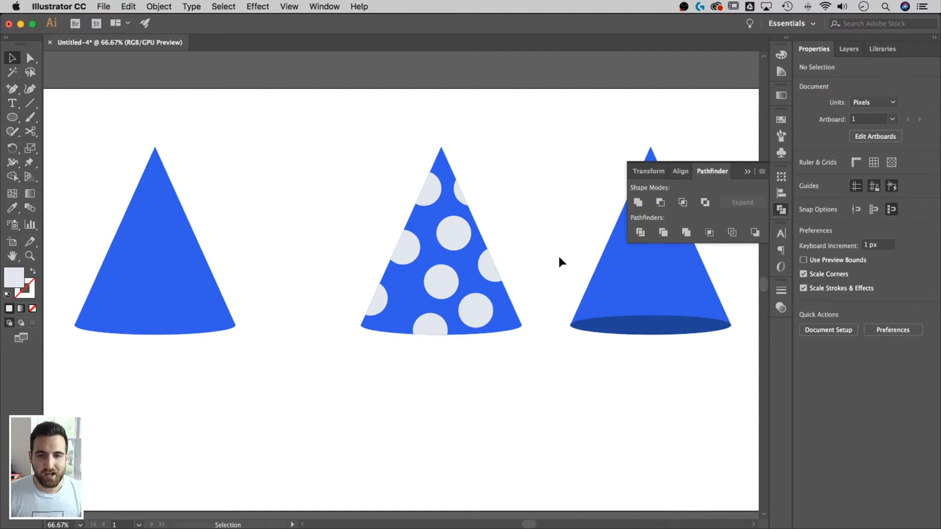
click(442, 280)
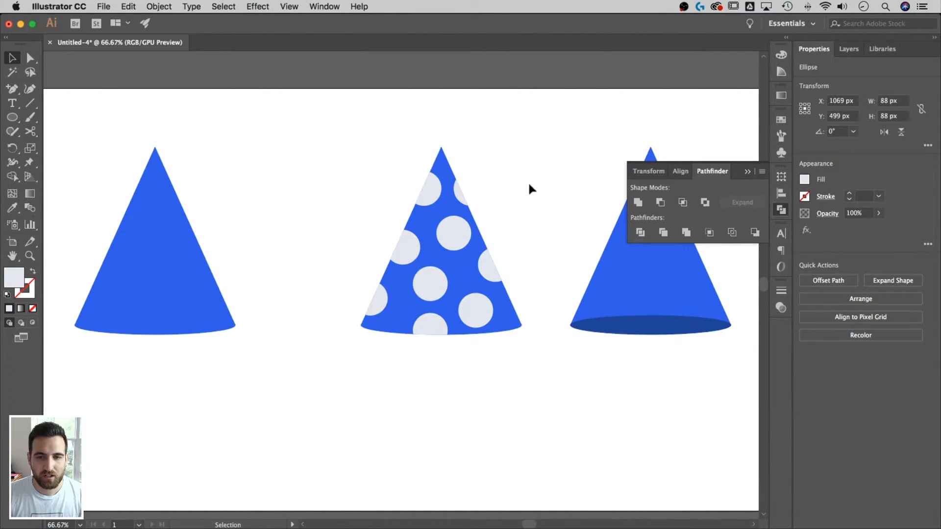
click(405, 249)
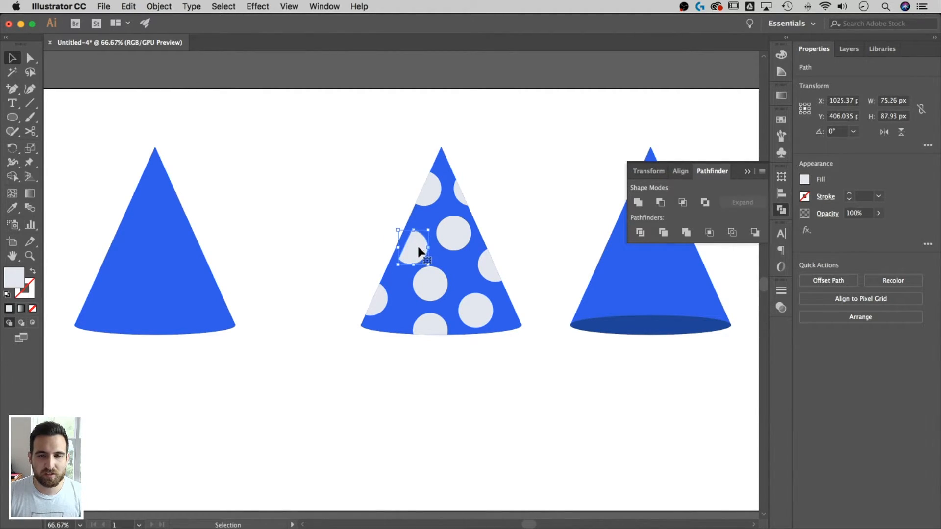
click(454, 233)
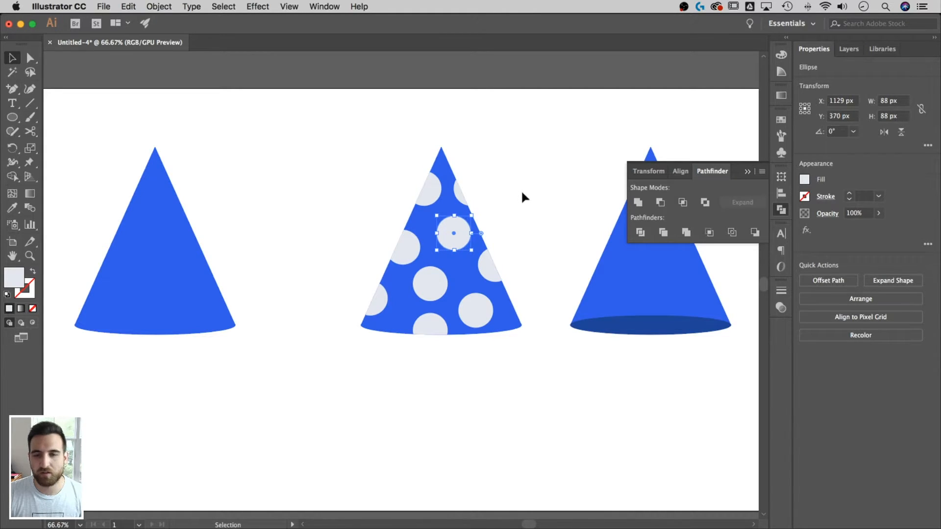
click(522, 199)
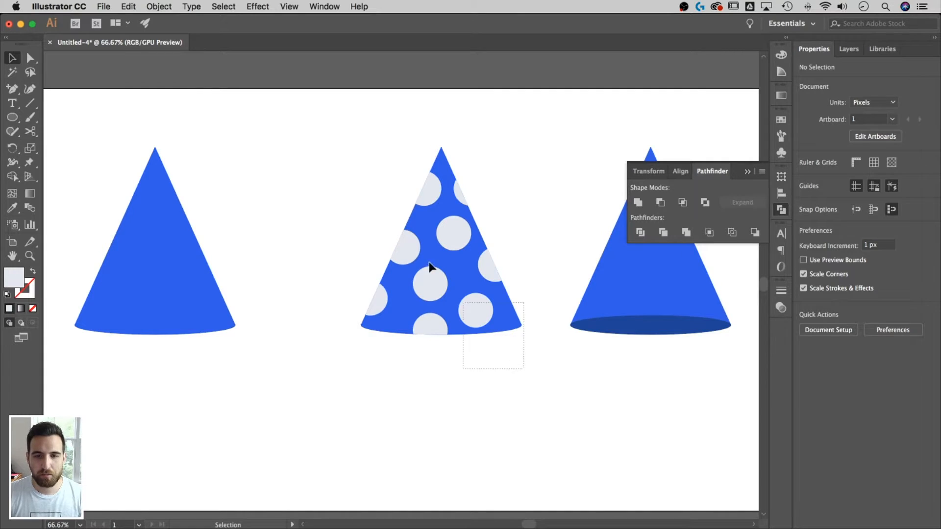
click(441, 240)
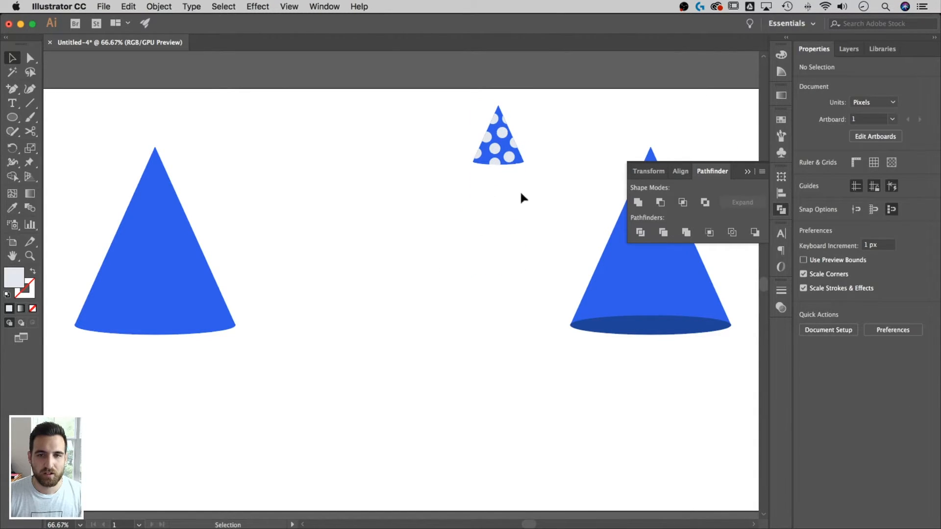
Shrink the polka-dot hat near the artboard top and move the plain left cone toward centre
right_click(497, 144)
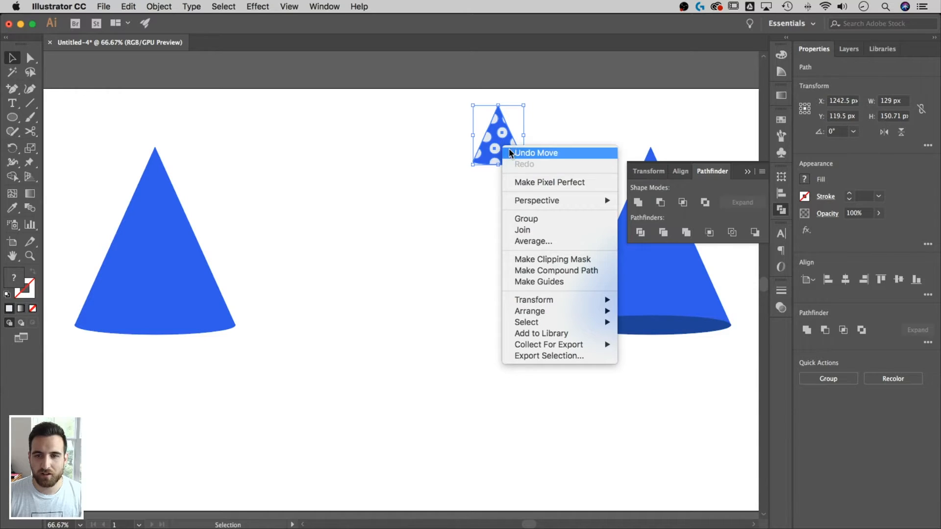
mouse_move(532, 224)
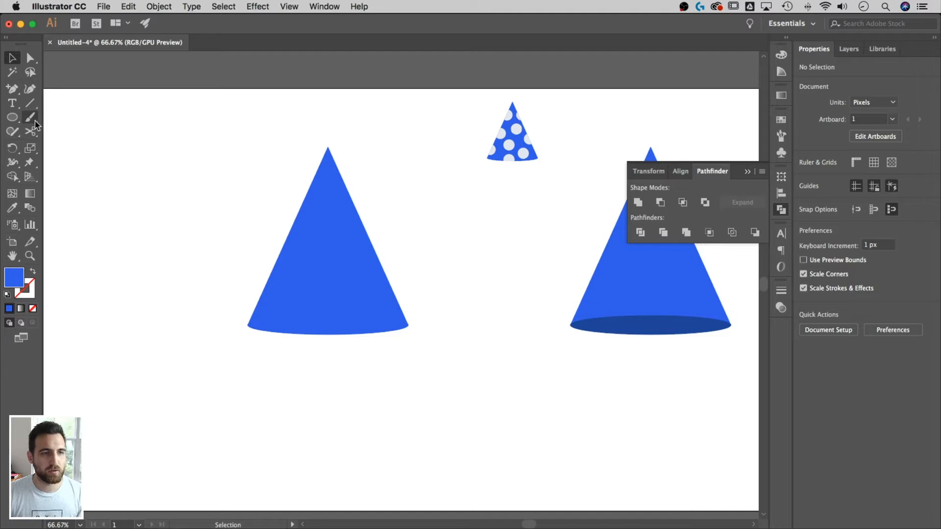
click(30, 118)
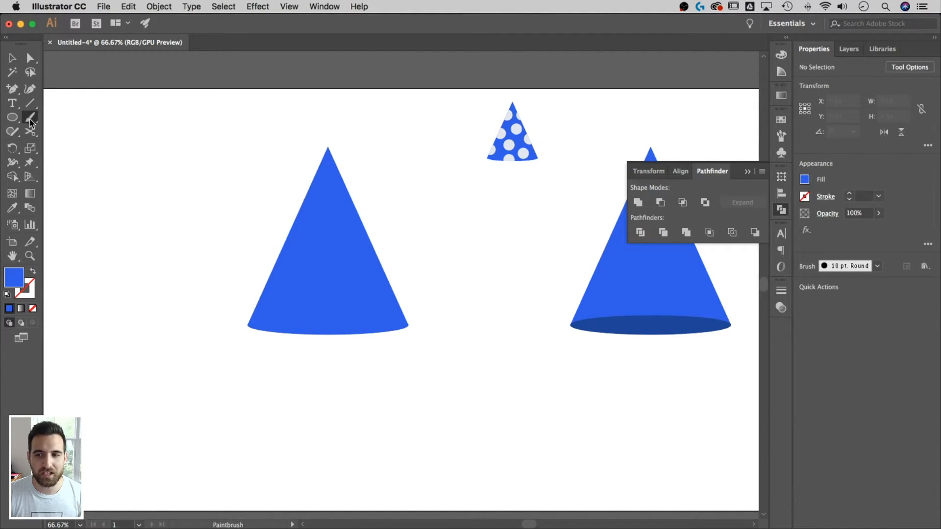
Show the Brushes panel, browse Brush Libraries and pick the 10 pt Round calligraphic brush
click(324, 7)
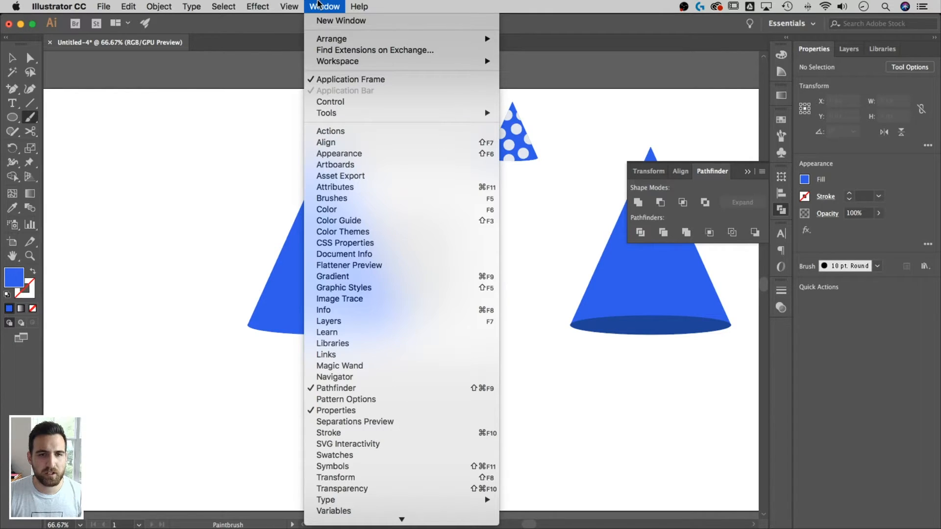
mouse_move(331, 198)
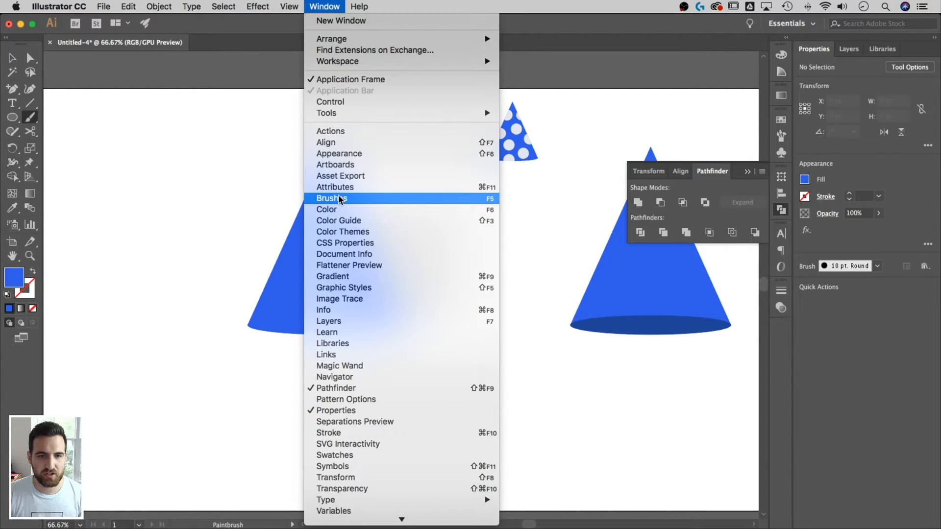
click(332, 199)
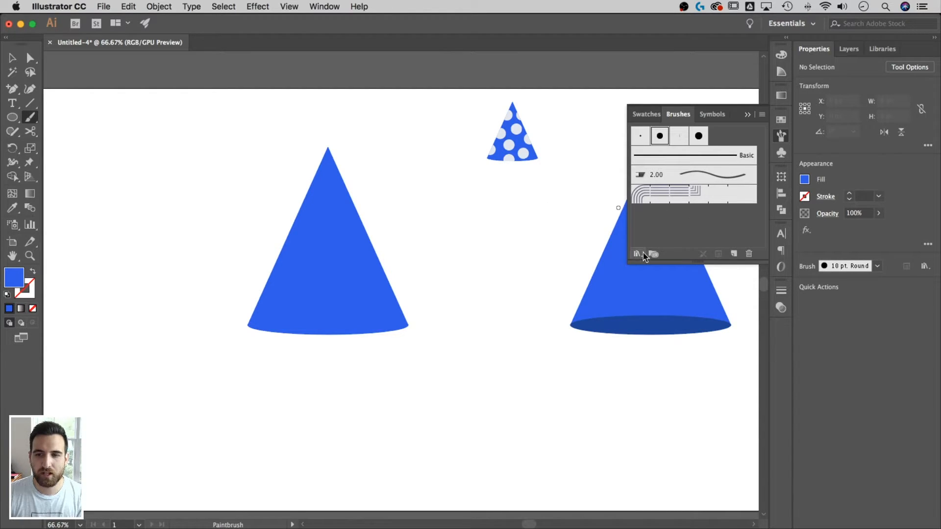
click(636, 253)
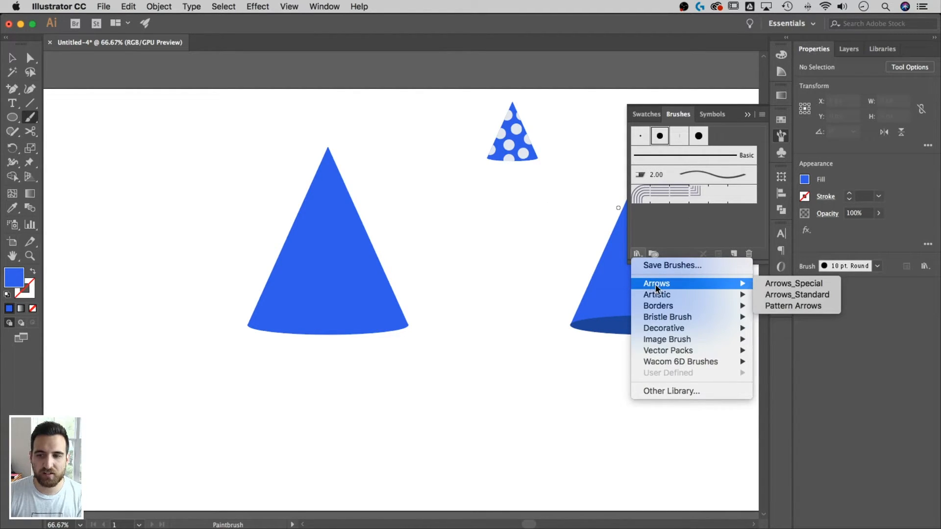
mouse_move(657, 306)
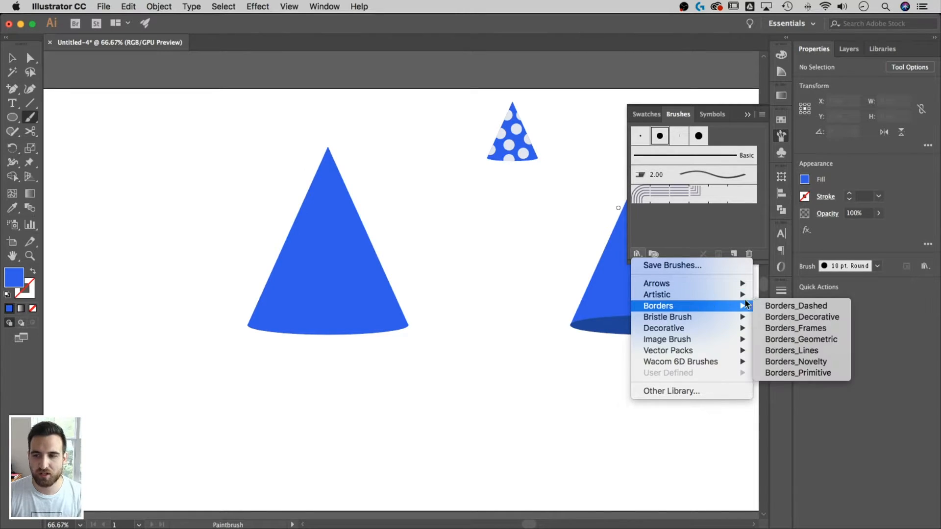
mouse_move(700, 306)
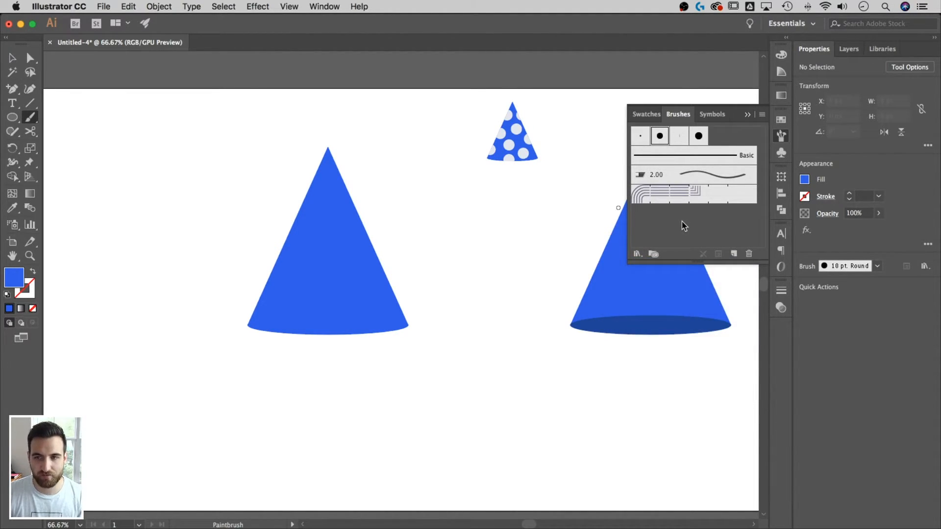
mouse_move(648, 149)
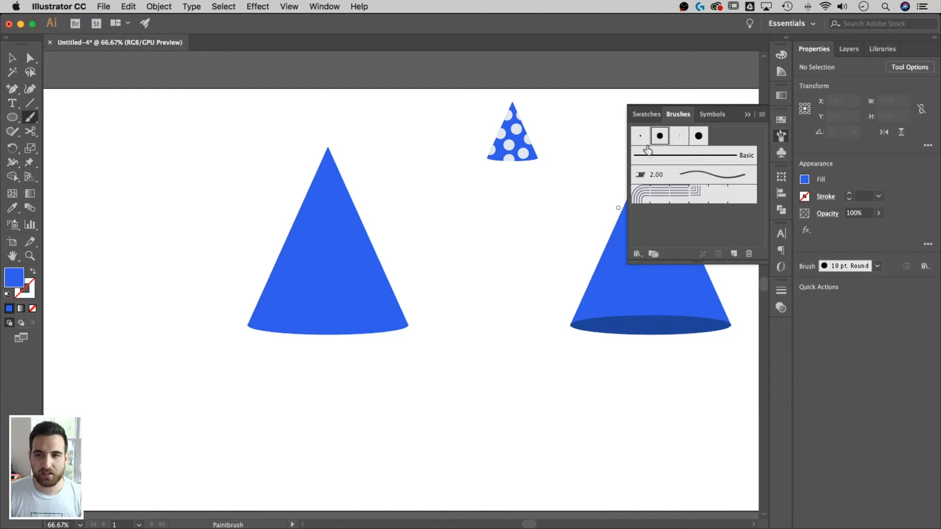
click(659, 136)
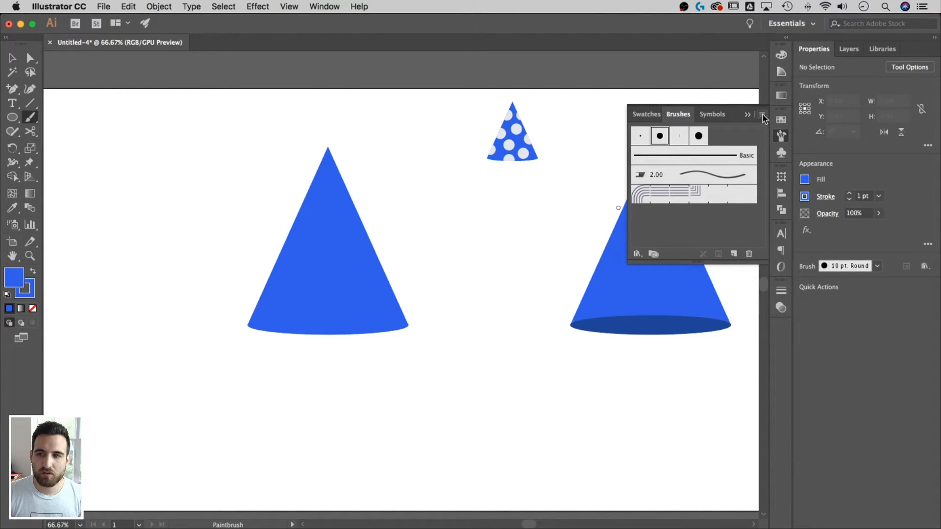
Set the round calligraphic brush size to 20 pt through Brush Options
click(762, 114)
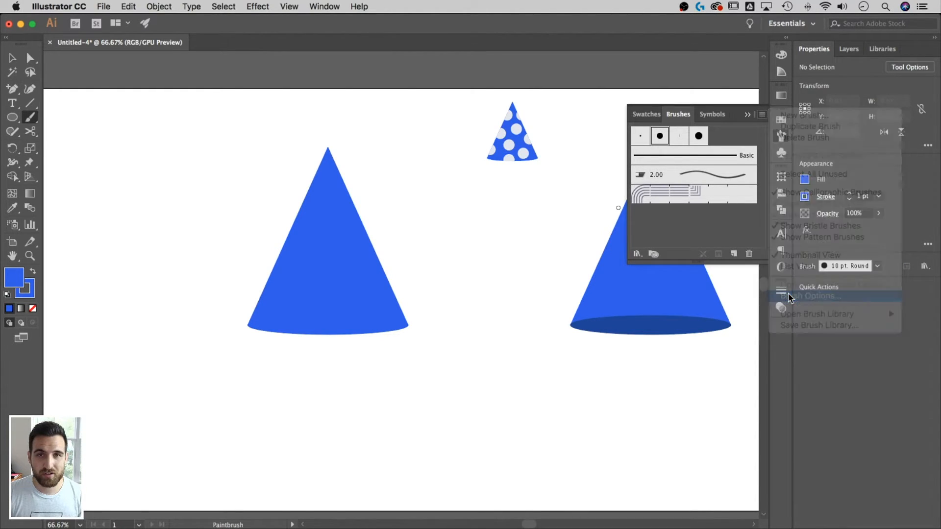
click(809, 296)
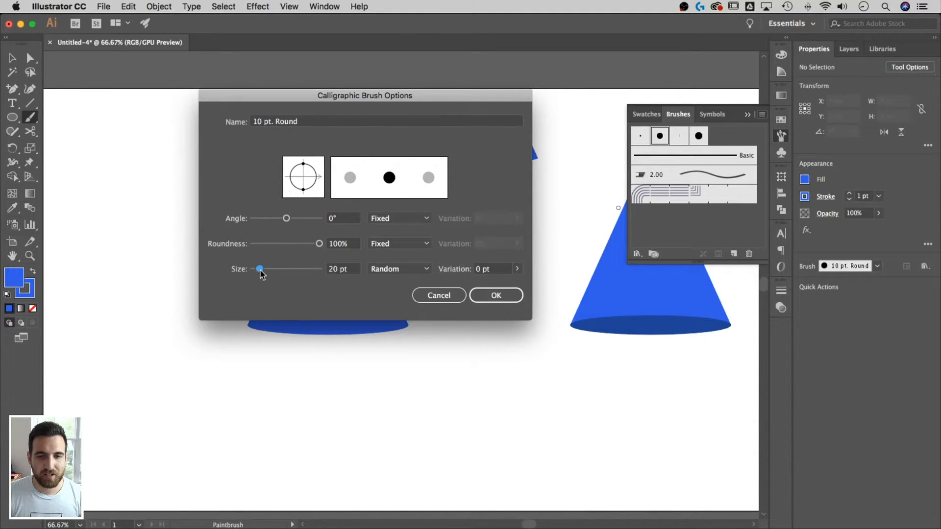
click(496, 295)
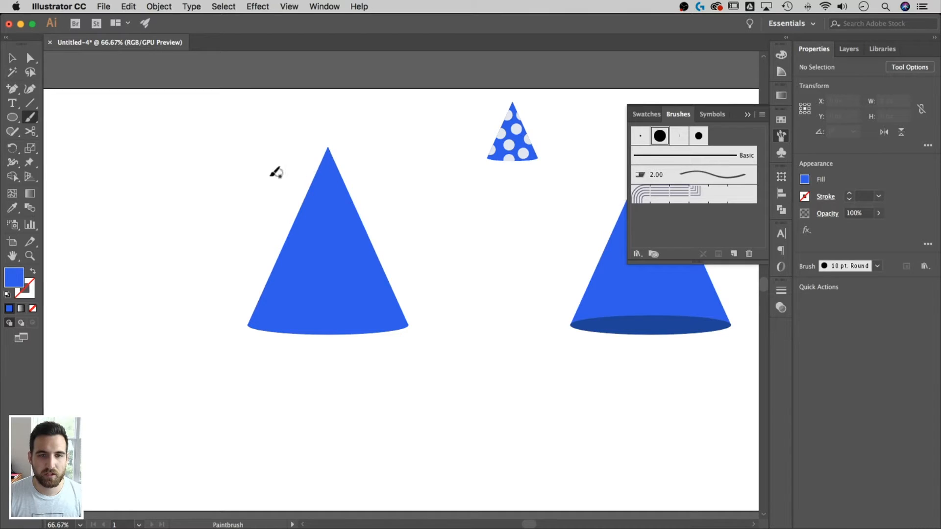
mouse_move(105, 242)
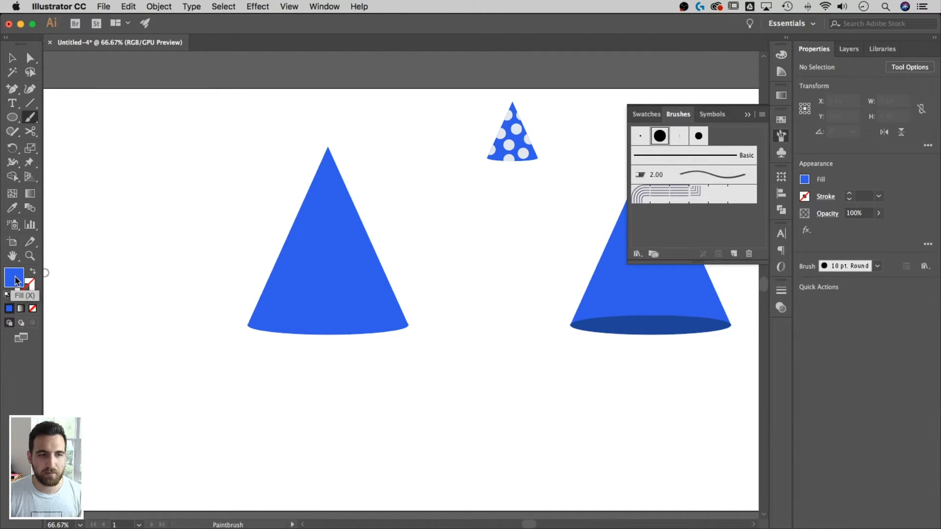
Set the fill to pink and paint nine wavy brush strokes over the left blue cone
double_click(14, 276)
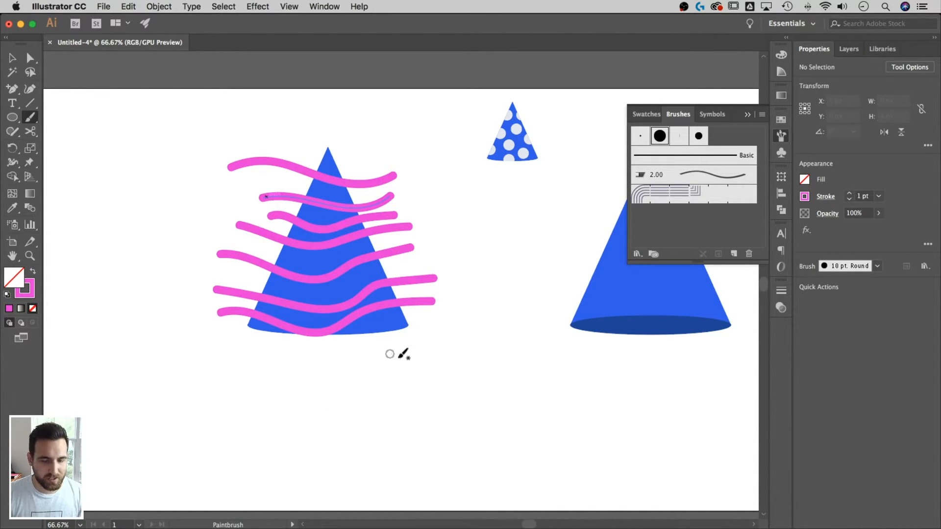
click(12, 58)
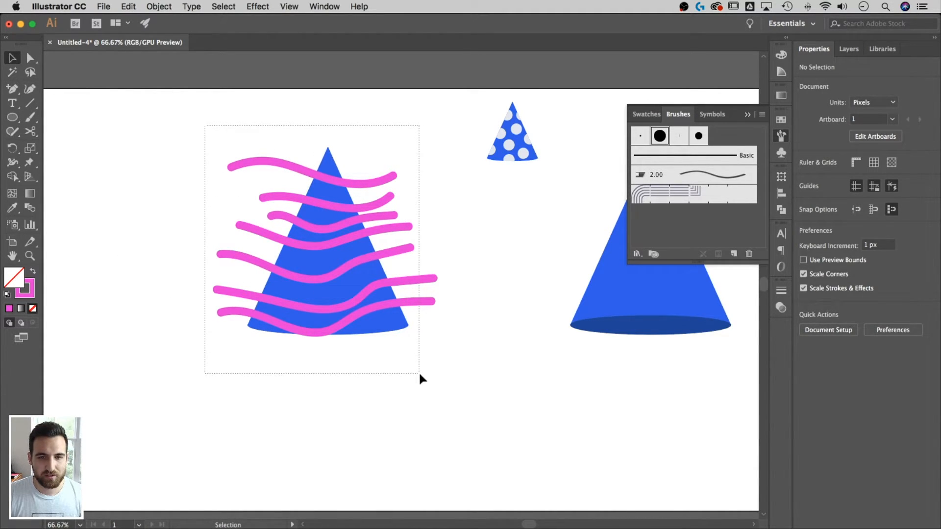
Select the pink brush strokes and apply Object > Expand Appearance
click(327, 240)
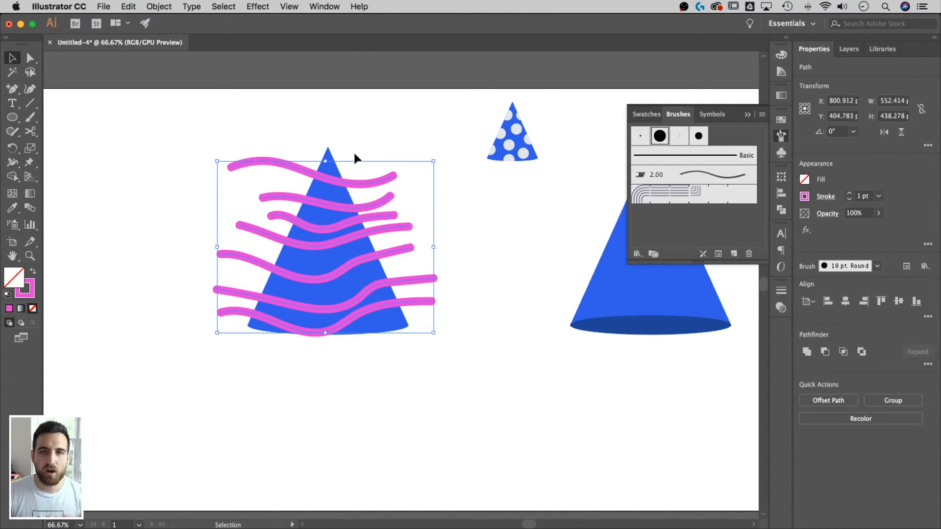
mouse_move(184, 83)
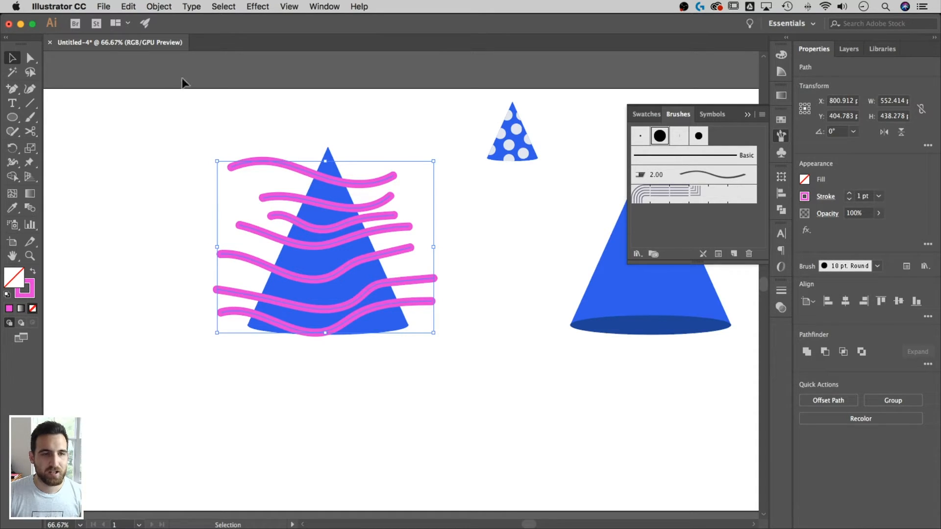
click(159, 6)
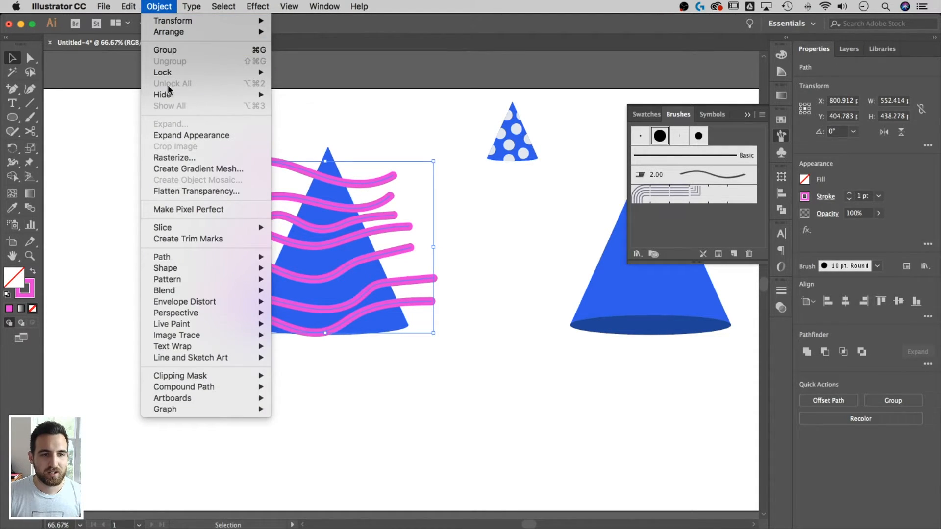
mouse_move(191, 135)
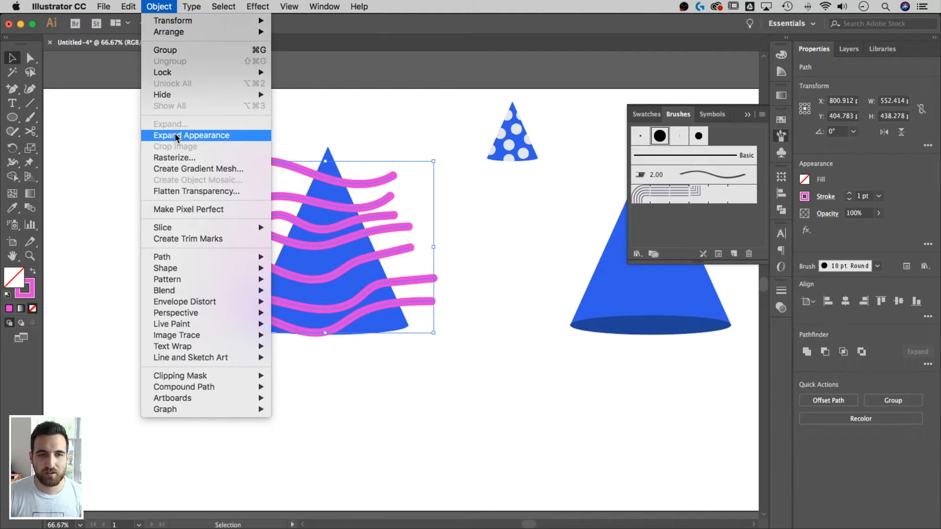
click(192, 135)
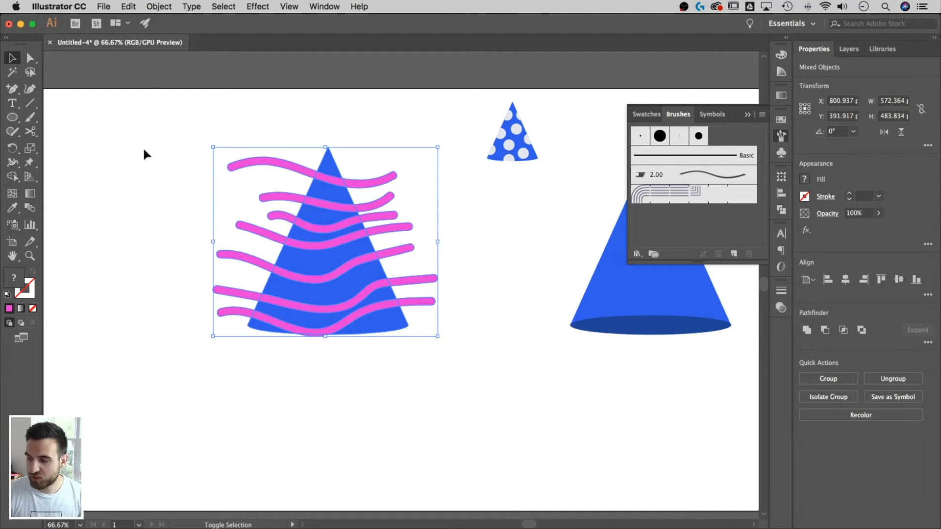
Trim the expanded pink strokes to the left cone with a clipping mask
click(11, 177)
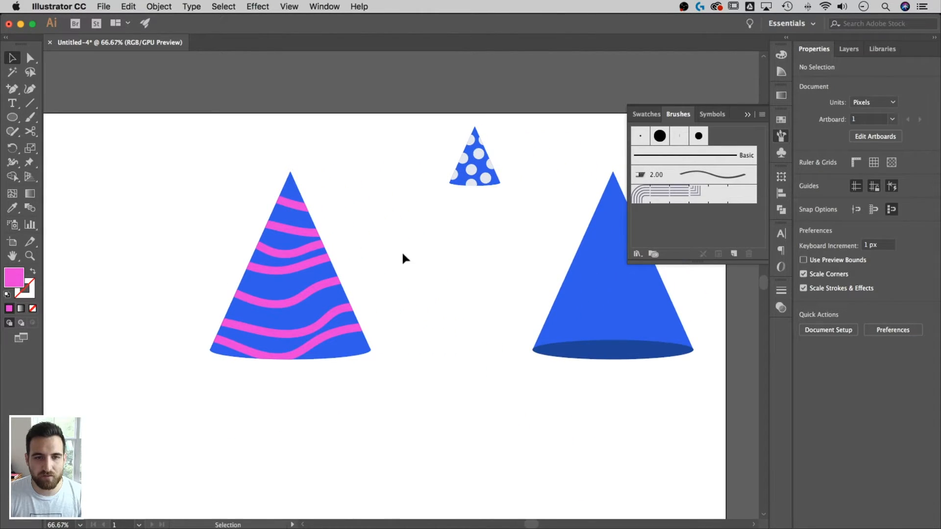
mouse_move(395, 401)
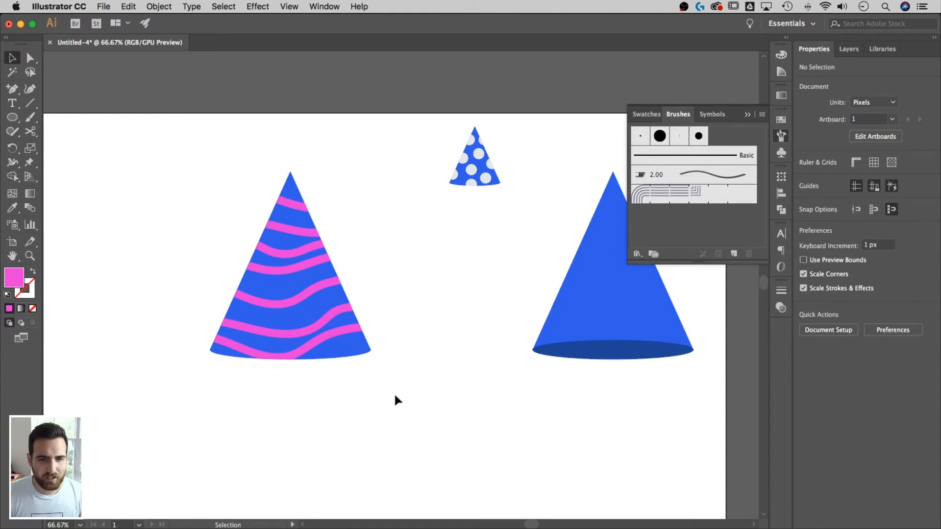
click(290, 270)
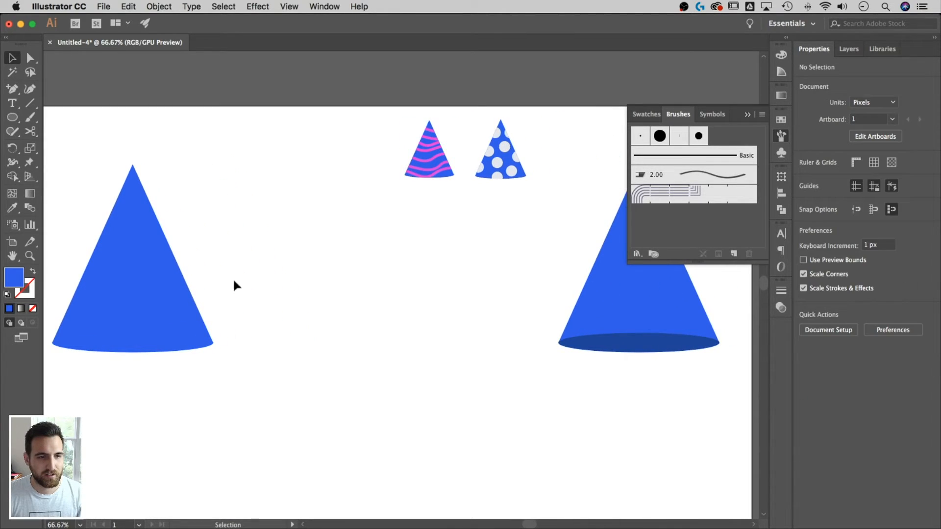
Shrink the striped hat beside the polka-dot hat and fill a plain cone yellow EABD2F
click(150, 270)
text(EABD2F)
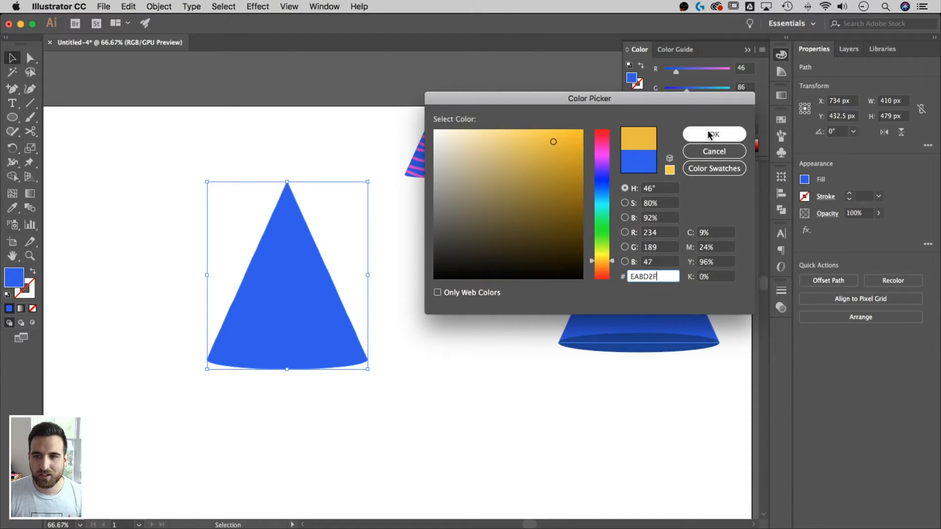
click(714, 134)
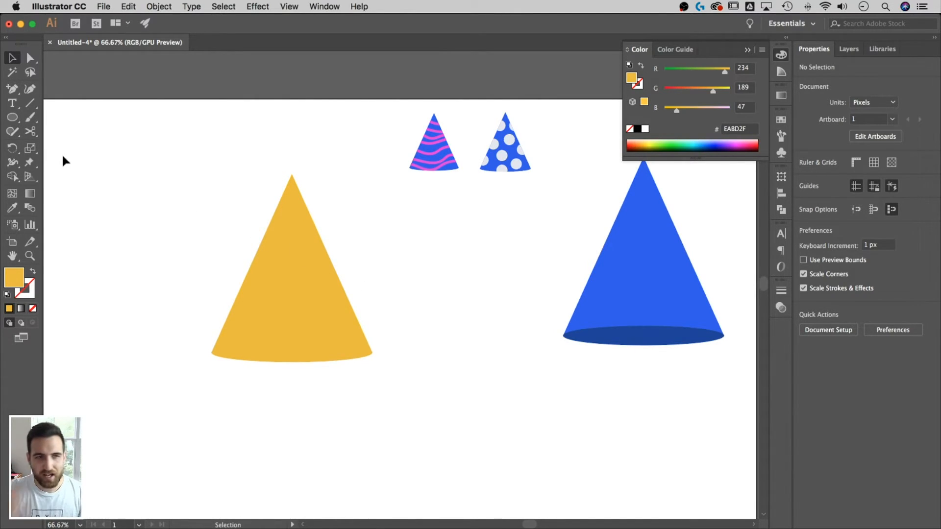
click(12, 117)
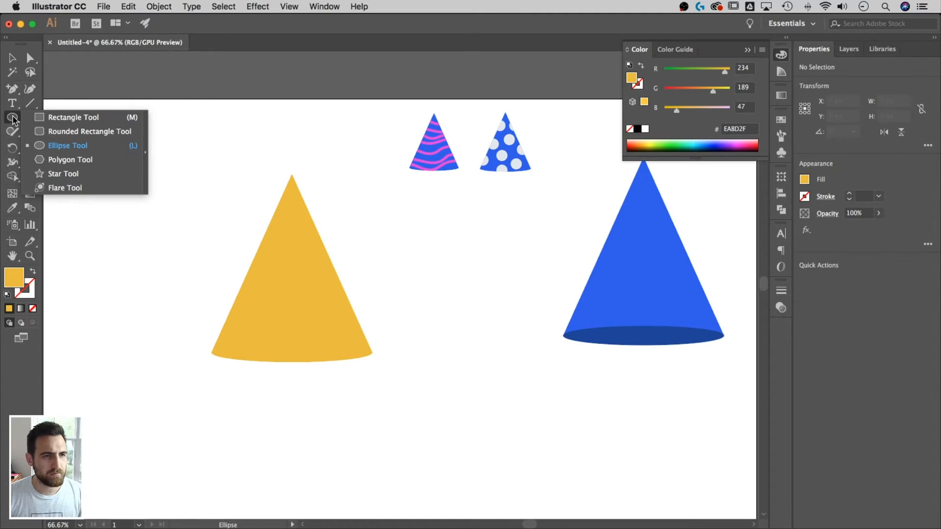
Draw a long thin rectangle across the cone's tip and tilt it diagonally
click(74, 117)
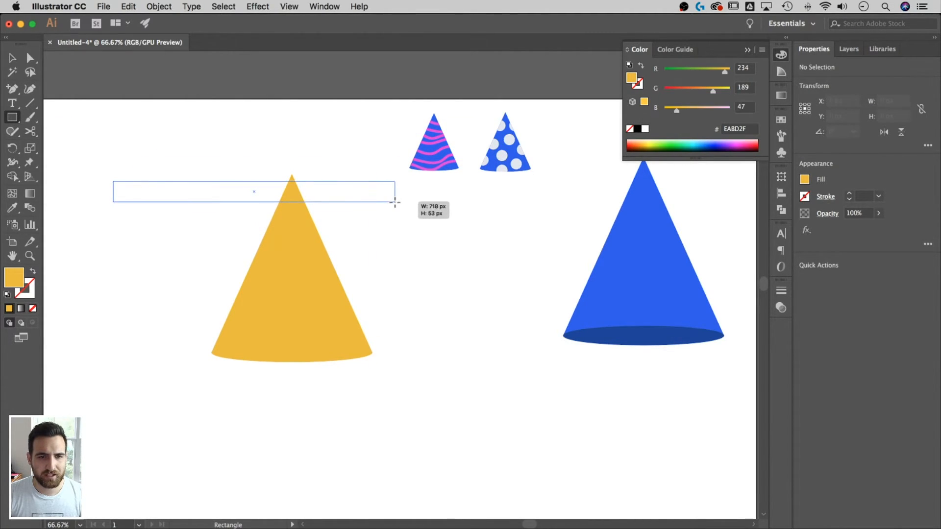
drag(112, 180, 395, 202)
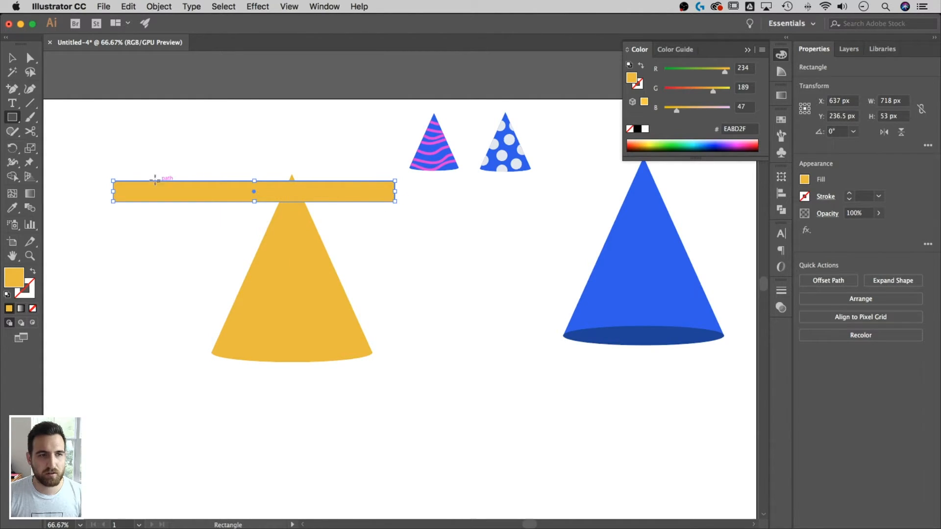
mouse_move(12, 58)
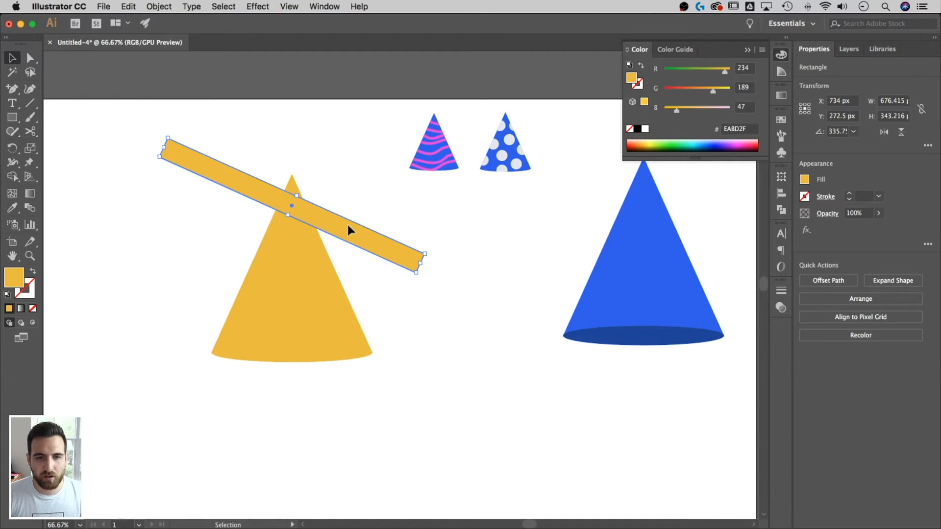
drag(350, 231, 350, 296)
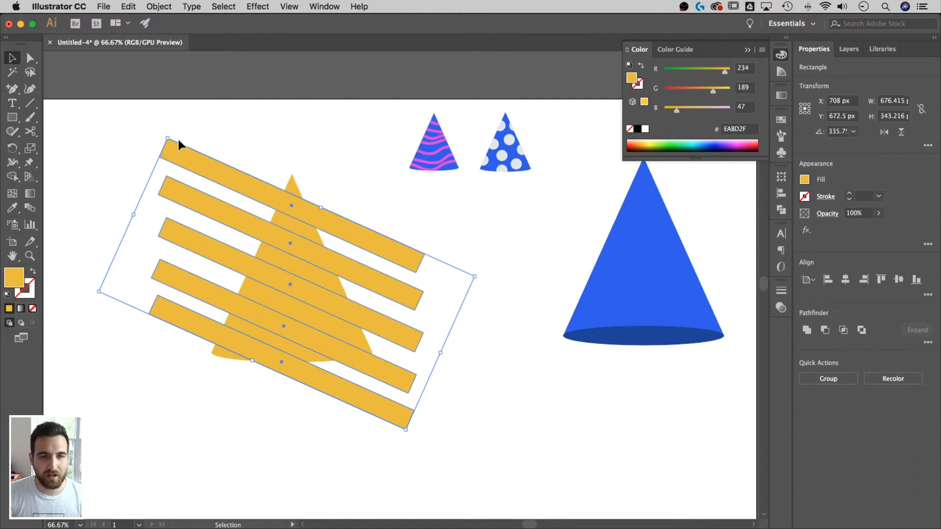
Distribute the five stripes by vertical centre in the Align panel and reposition the group
click(324, 6)
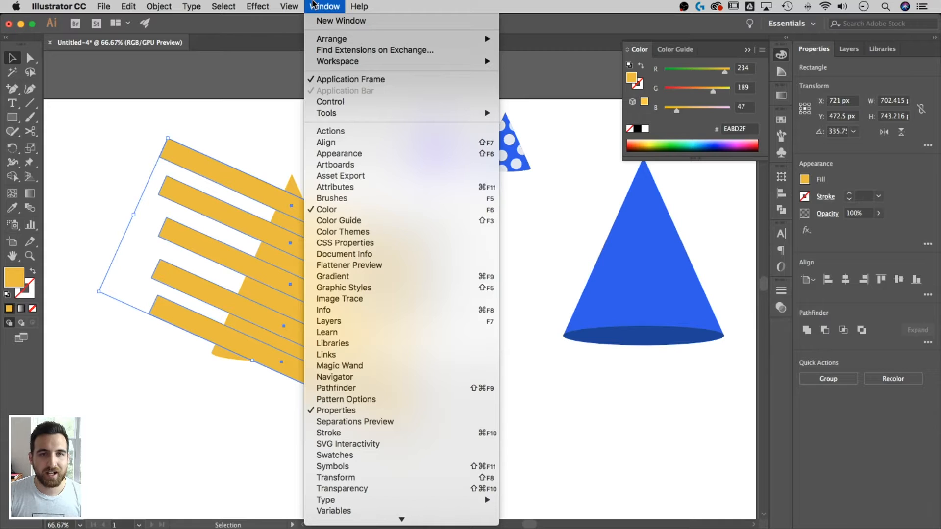
mouse_move(326, 143)
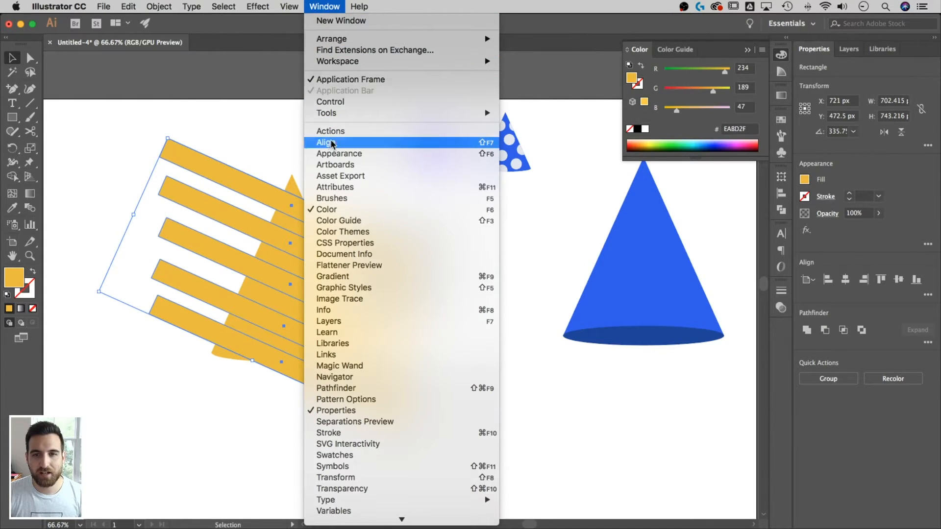
click(325, 142)
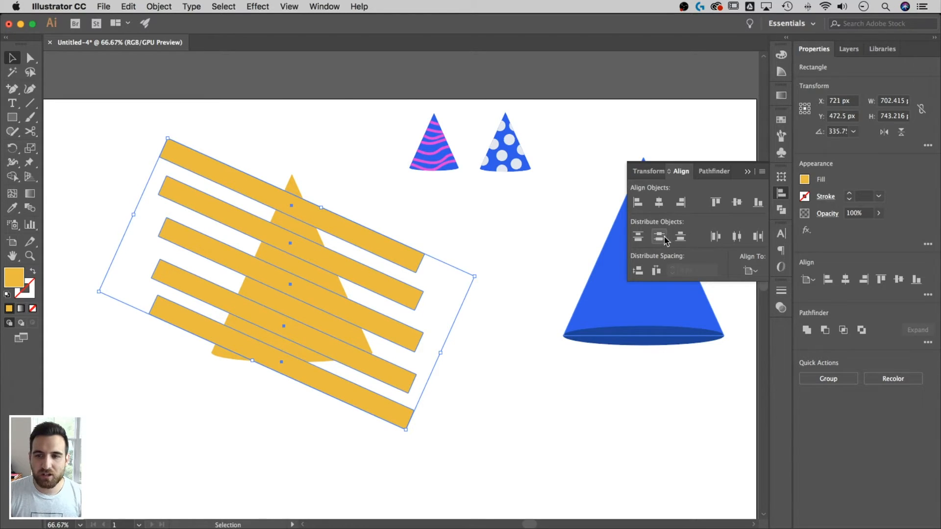
mouse_move(752, 271)
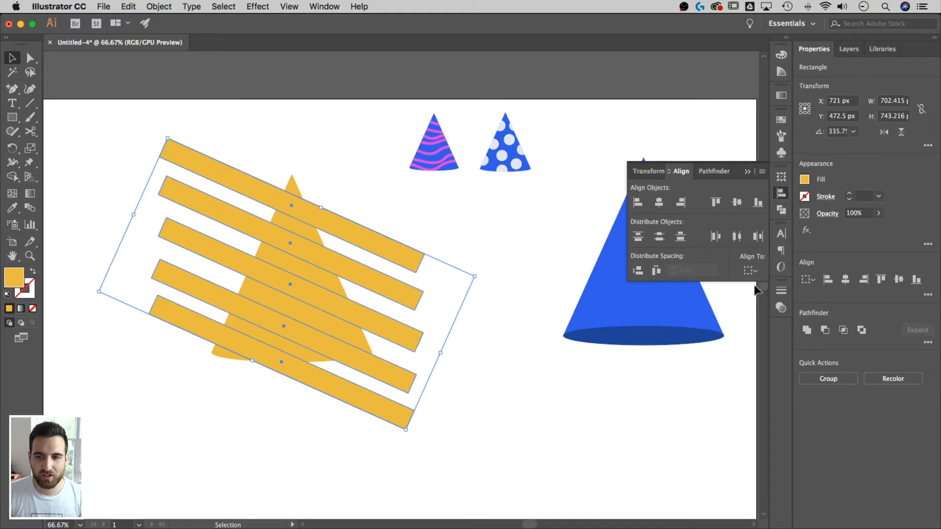
mouse_move(369, 267)
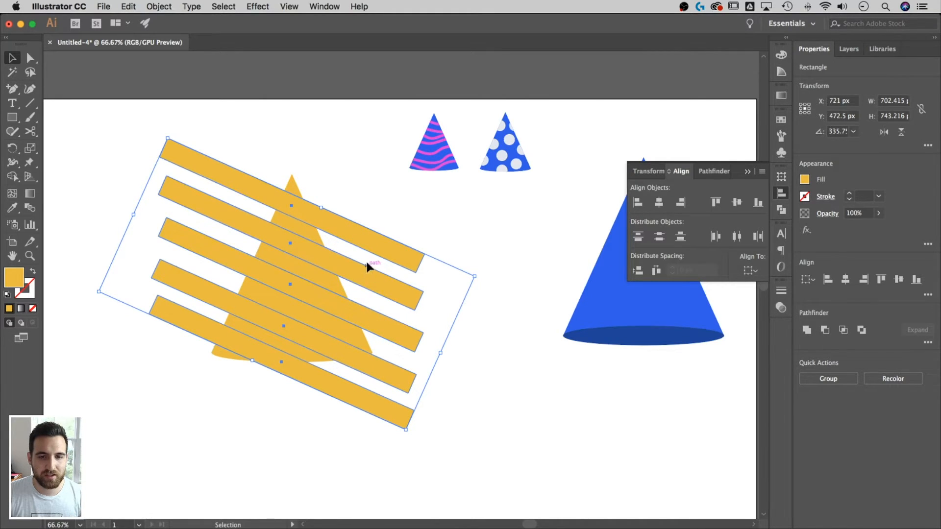
mouse_move(659, 236)
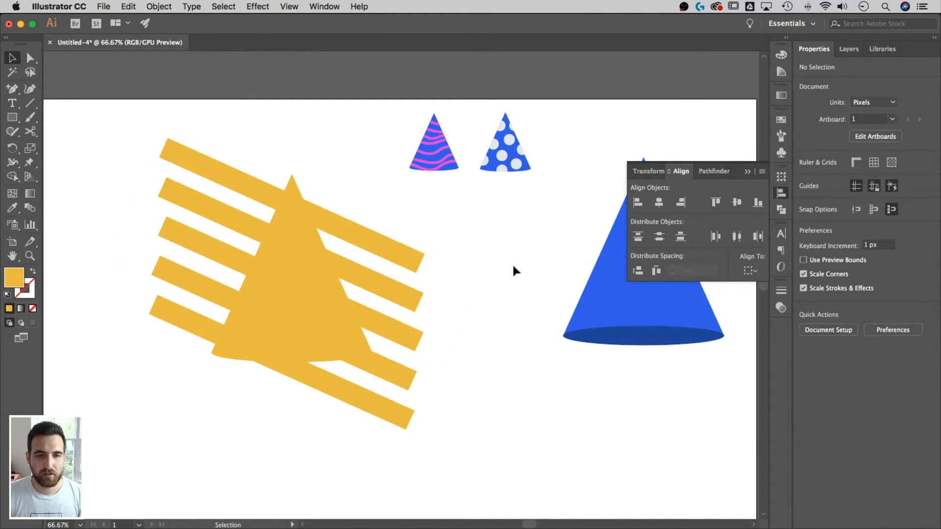
mouse_move(328, 412)
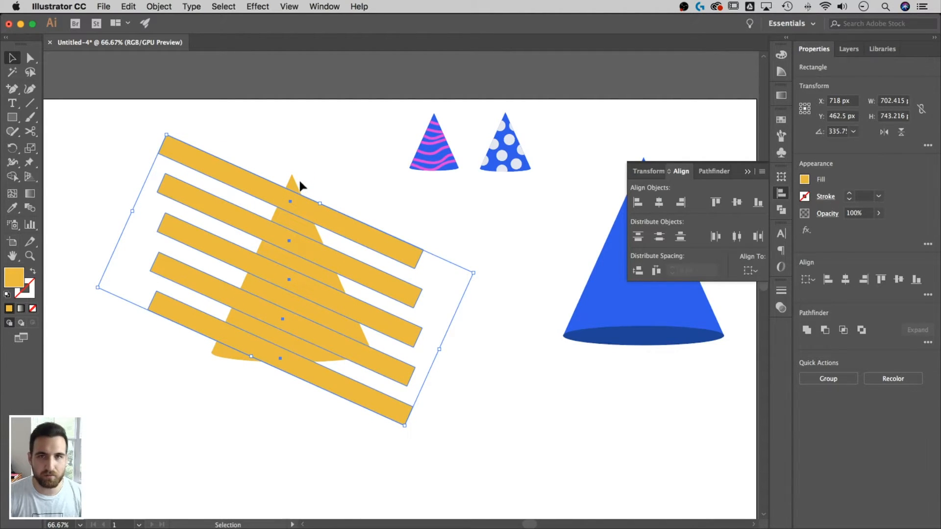
mouse_move(308, 289)
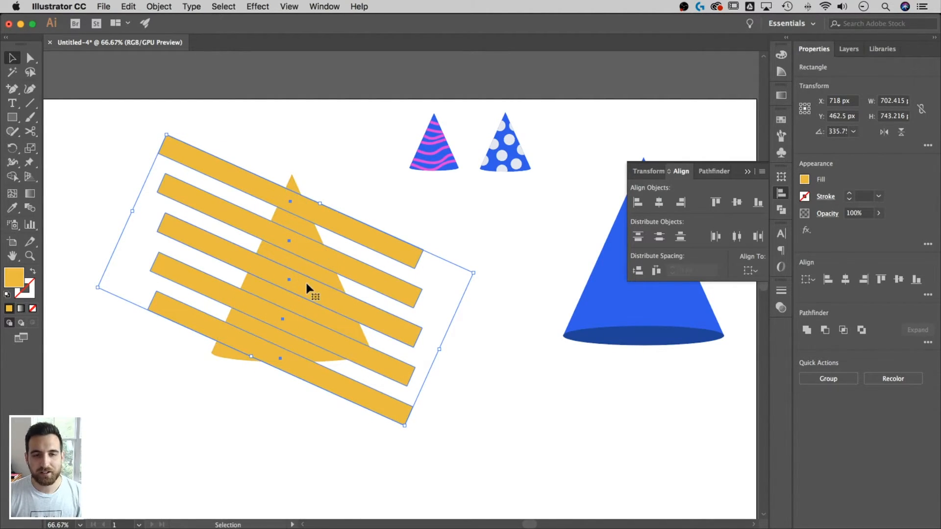
click(132, 132)
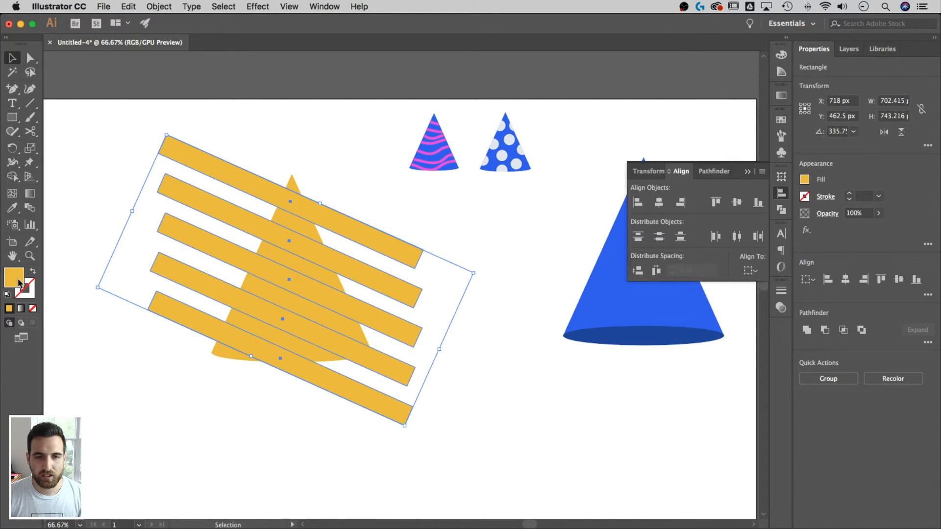
Fill the five stripes orange E84E1F and add the yellow cone to the selection
double_click(14, 277)
text(E84E1F)
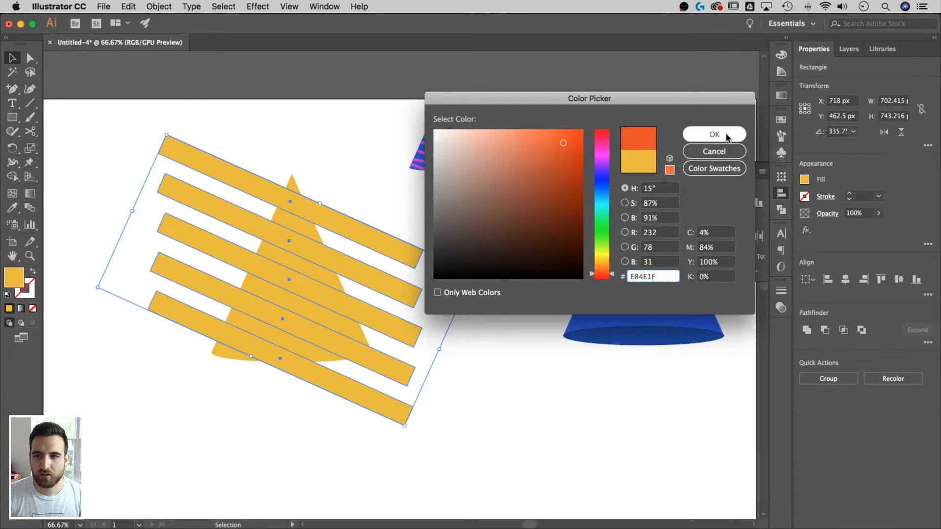
click(714, 133)
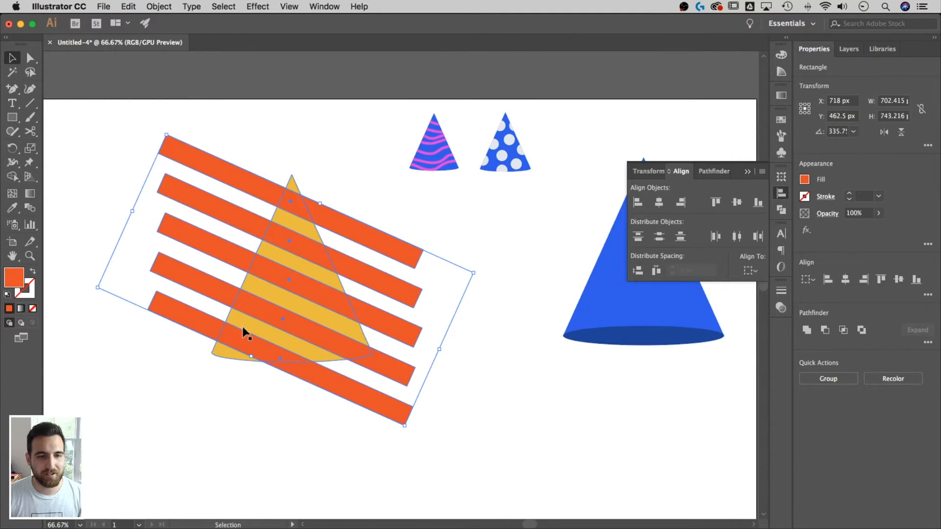
click(227, 171)
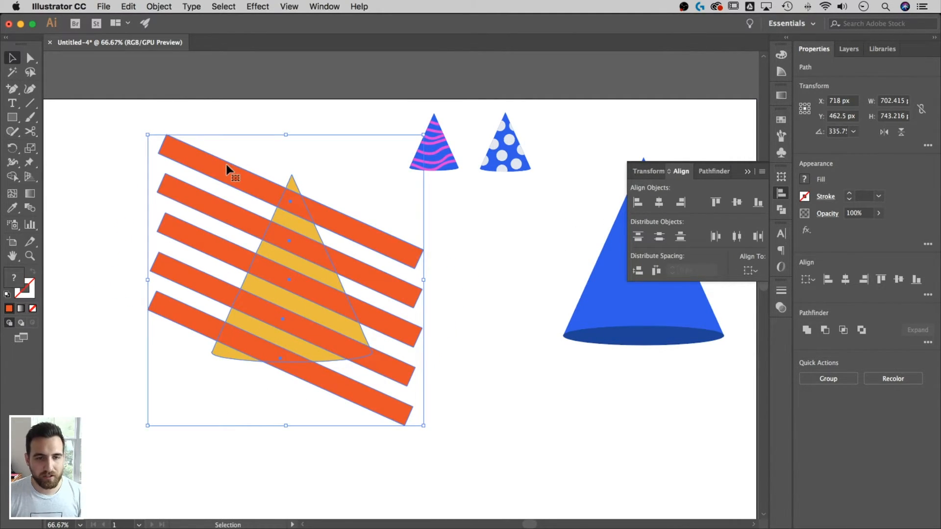
Switch to the Shape Builder tool to trim the orange stripes outside the yellow cone
click(12, 176)
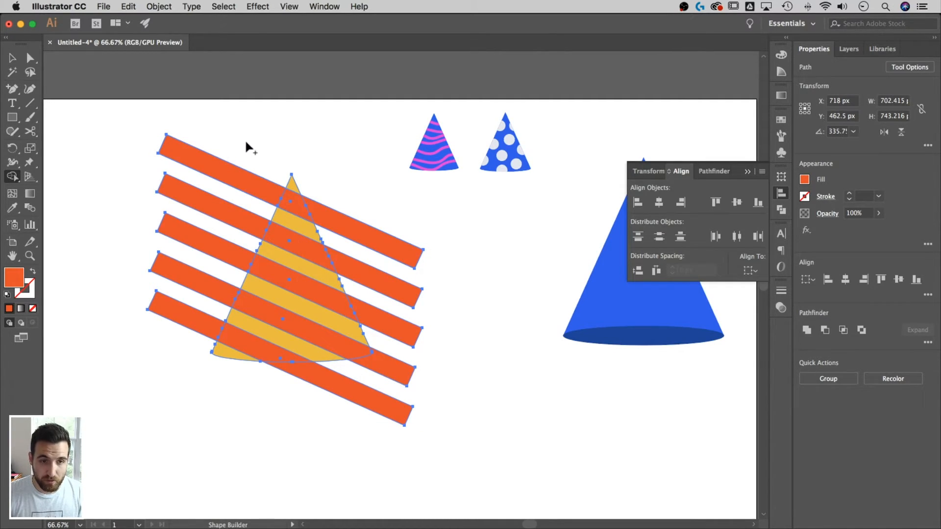
mouse_move(259, 157)
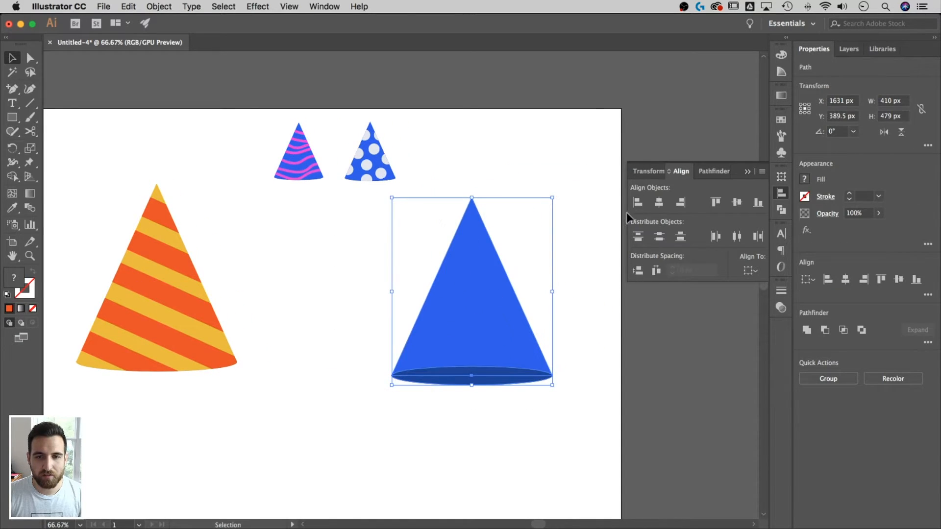
Inspect the blue cone by selecting its dark base ellipse and its body
click(207, 238)
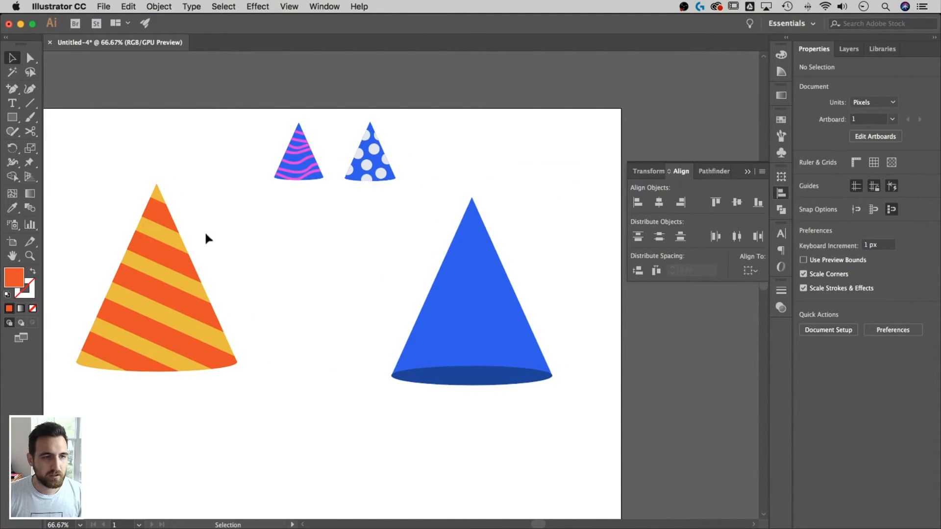
mouse_move(534, 324)
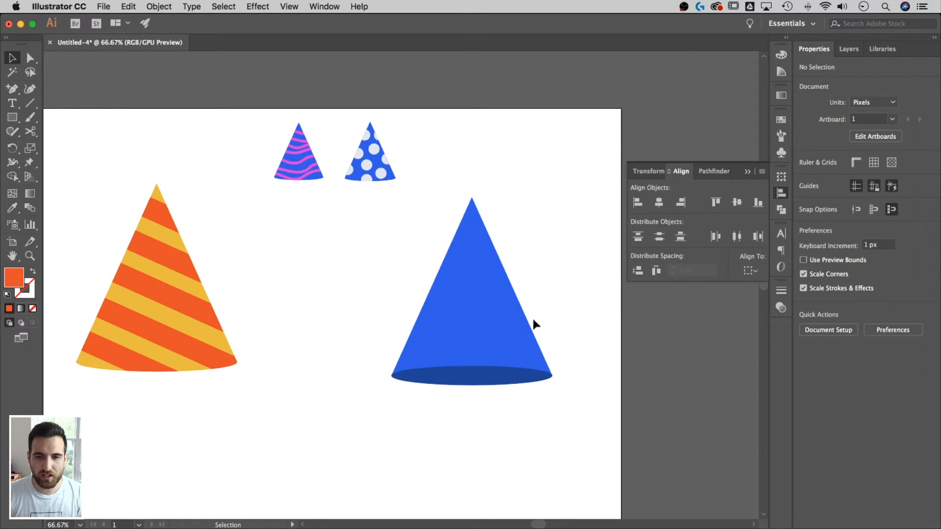
mouse_move(496, 386)
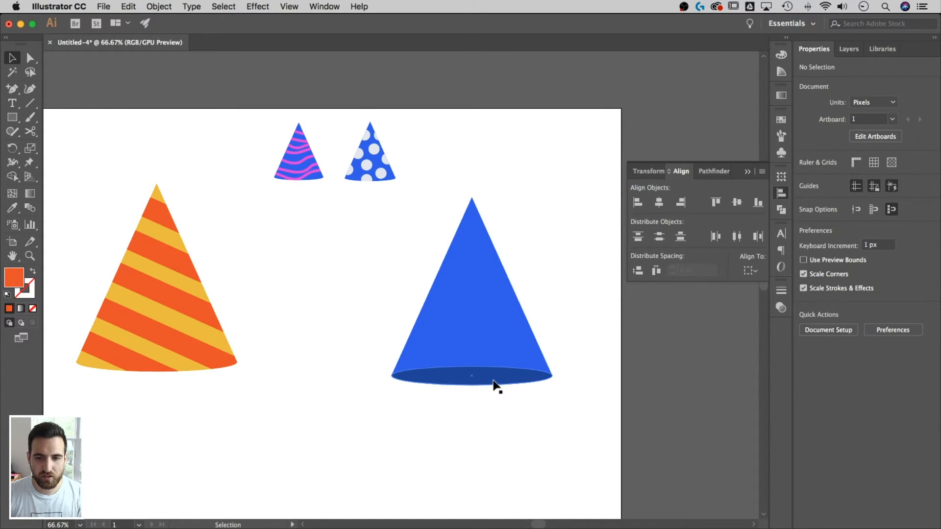
mouse_move(496, 330)
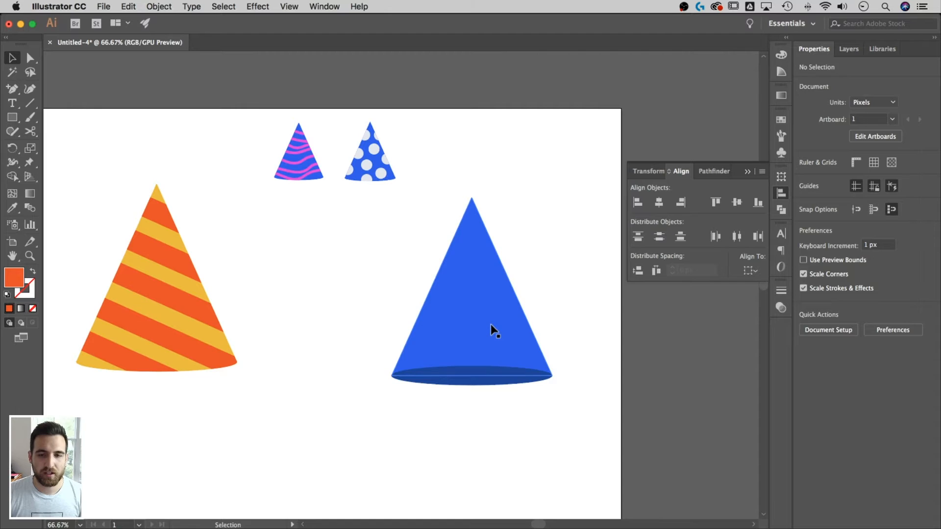
click(471, 376)
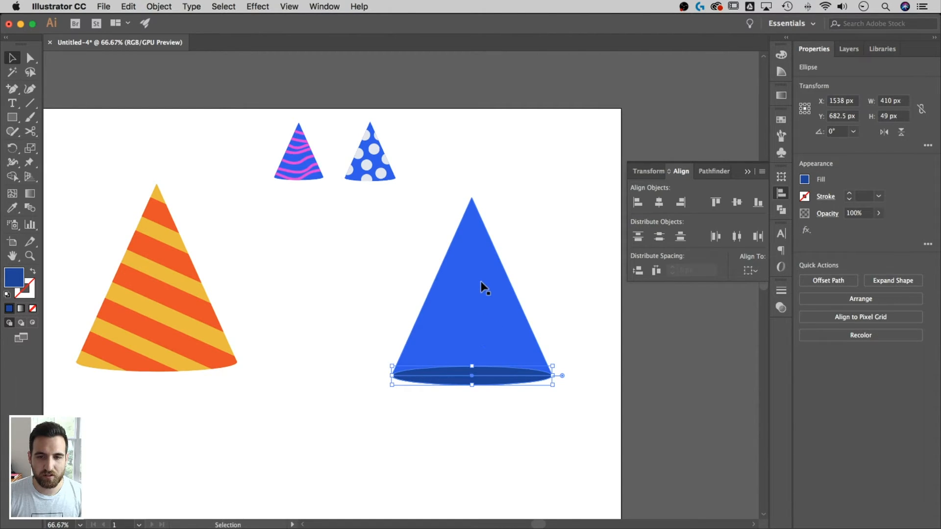
click(471, 270)
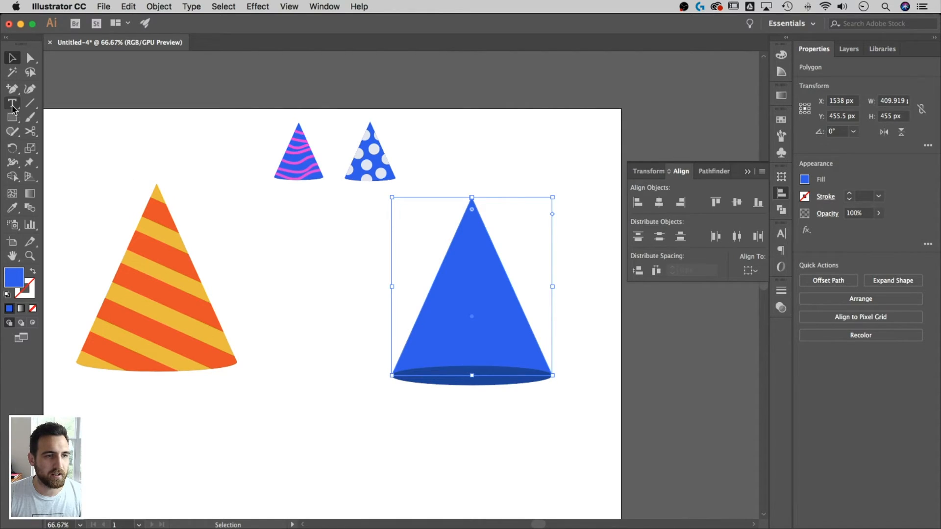
Deselect the blue cone and choose the Ellipse Tool from the shape tools
click(12, 117)
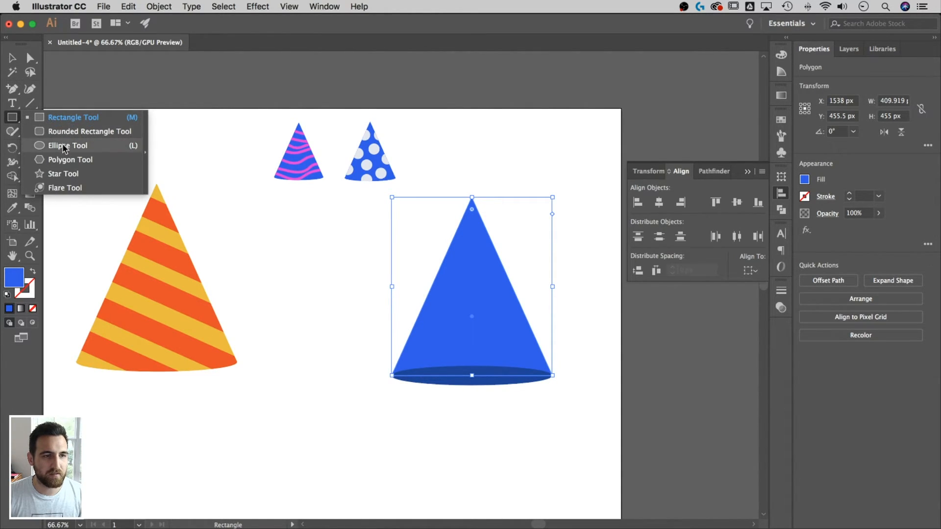
click(67, 145)
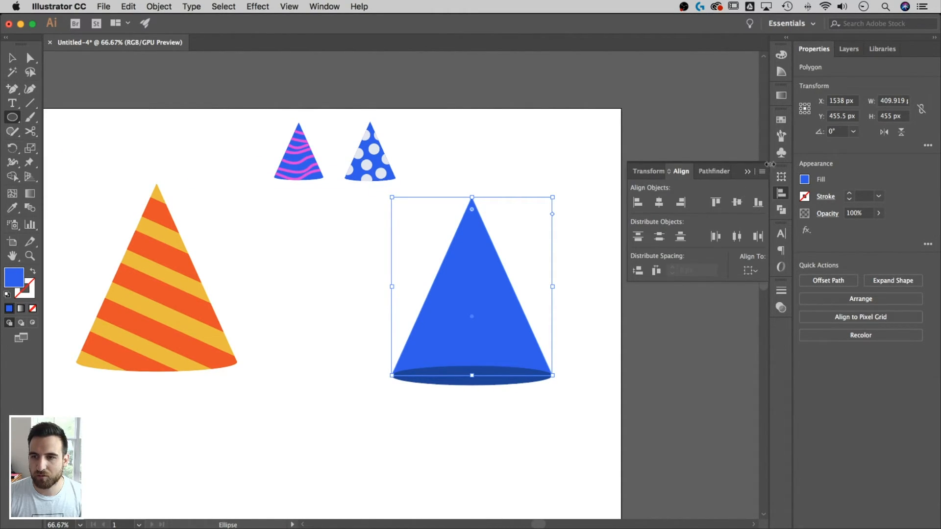
click(342, 276)
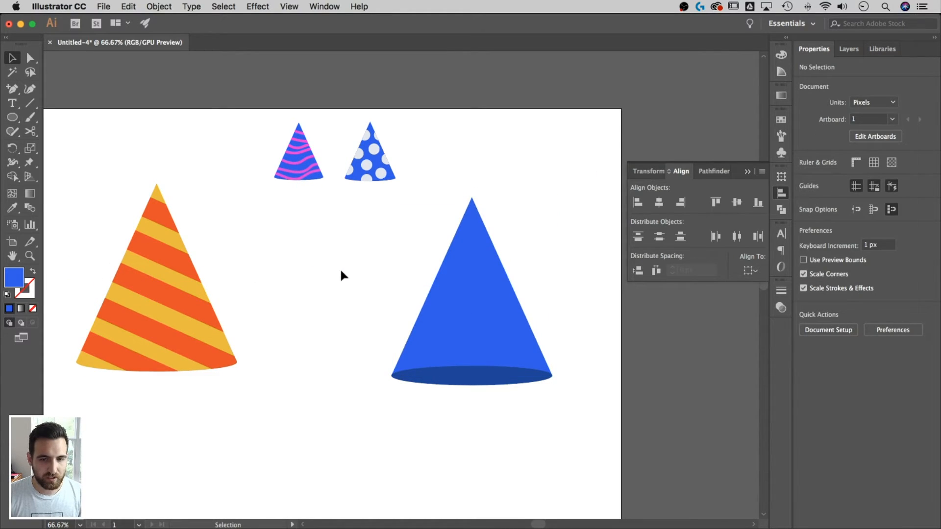
click(12, 118)
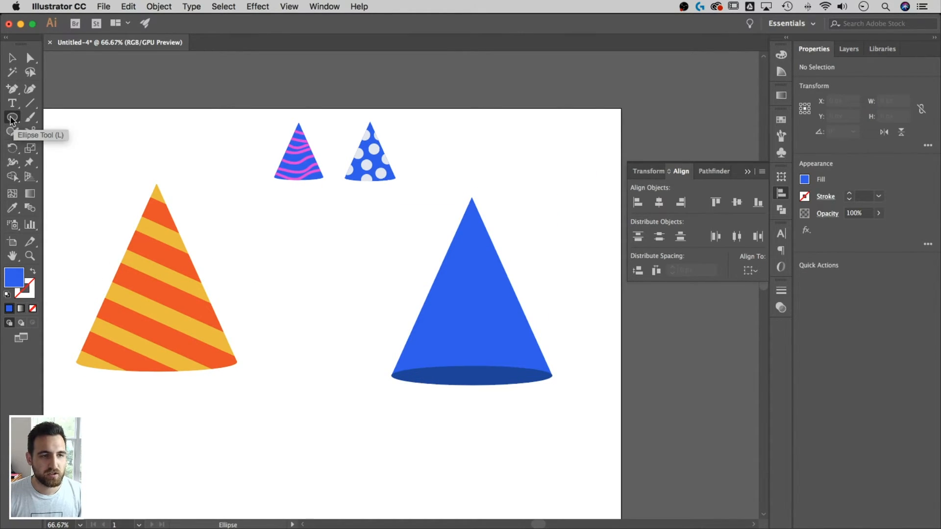
Set a green fill and draw nine circles scattered over the blue cone
double_click(14, 277)
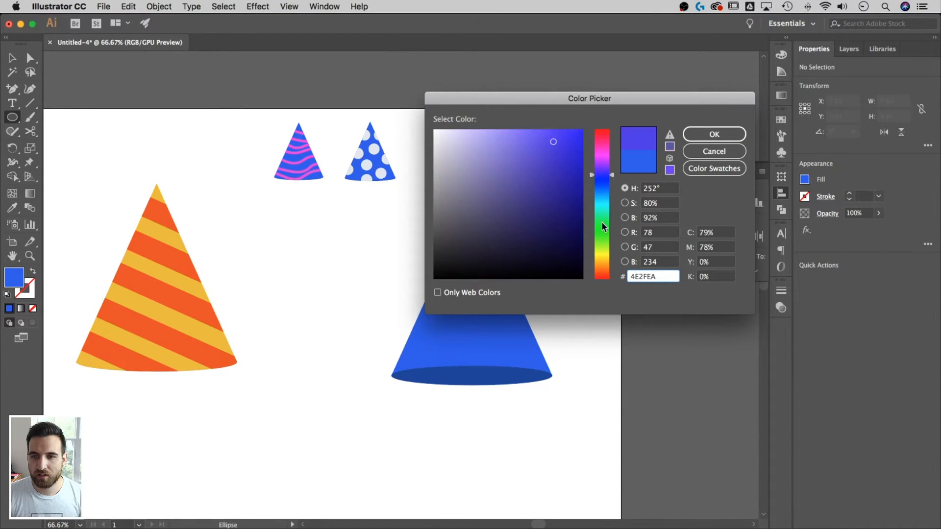
click(714, 134)
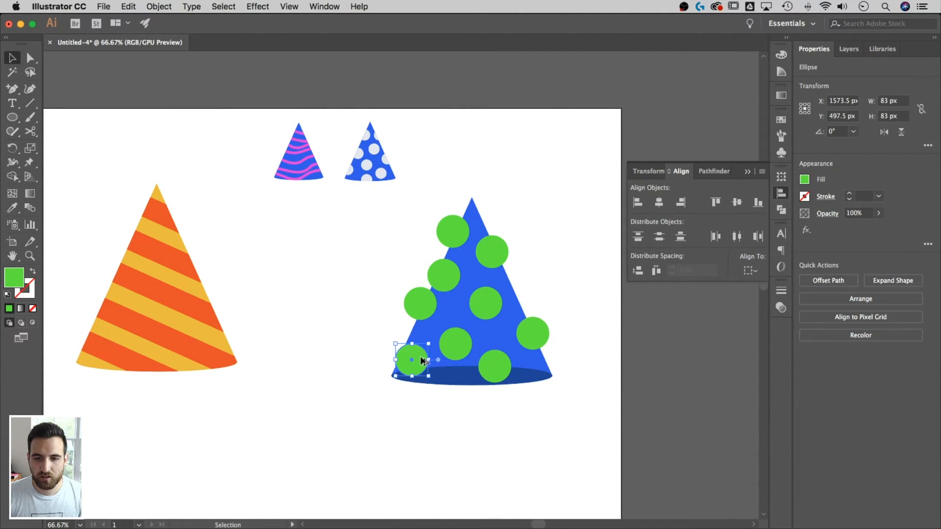
click(468, 382)
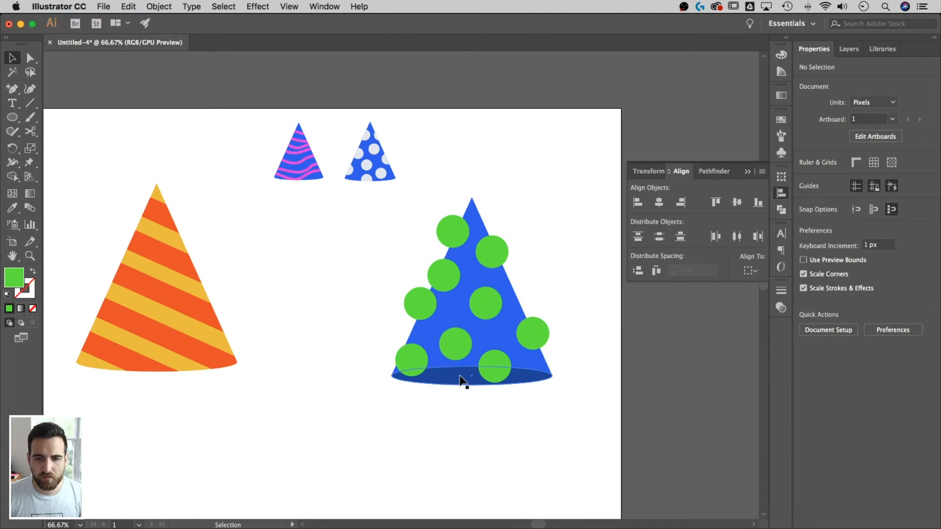
Select the blue cone and dots, then Shape Builder away the dot parts outside
click(567, 444)
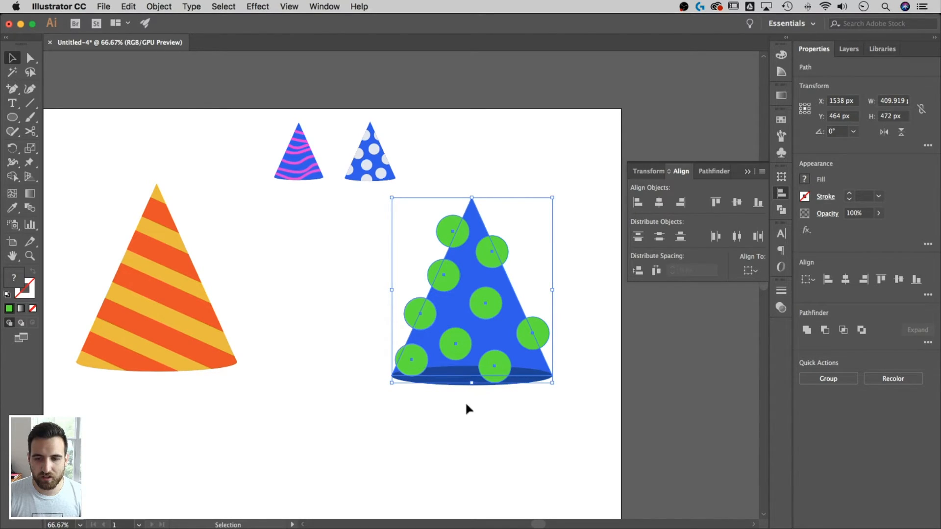
mouse_move(420, 354)
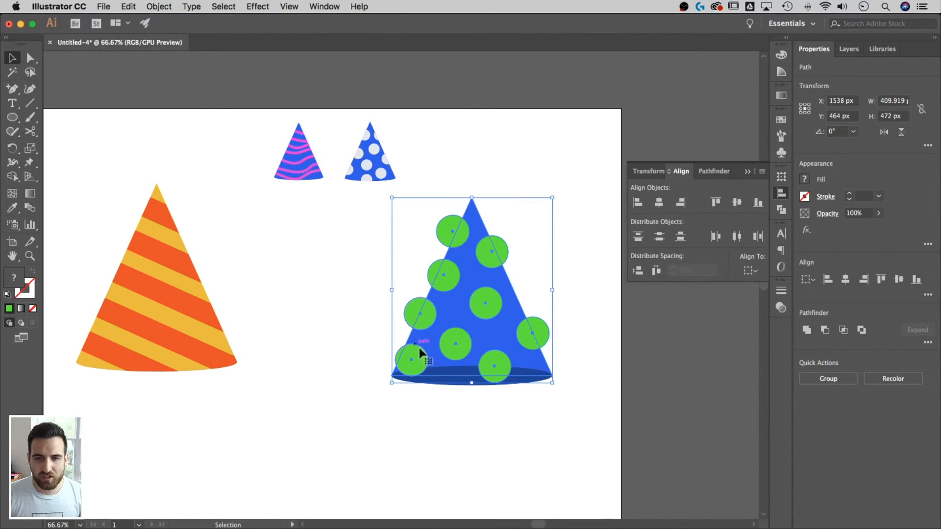
mouse_move(450, 292)
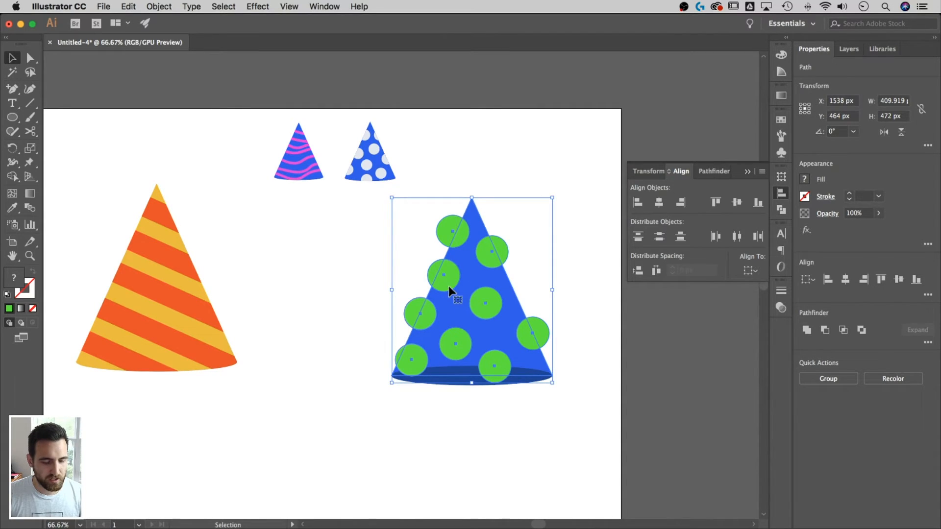
click(13, 176)
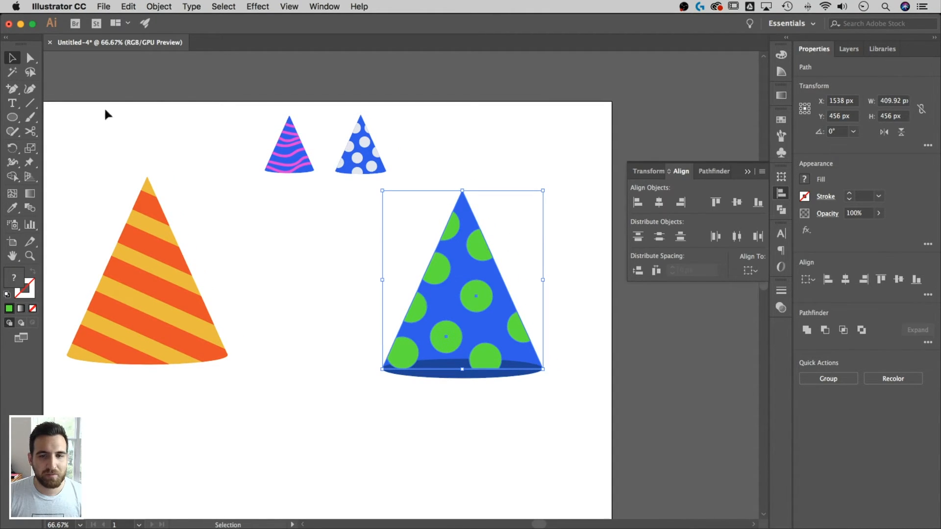
Re-stack the navy base ellipse, then scale the green-dot hat down beside the small hats
click(495, 439)
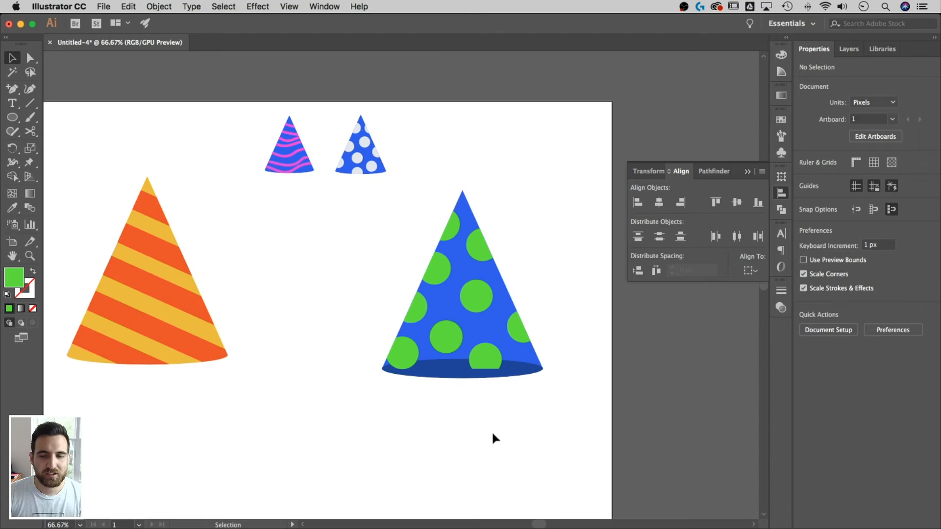
click(444, 369)
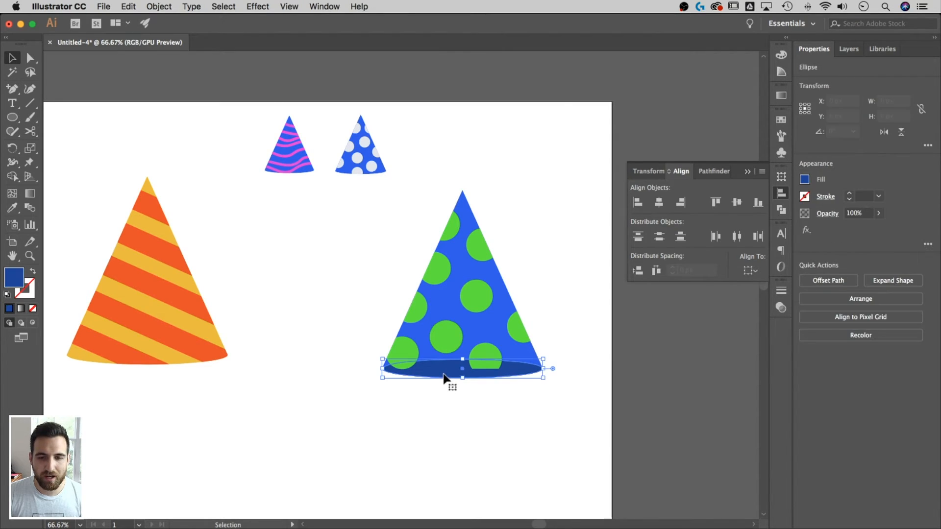
right_click(444, 378)
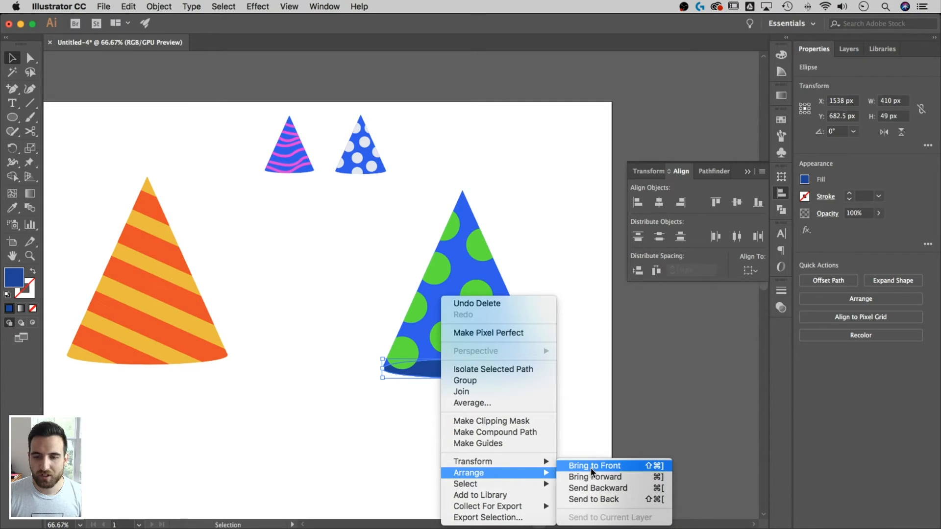
click(593, 466)
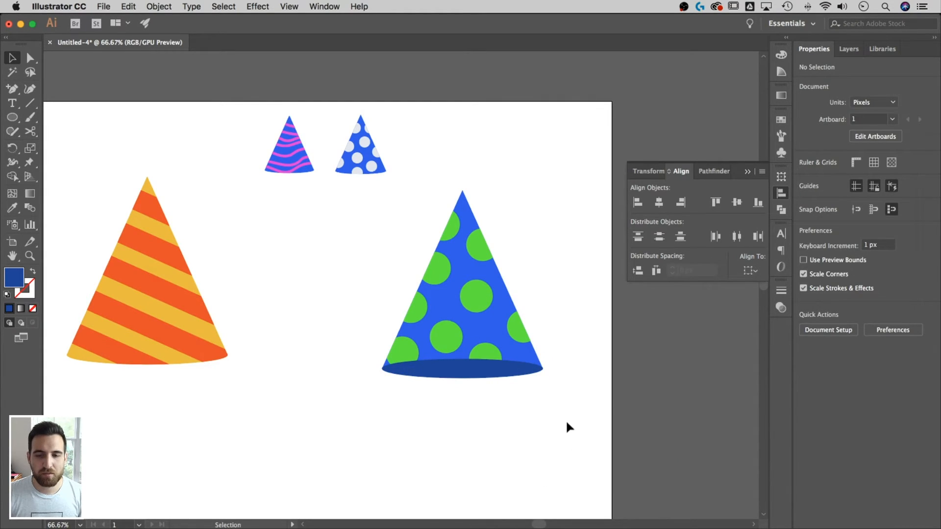
mouse_move(510, 368)
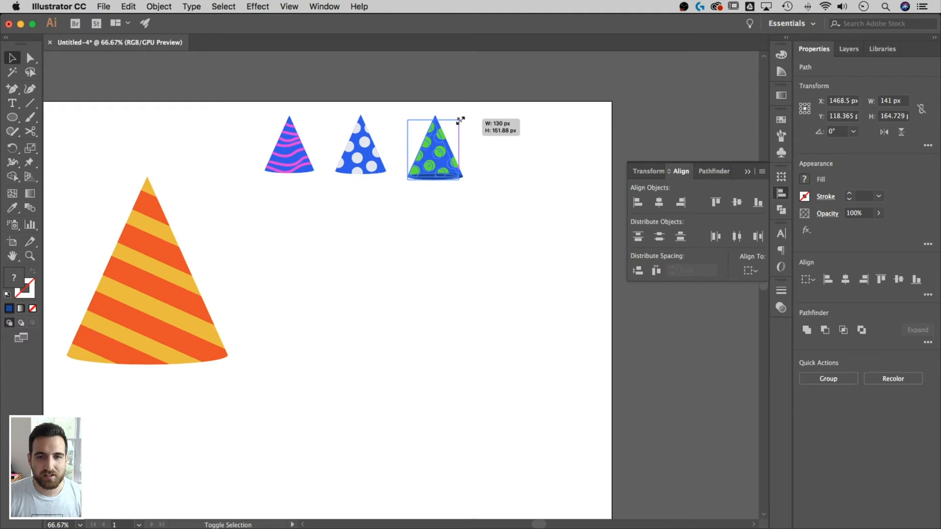
click(235, 263)
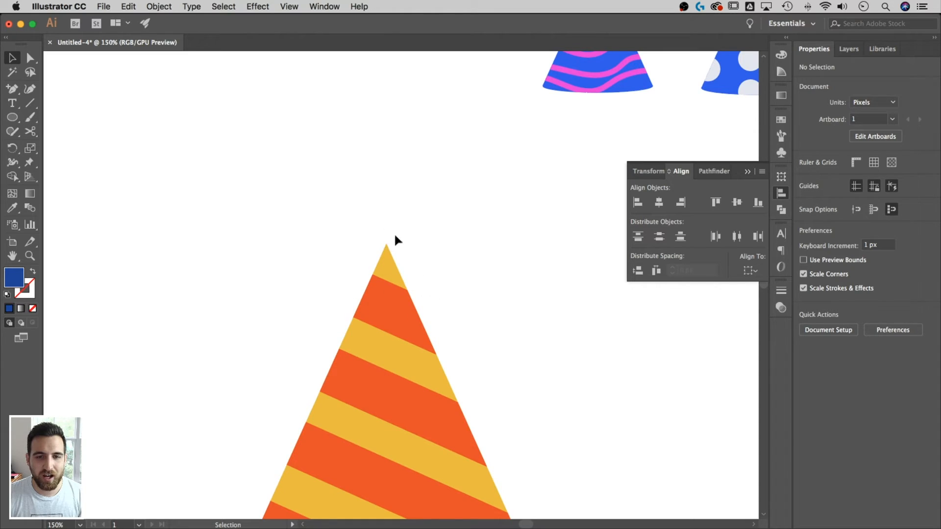
mouse_move(443, 241)
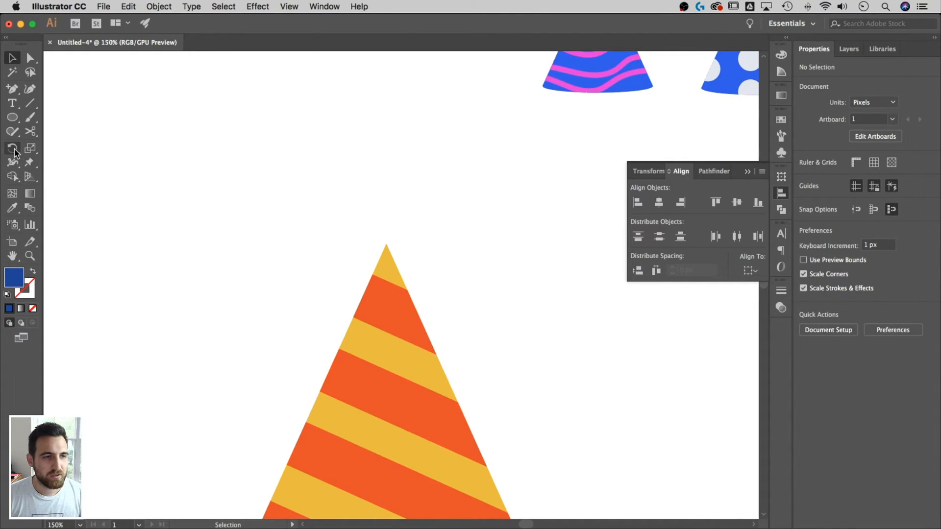
Choose the Paintbrush and set size variation in the round brush's options
click(12, 118)
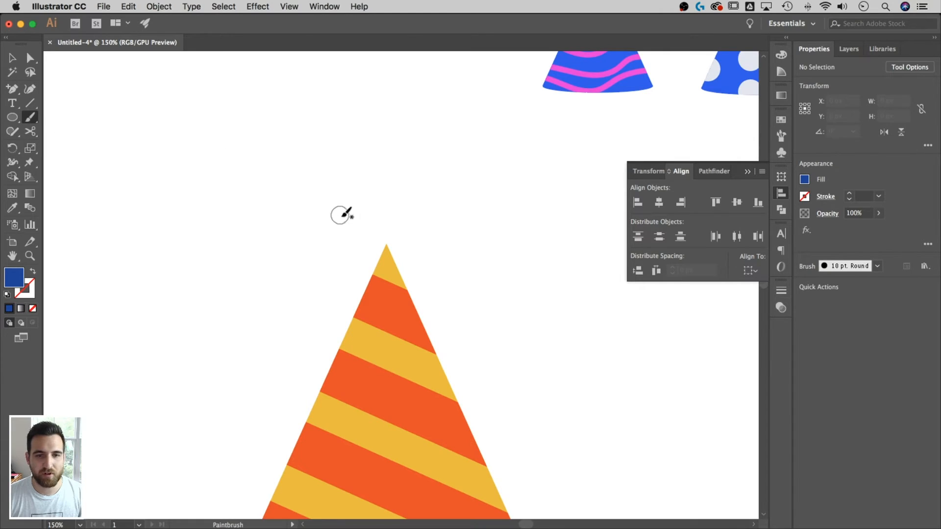
mouse_move(849, 271)
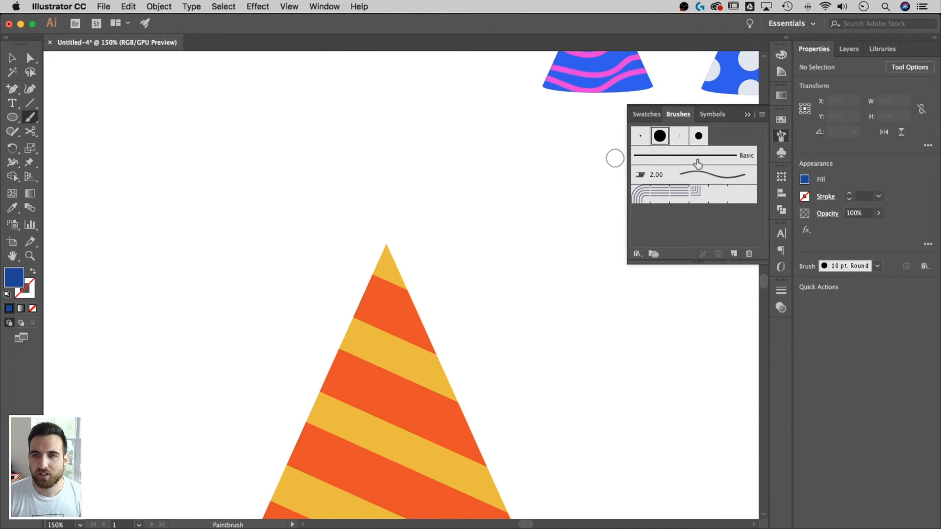
click(762, 114)
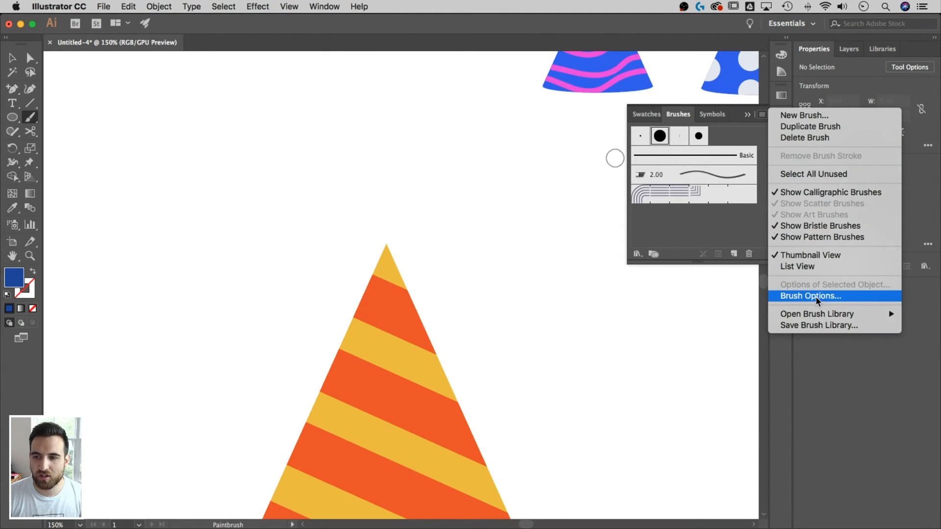
click(810, 295)
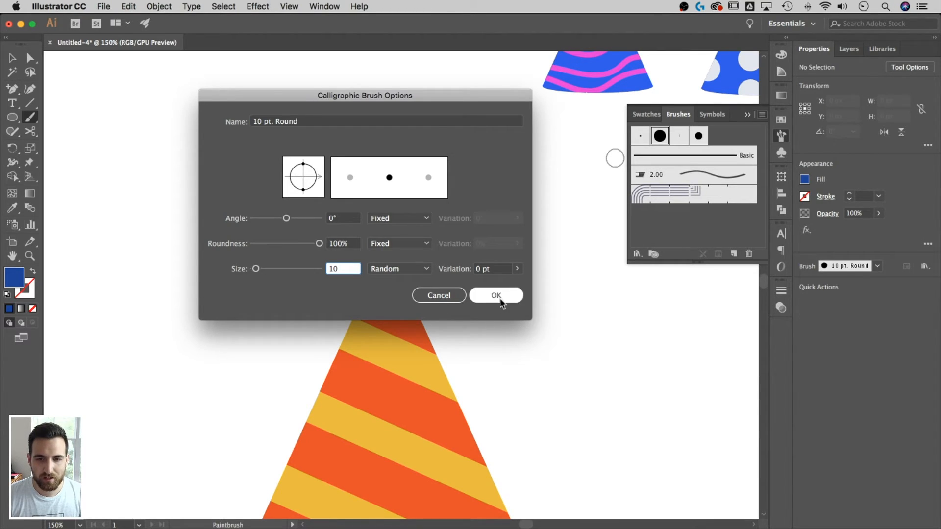
click(495, 295)
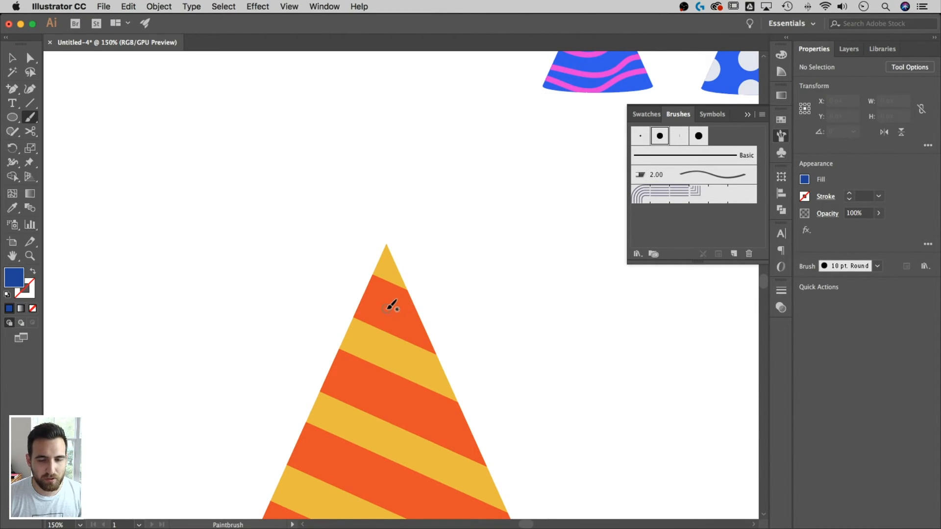
mouse_move(262, 264)
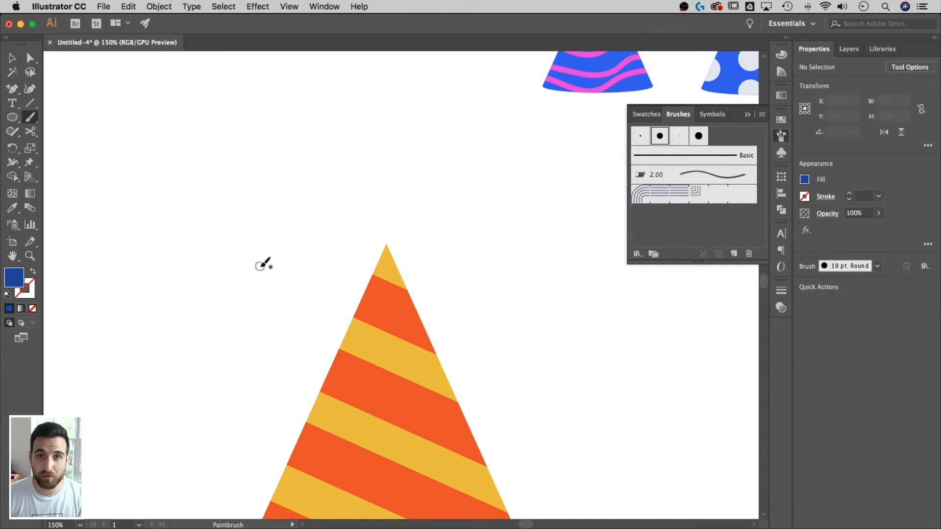
Sample the stripes' orange and paint a curly squiggle above the striped hat
click(12, 208)
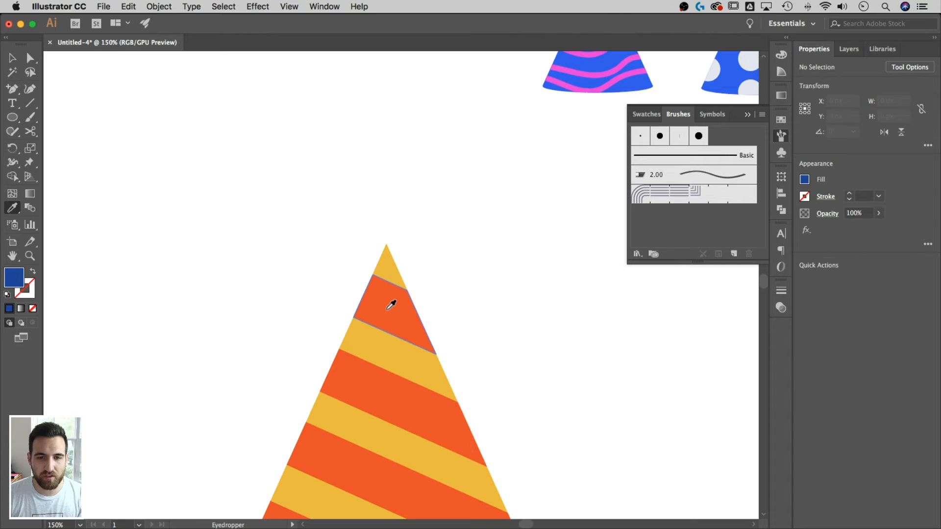
click(389, 305)
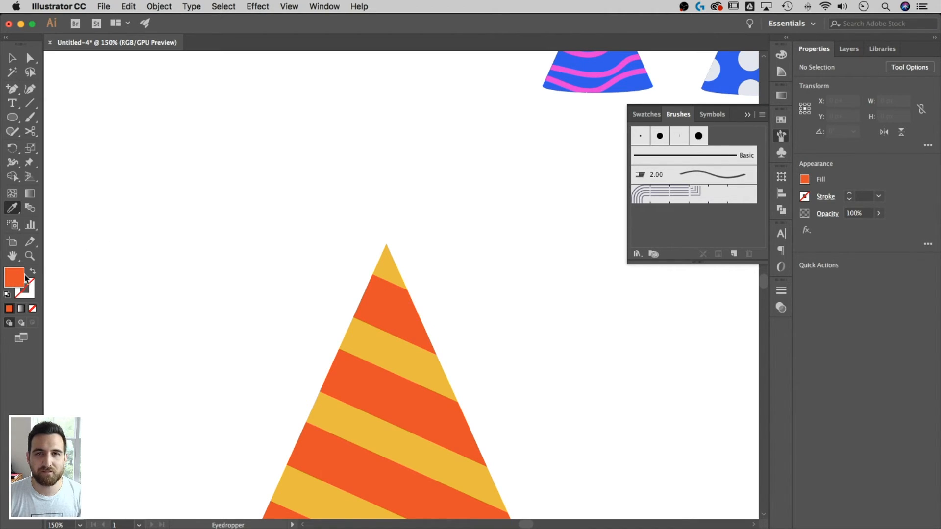
mouse_move(260, 184)
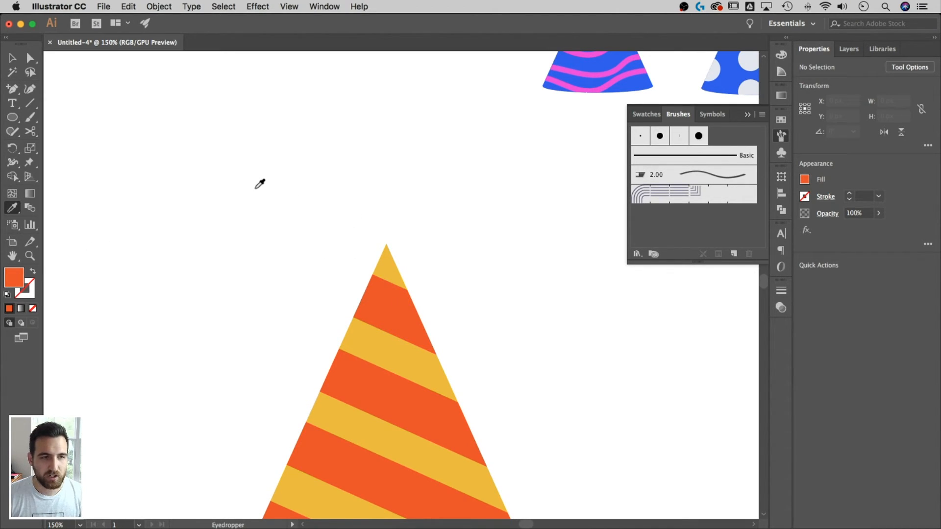
click(30, 117)
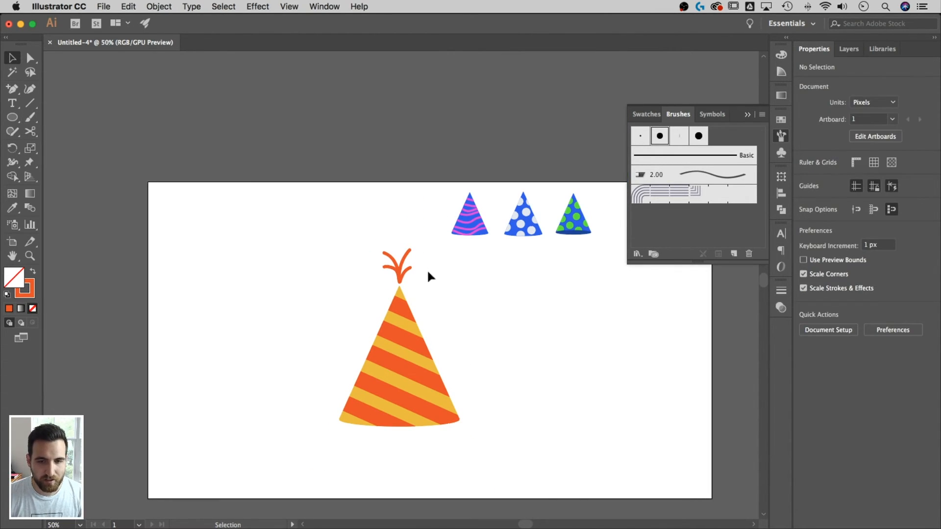
Duplicate the striped hat with its squiggle and draw an orange-filled star
click(398, 264)
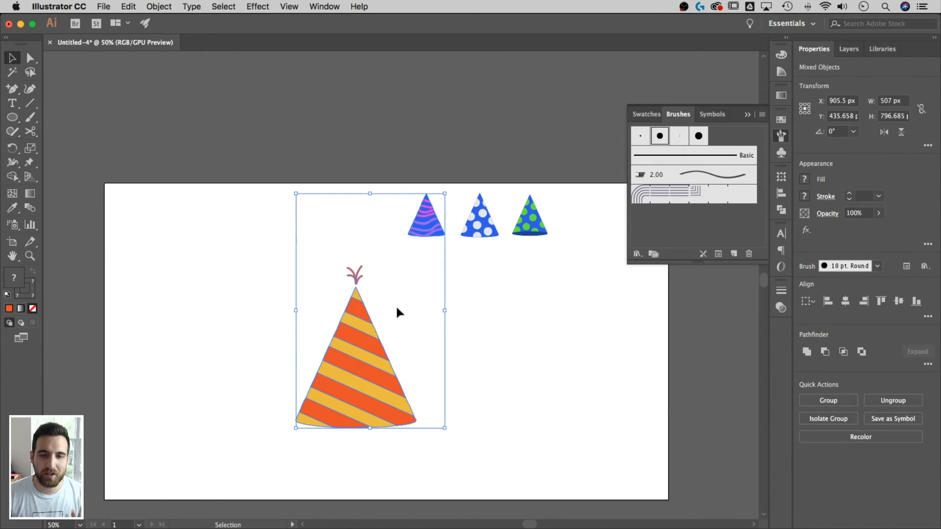
click(360, 345)
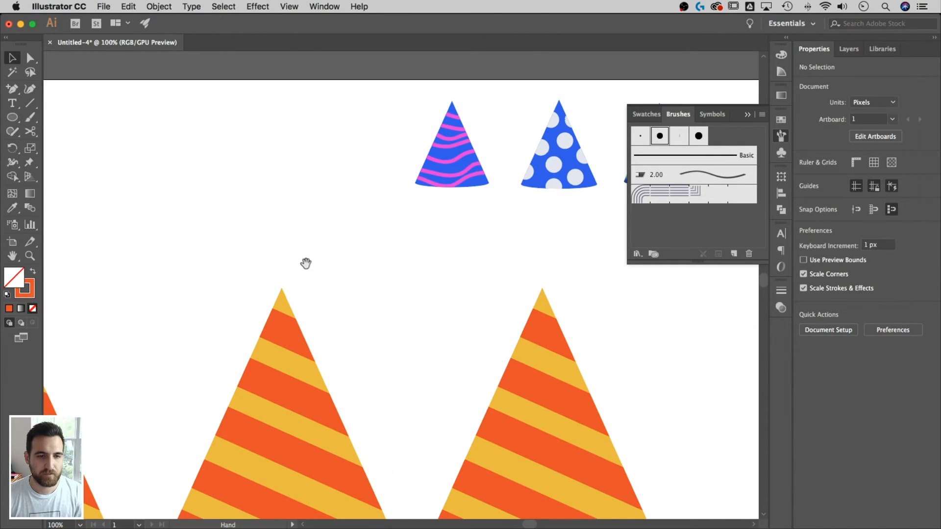
click(12, 117)
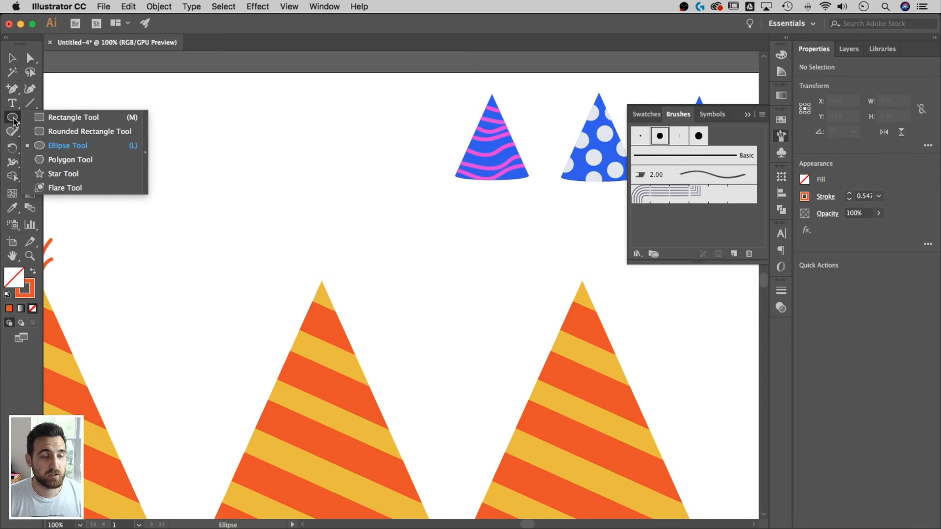
click(63, 173)
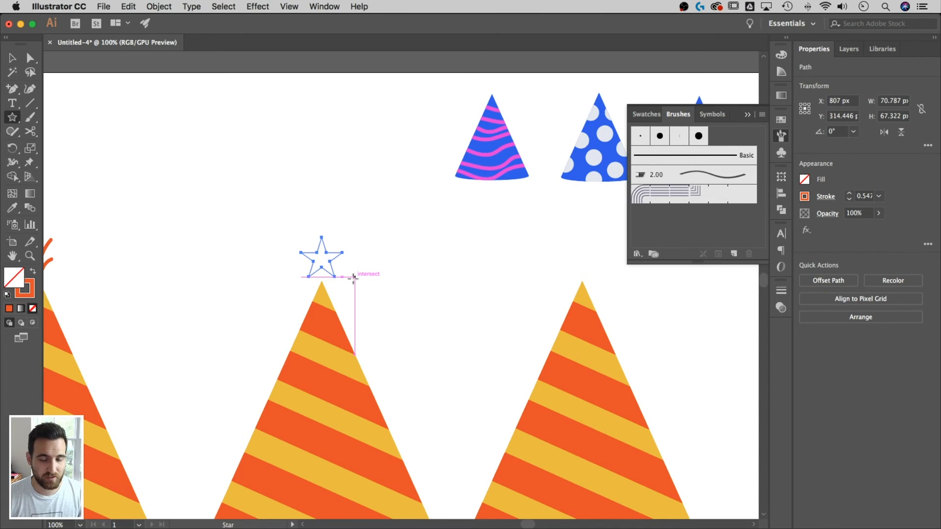
mouse_move(120, 273)
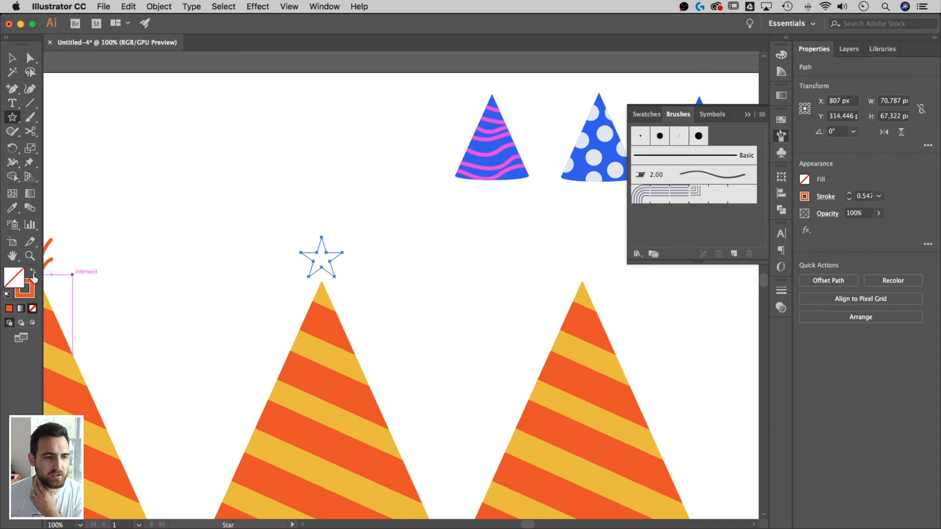
mouse_move(33, 275)
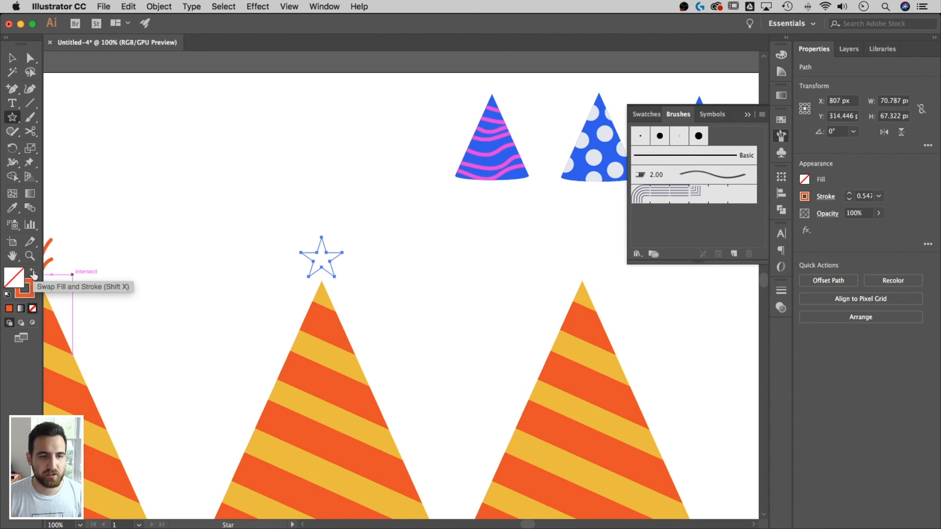
click(33, 275)
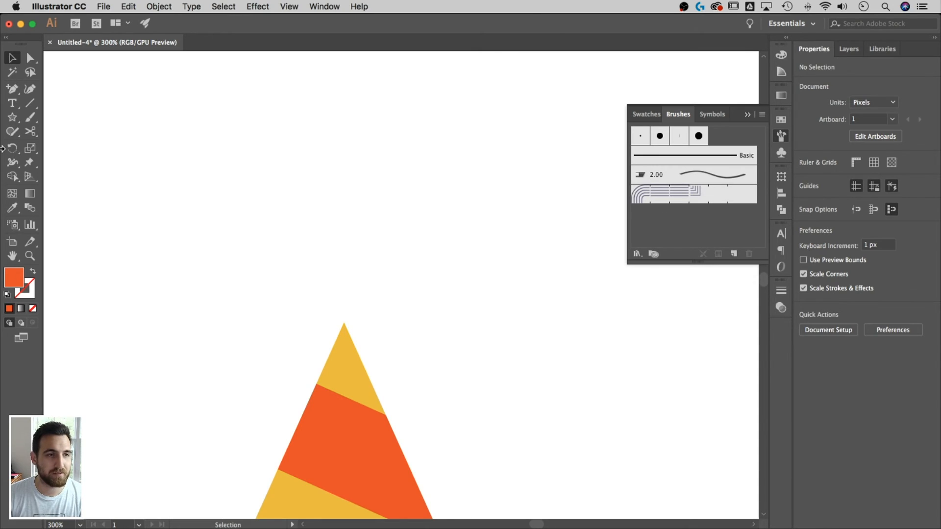
Draw a thin orange rectangle and taper its bottom into a spike
click(12, 117)
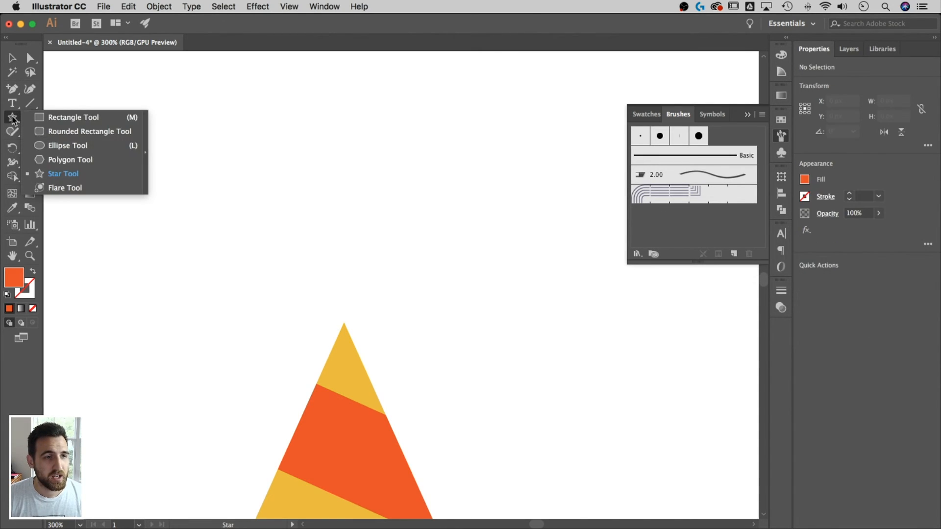
click(73, 117)
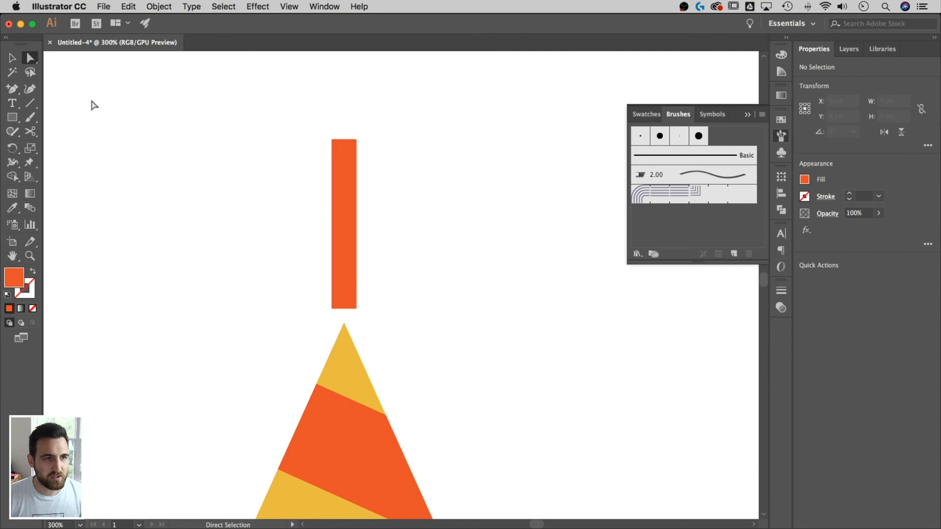
mouse_move(375, 321)
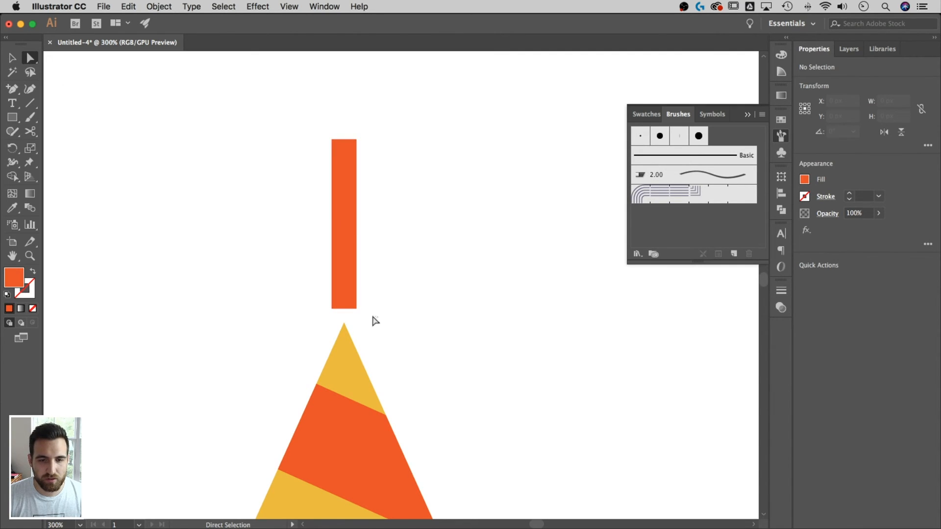
click(344, 224)
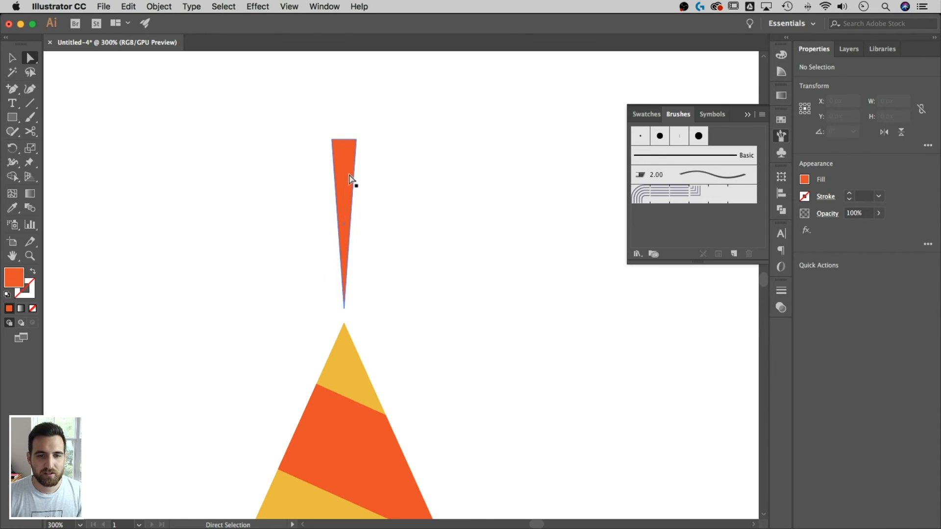
mouse_move(353, 159)
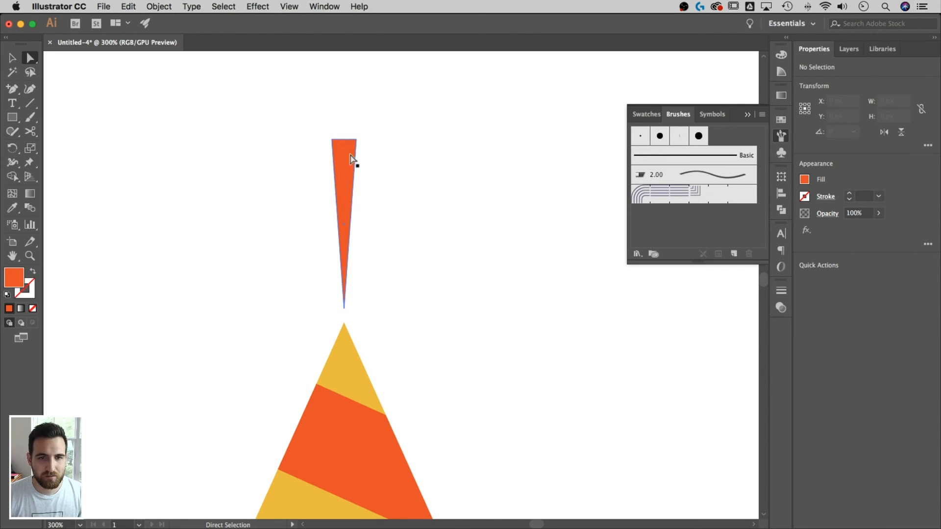
Add shorter spike copies tilted left and right to form a burst
click(12, 57)
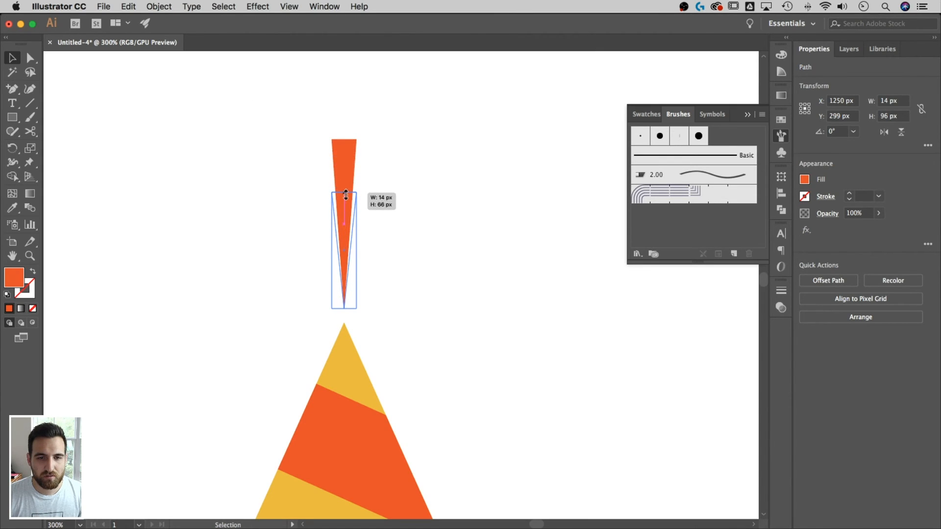
drag(344, 193, 344, 182)
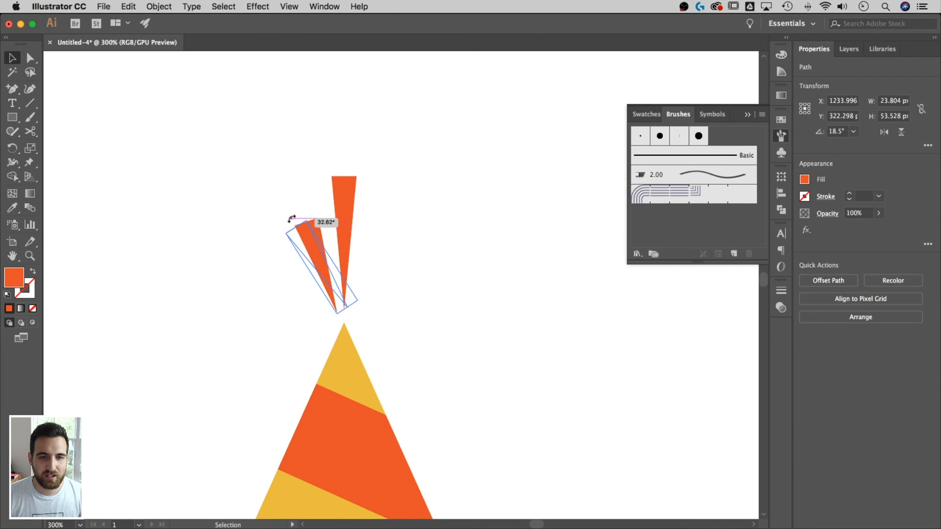
drag(292, 218, 305, 222)
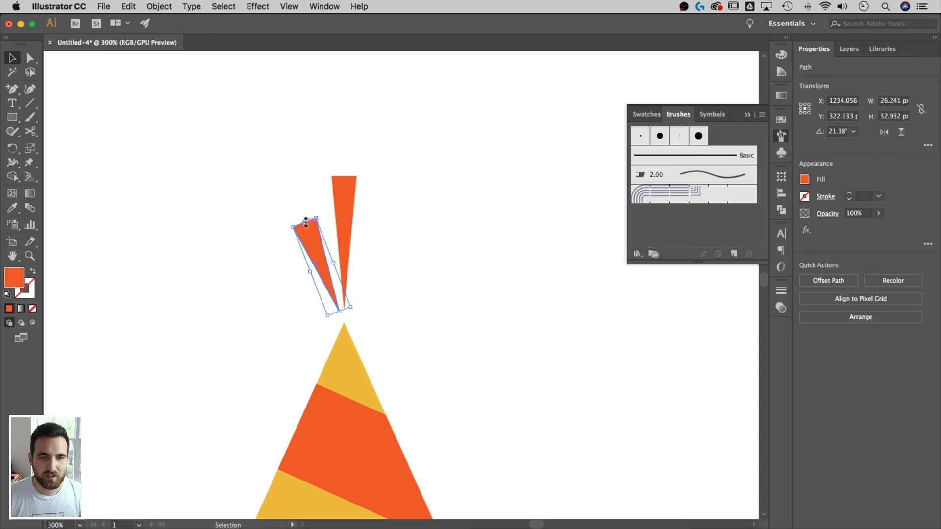
drag(321, 265, 378, 265)
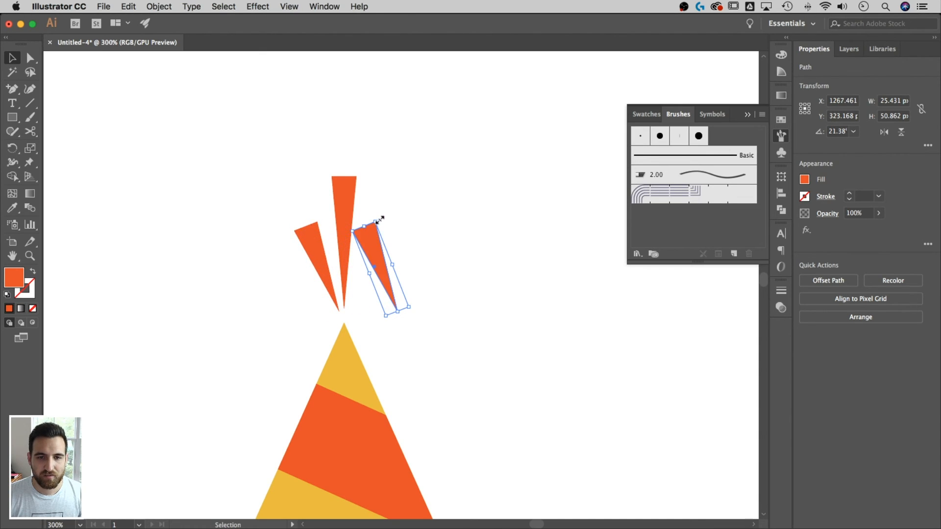